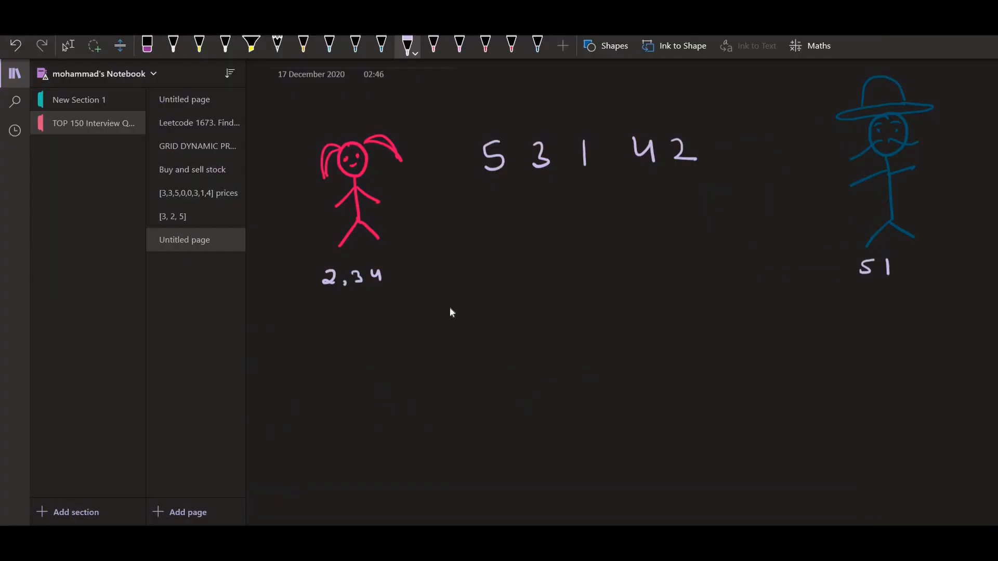
Add commas to 5,3,1,4,2, circle the last 2 in blue, and write 13 under the girl in pink.
{"action": "left_click_drag", "start_coordinate": [519, 169], "coordinate": [563, 168]}
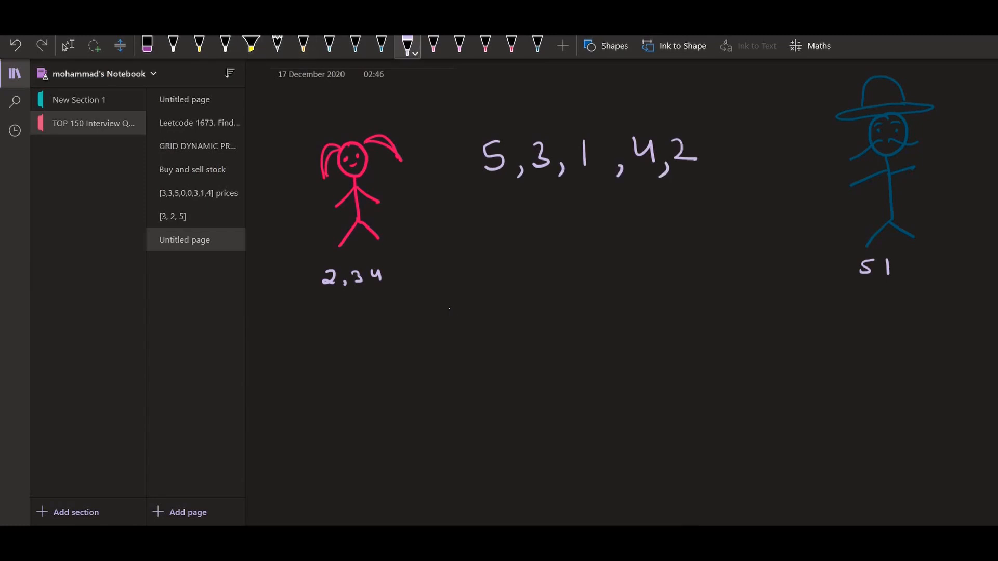
{"action": "left_click", "coordinate": [382, 45]}
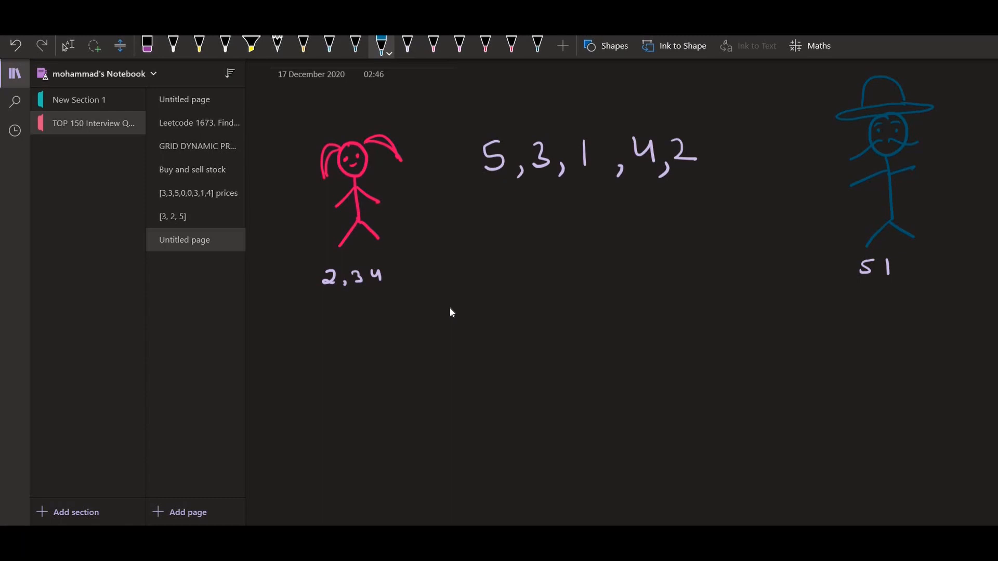
{"action": "left_click_drag", "start_coordinate": [671, 123], "coordinate": [690, 114]}
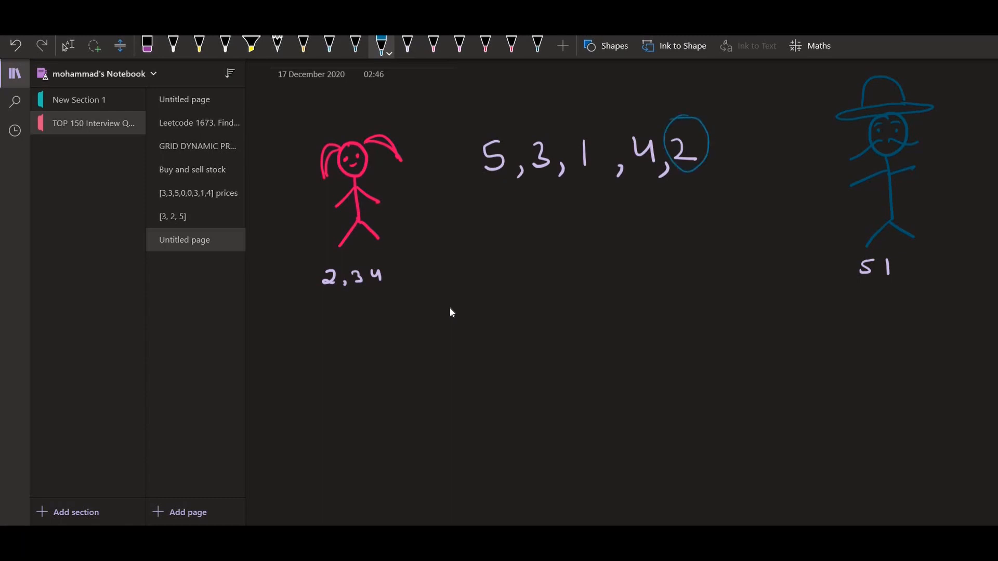
{"action": "left_click", "coordinate": [434, 45]}
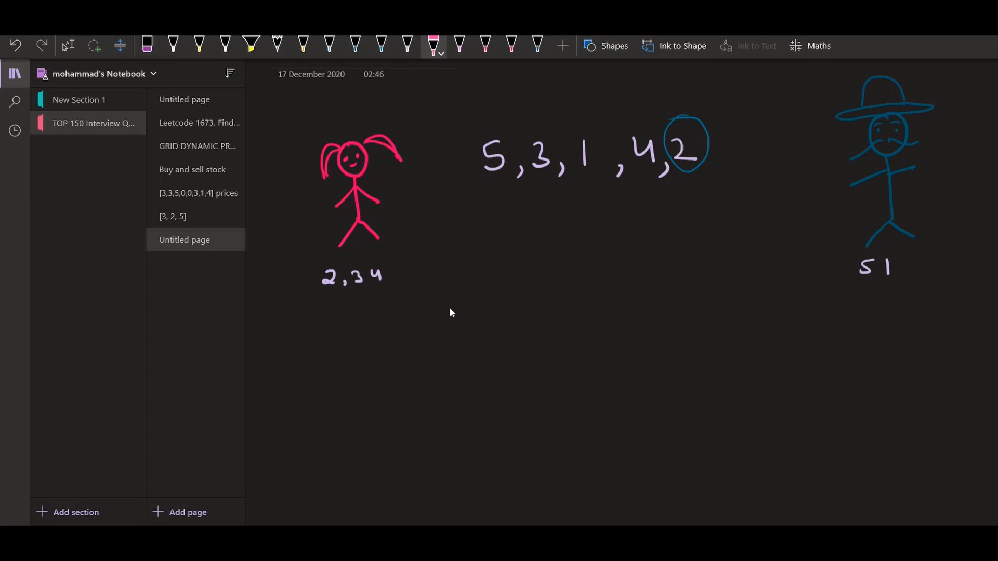
{"action": "left_click_drag", "start_coordinate": [322, 331], "coordinate": [347, 312]}
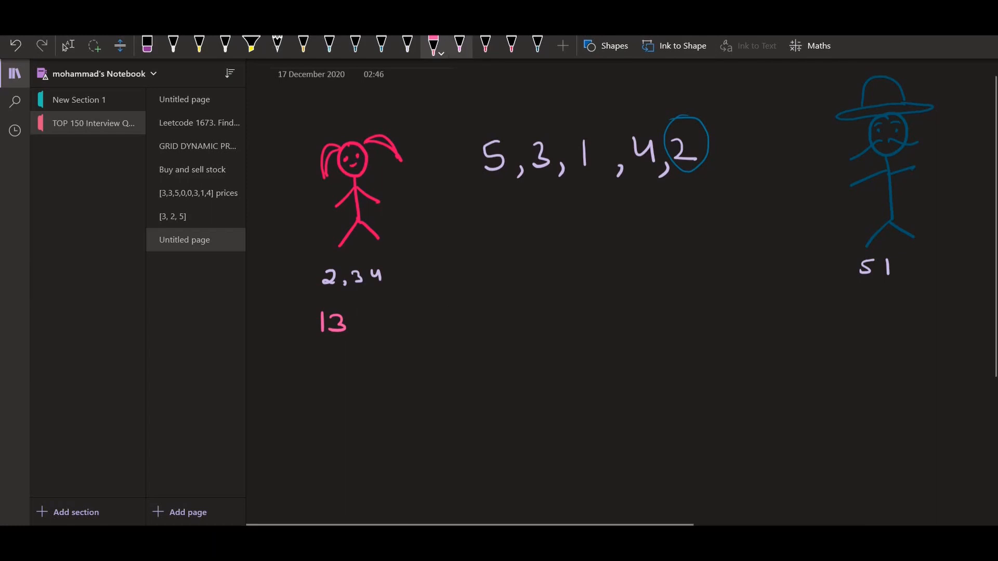
Start the second row 5 3 1 4 below the sequence in lavender ink.
{"action": "left_click", "coordinate": [382, 44]}
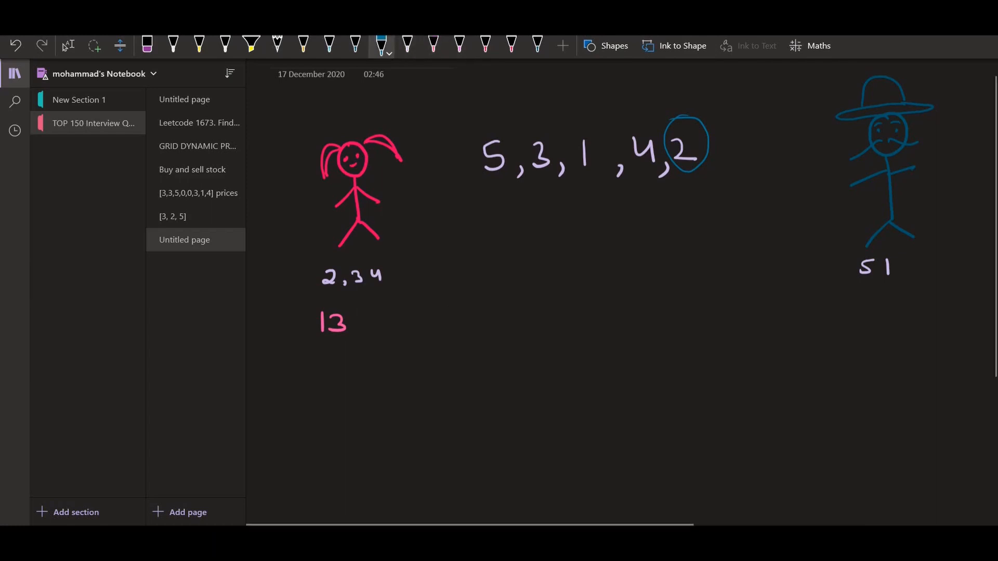
{"action": "left_click", "coordinate": [408, 45]}
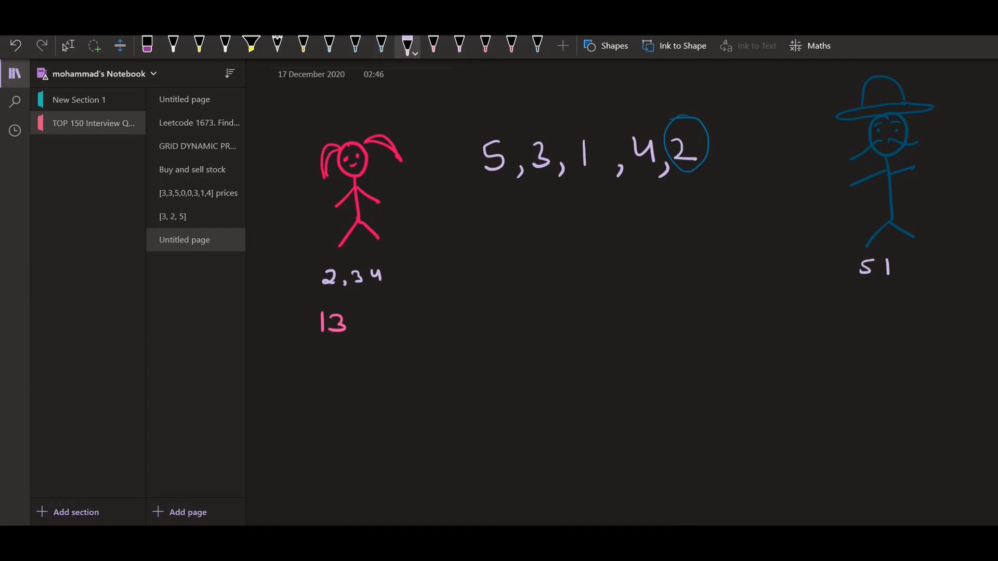
{"action": "left_click_drag", "start_coordinate": [490, 210], "coordinate": [649, 210]}
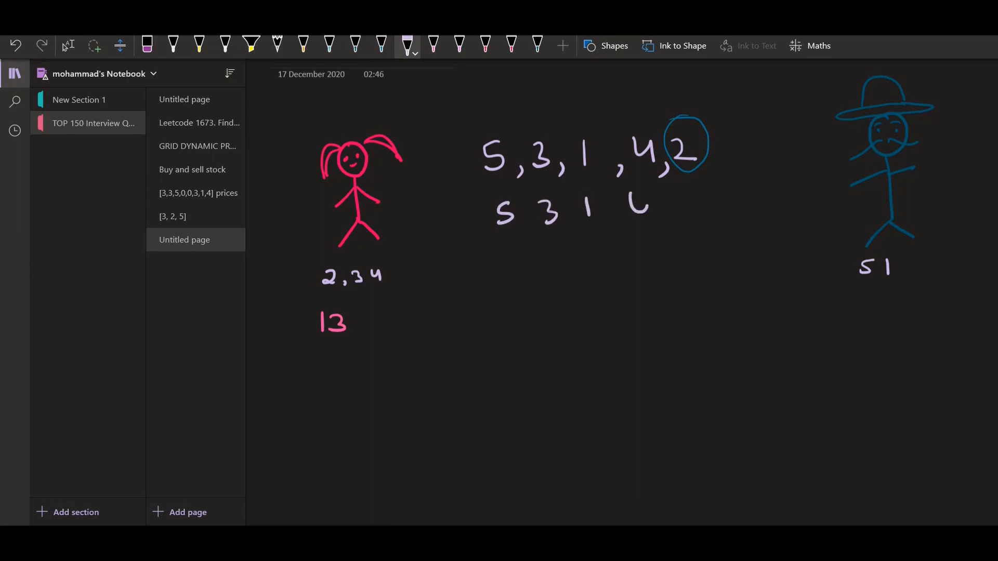
Write the shrinking rows 5 3 1 4 and 5 3 1 with scores 9 and 8 under the figures.
{"action": "left_click", "coordinate": [486, 45]}
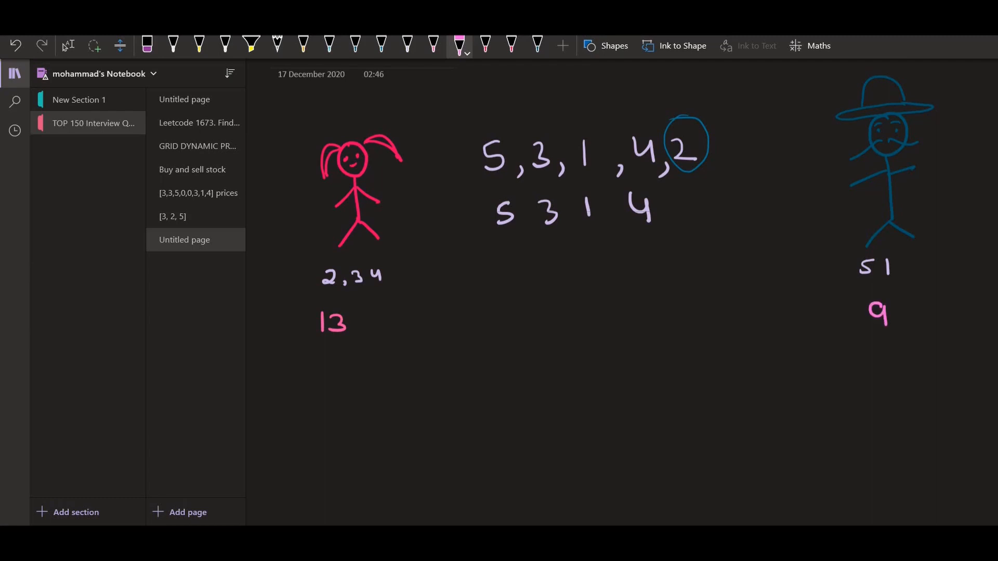
{"action": "left_click", "coordinate": [485, 45]}
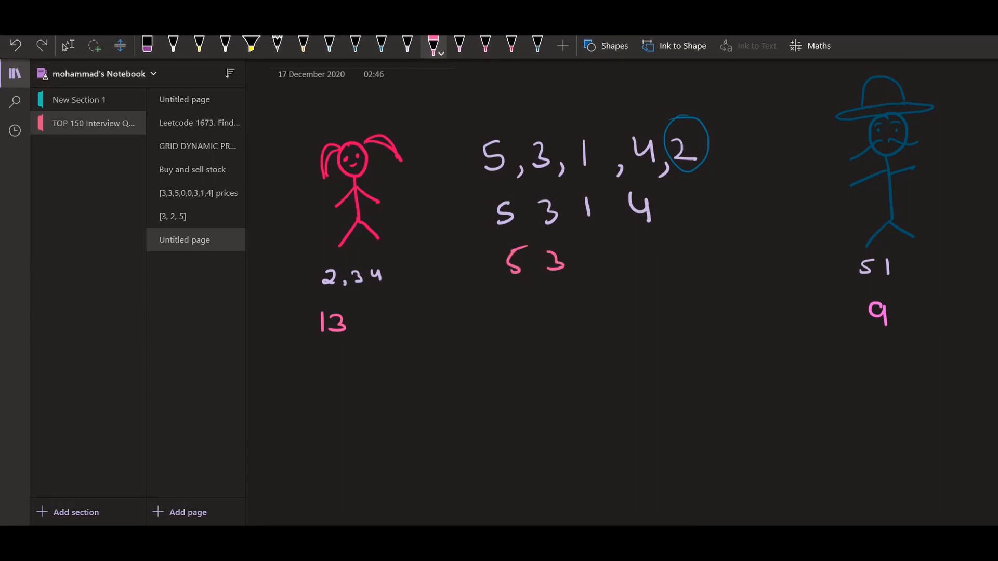
{"action": "left_click_drag", "start_coordinate": [595, 245], "coordinate": [599, 273]}
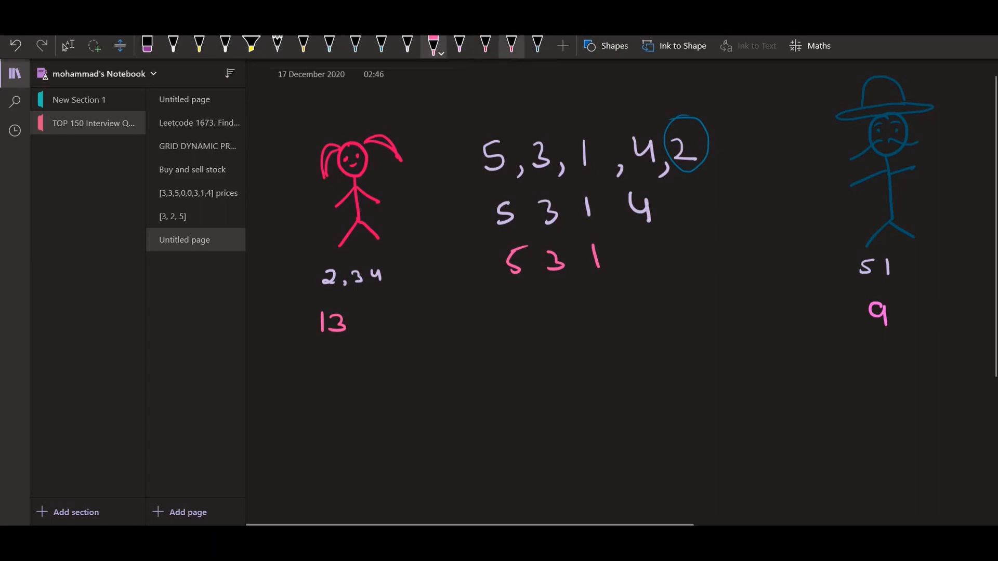
{"action": "left_click", "coordinate": [510, 45]}
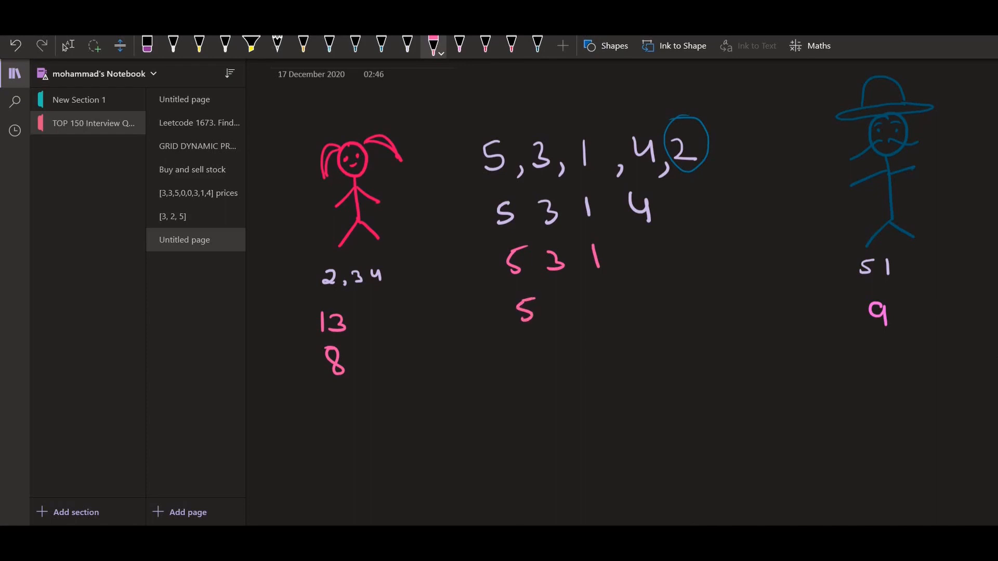
Write rows 5 3 and 5, scores 5, totals 21 and 14 with circled 7, then erase the pink rows.
{"action": "left_click_drag", "start_coordinate": [560, 296], "coordinate": [575, 324]}
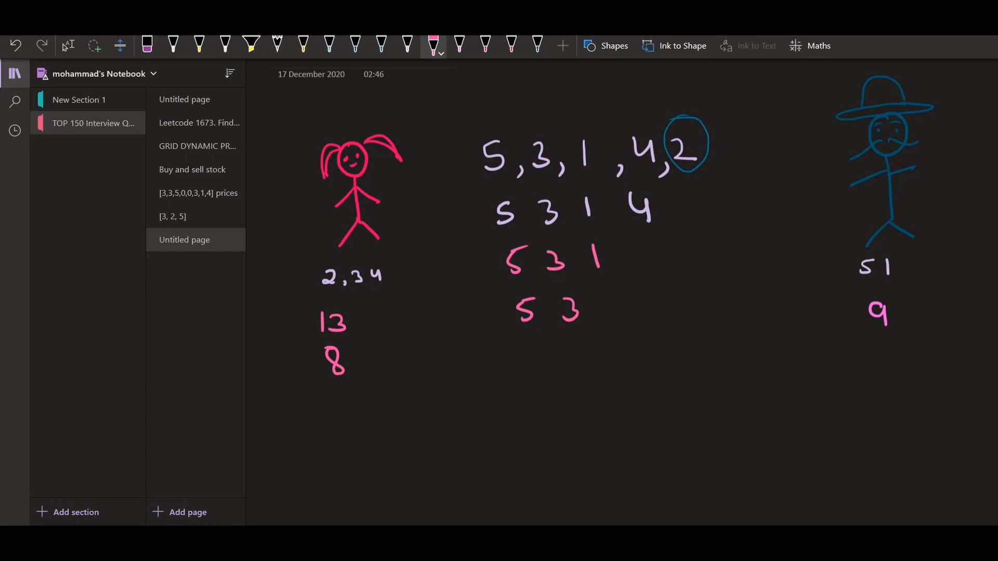
{"action": "left_click_drag", "start_coordinate": [878, 337], "coordinate": [897, 359]}
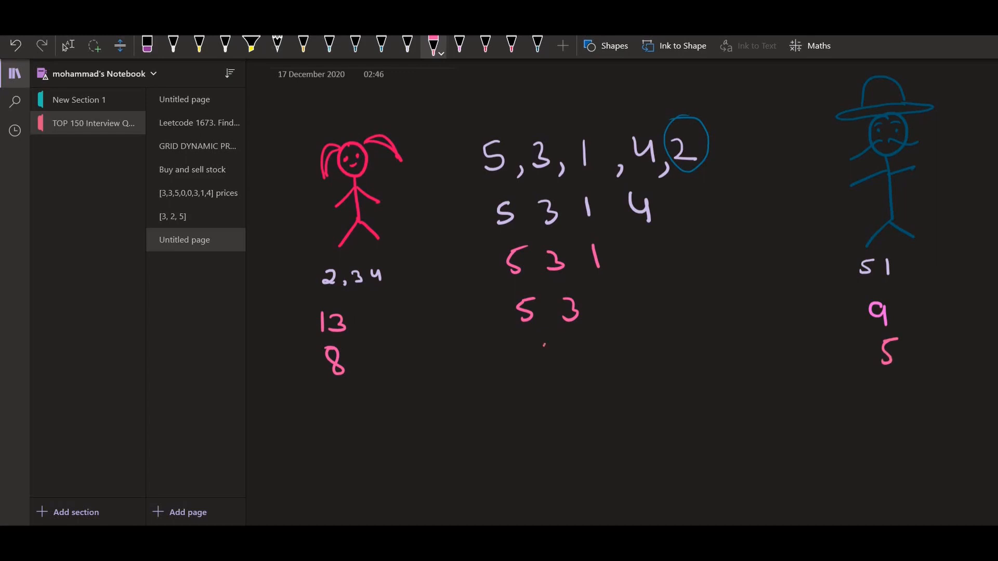
{"action": "left_click_drag", "start_coordinate": [538, 341], "coordinate": [547, 363]}
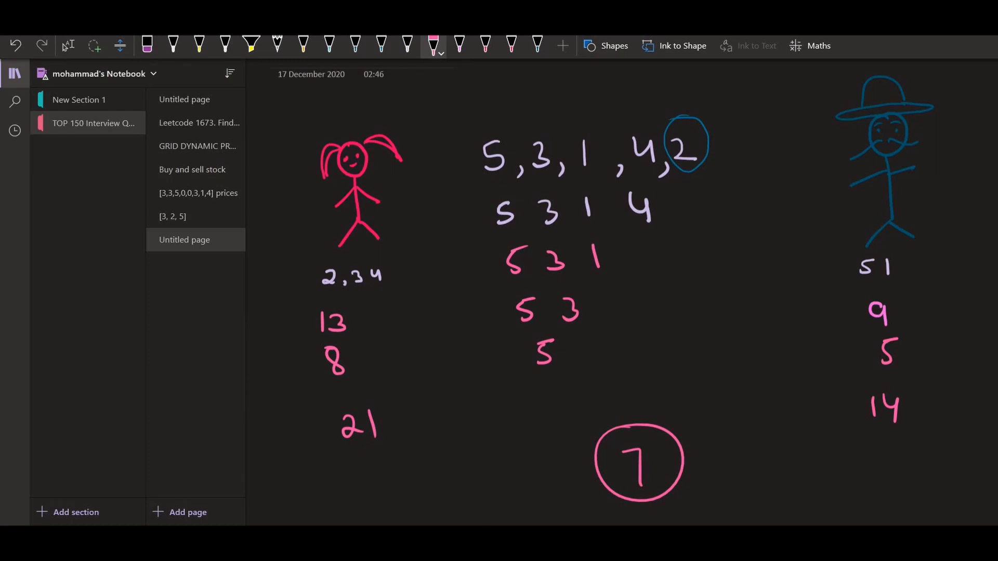
{"action": "left_click", "coordinate": [147, 45]}
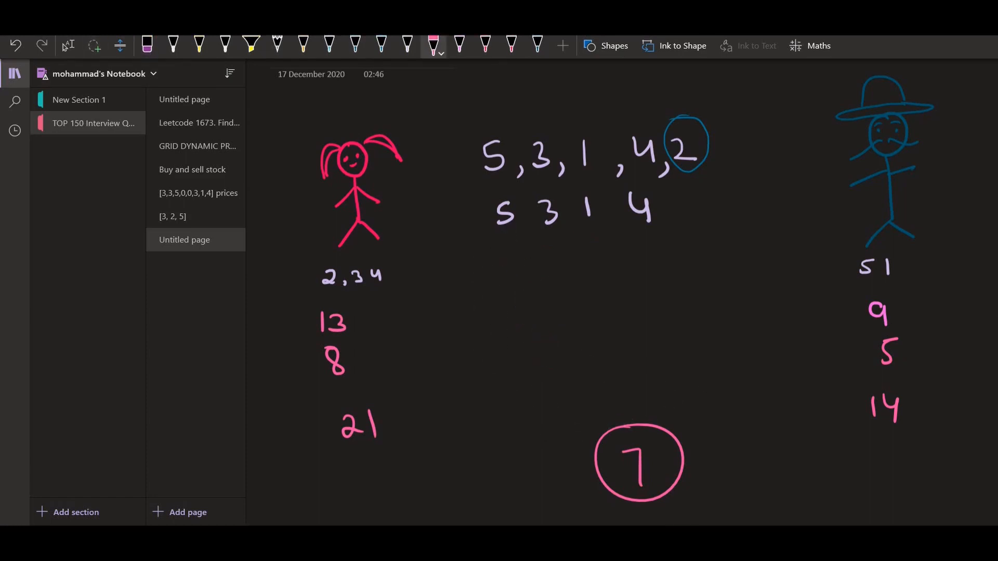
Strike out the first 5, write 3 1 4, erase the old scores and put 5 under the girl.
{"action": "left_click_drag", "start_coordinate": [491, 231], "coordinate": [519, 202]}
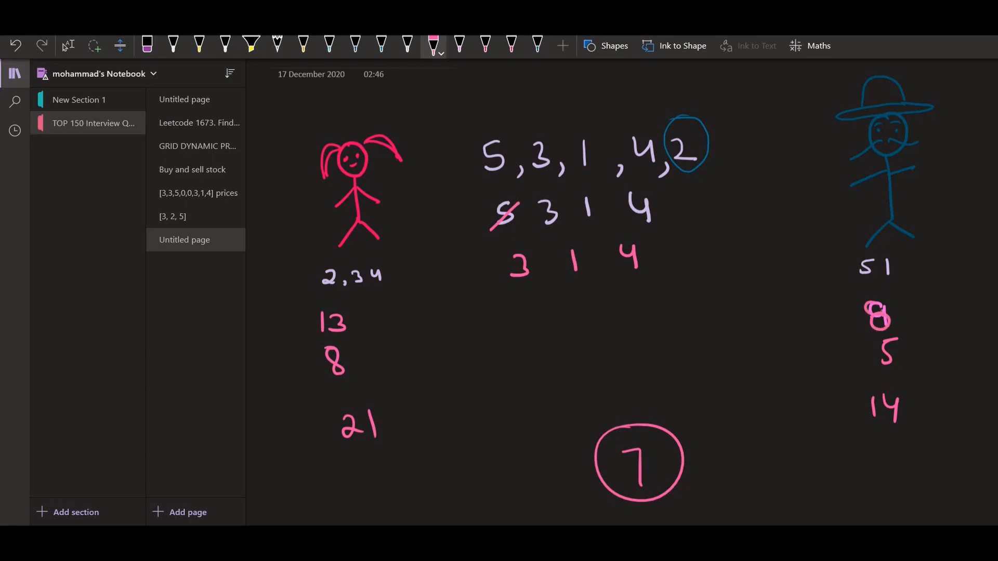
{"action": "left_click", "coordinate": [147, 45]}
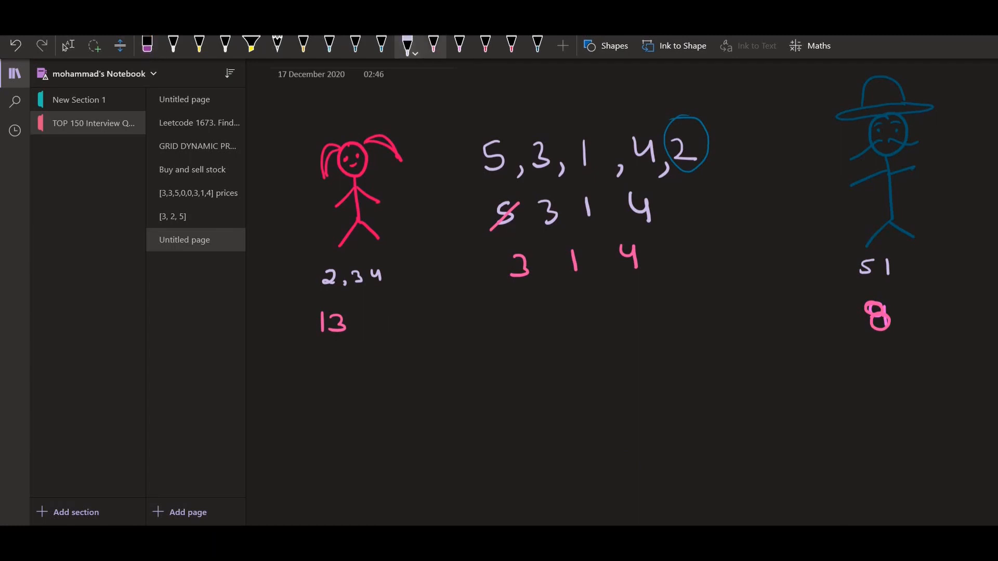
{"action": "left_click", "coordinate": [433, 45]}
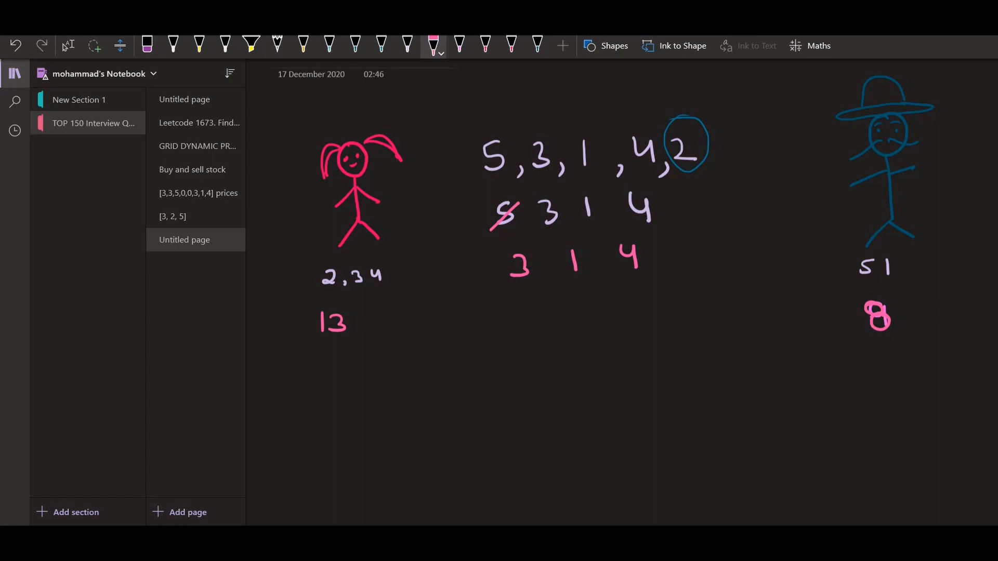
{"action": "left_click_drag", "start_coordinate": [329, 354], "coordinate": [347, 382]}
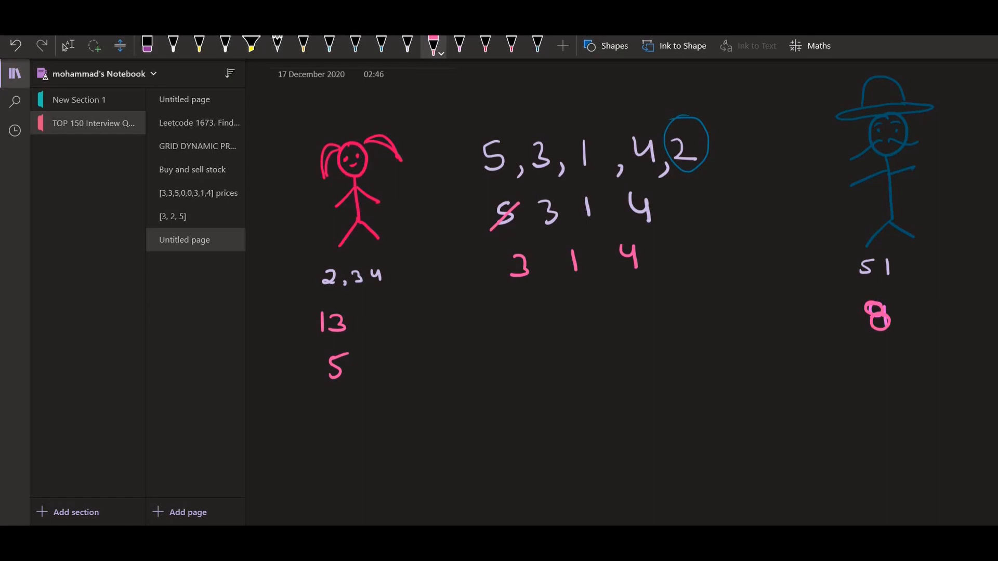
Write rows 1 4 and 4, totals 18 and 12, circle 6 with an arrow from the hat figure.
{"action": "left_click_drag", "start_coordinate": [543, 315], "coordinate": [541, 342]}
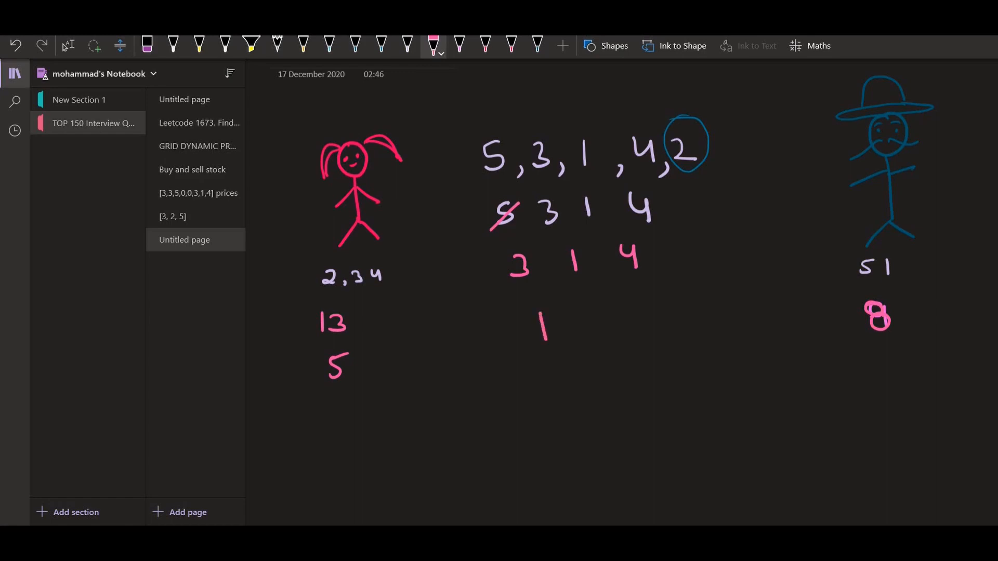
{"action": "left_click_drag", "start_coordinate": [594, 312], "coordinate": [602, 341]}
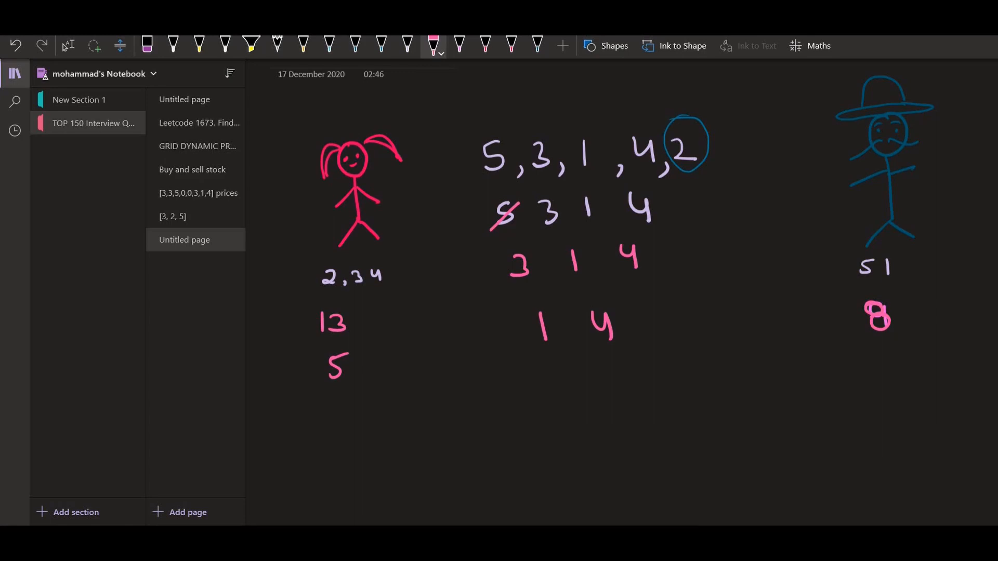
{"action": "left_click_drag", "start_coordinate": [882, 357], "coordinate": [894, 366]}
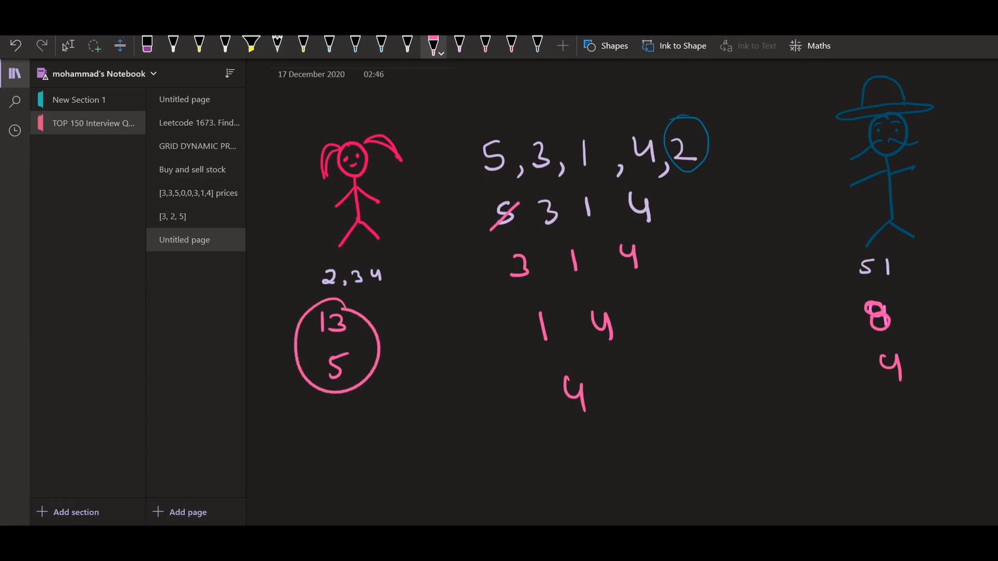
{"action": "left_click_drag", "start_coordinate": [372, 423], "coordinate": [377, 455]}
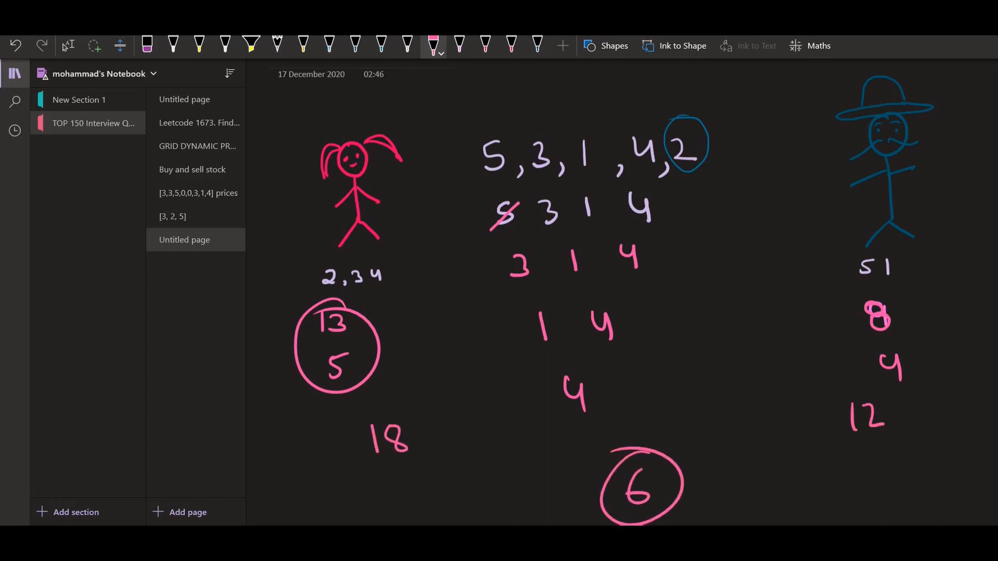
{"action": "left_click_drag", "start_coordinate": [846, 219], "coordinate": [713, 433]}
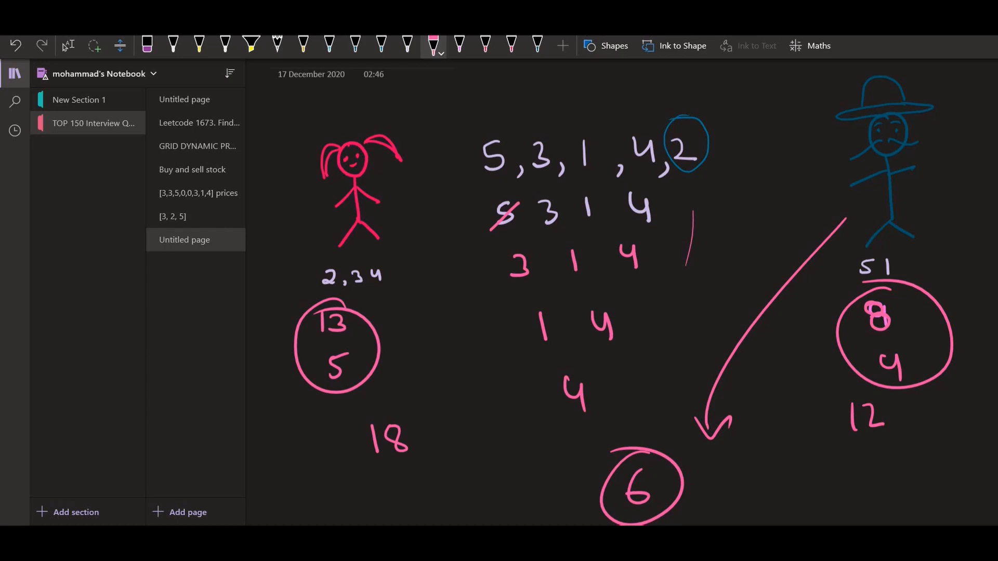
{"action": "left_click_drag", "start_coordinate": [483, 134], "coordinate": [510, 185]}
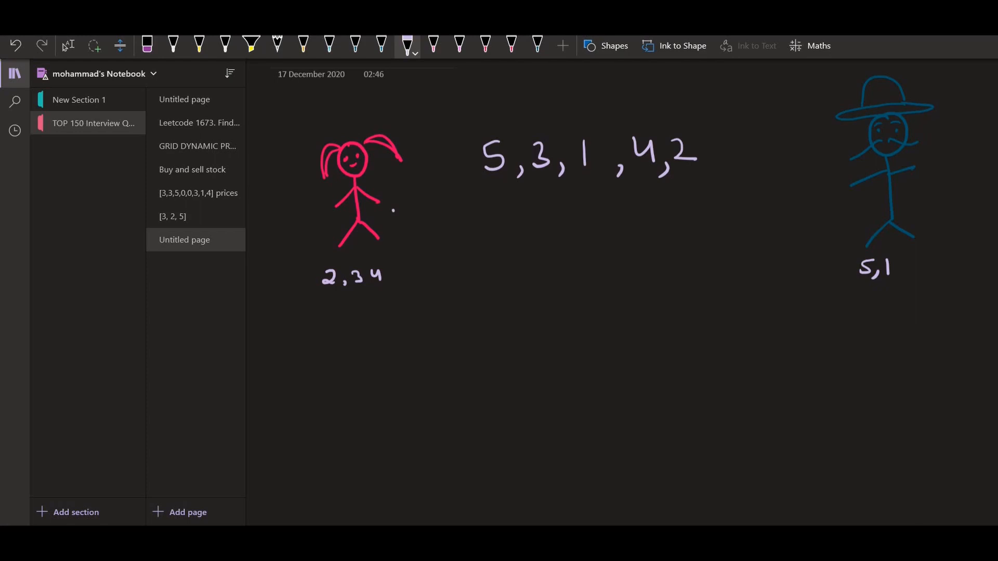
Handwrite F(0,4) under the stone values 5, 3, 1, 4, 2.
{"action": "left_click_drag", "start_coordinate": [490, 216], "coordinate": [700, 204]}
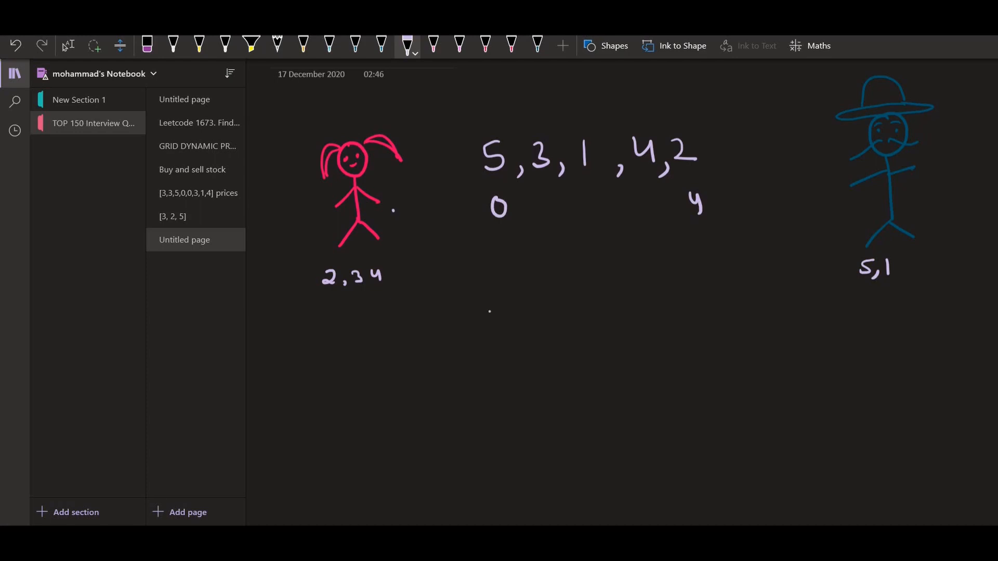
{"action": "left_click_drag", "start_coordinate": [492, 312], "coordinate": [504, 344]}
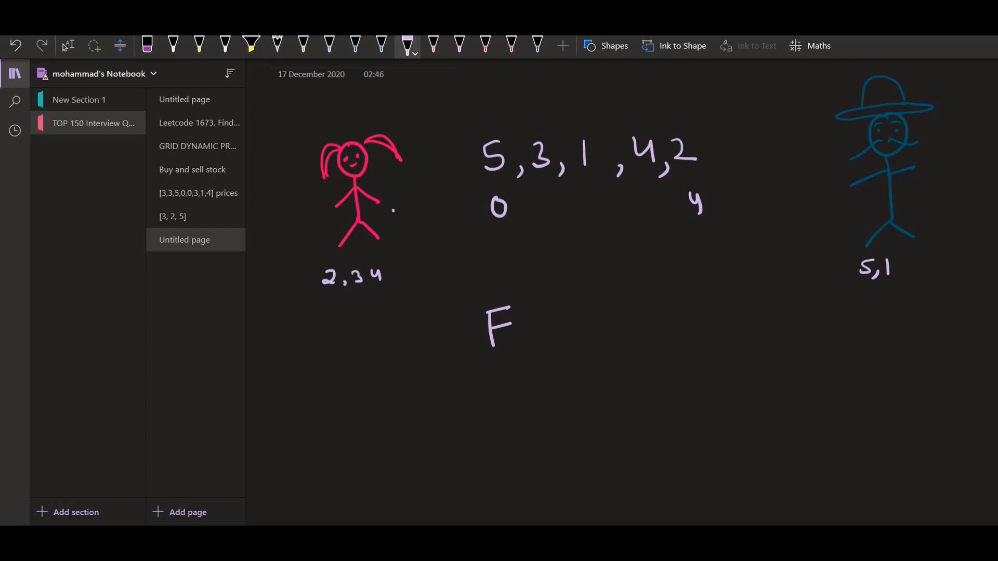
{"action": "left_click_drag", "start_coordinate": [551, 306], "coordinate": [544, 341]}
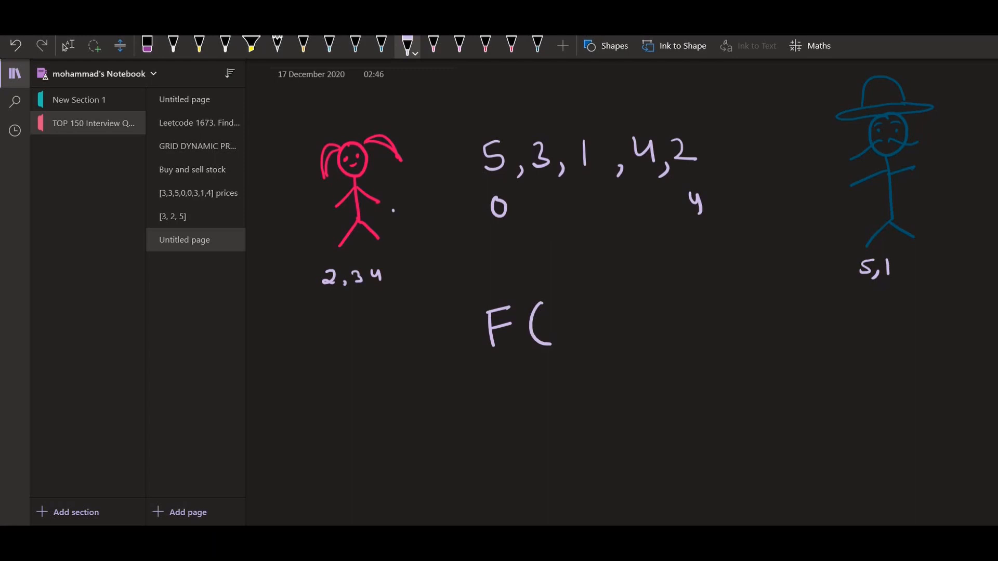
{"action": "left_click_drag", "start_coordinate": [563, 312], "coordinate": [564, 333]}
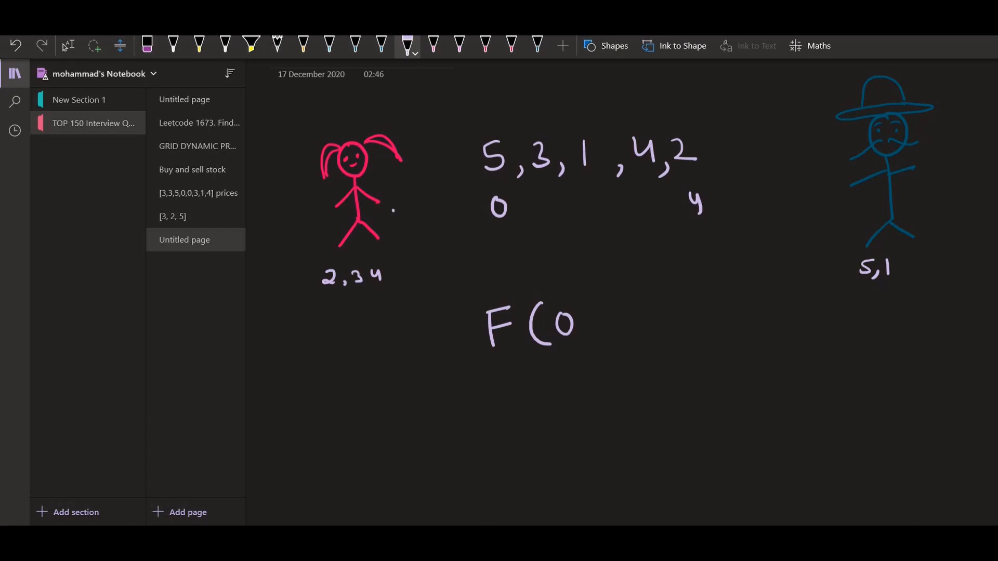
{"action": "left_click", "coordinate": [589, 332]}
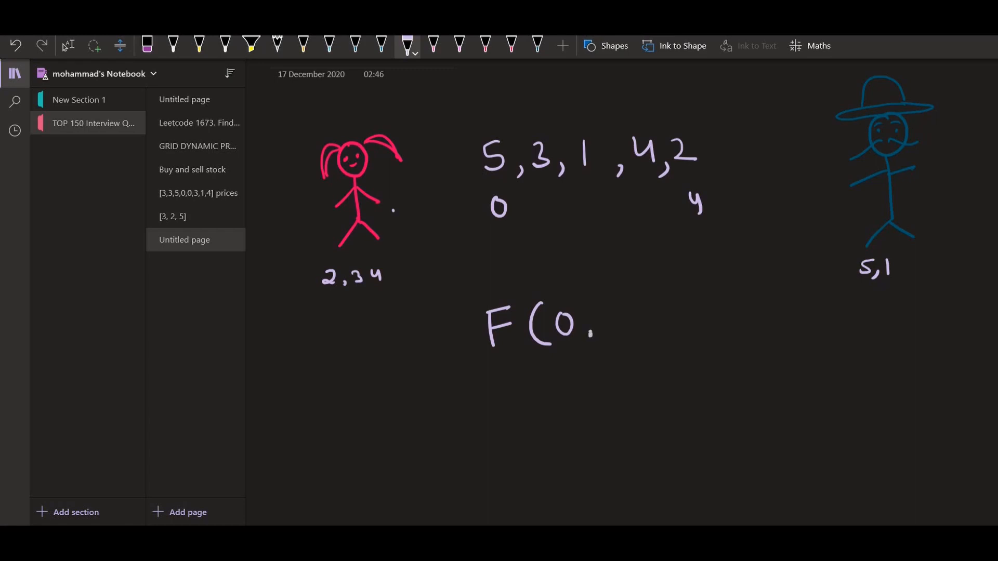
{"action": "left_click_drag", "start_coordinate": [589, 328], "coordinate": [585, 344]}
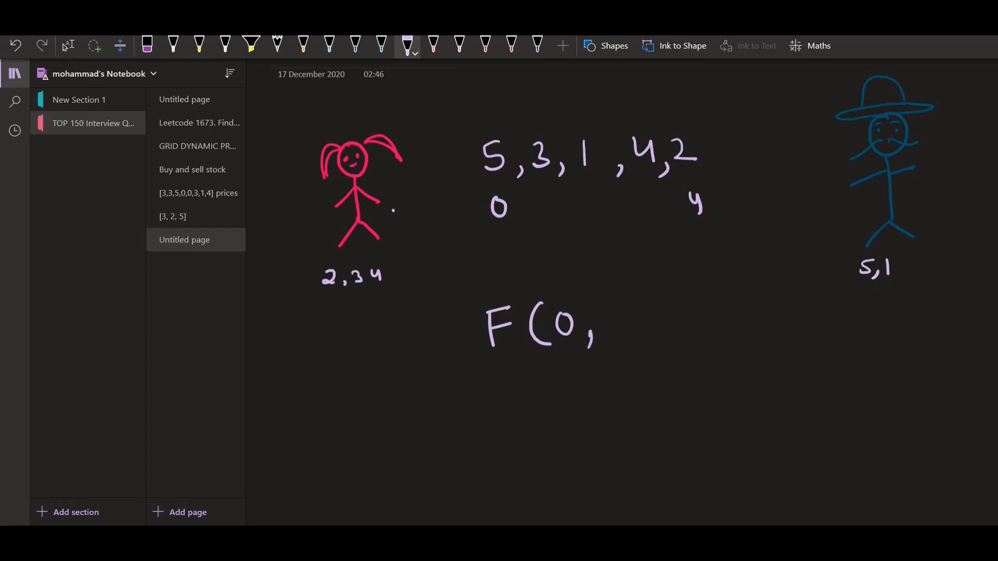
{"action": "left_click_drag", "start_coordinate": [608, 312], "coordinate": [656, 344]}
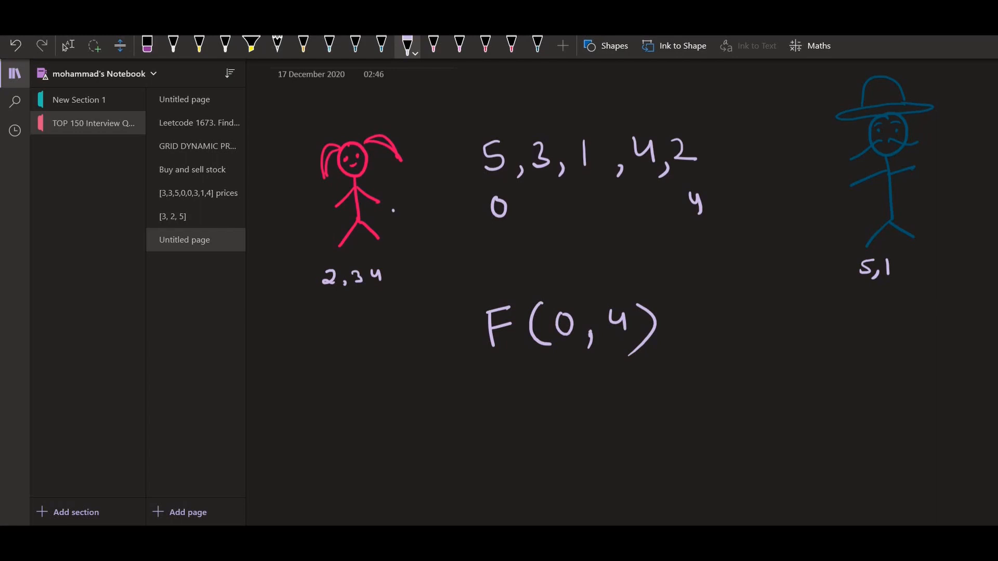
Draw an arrow from the girl, write F(0,4) = max below, and circle the end stones 5 and 2.
{"action": "left_click_drag", "start_coordinate": [395, 207], "coordinate": [446, 296]}
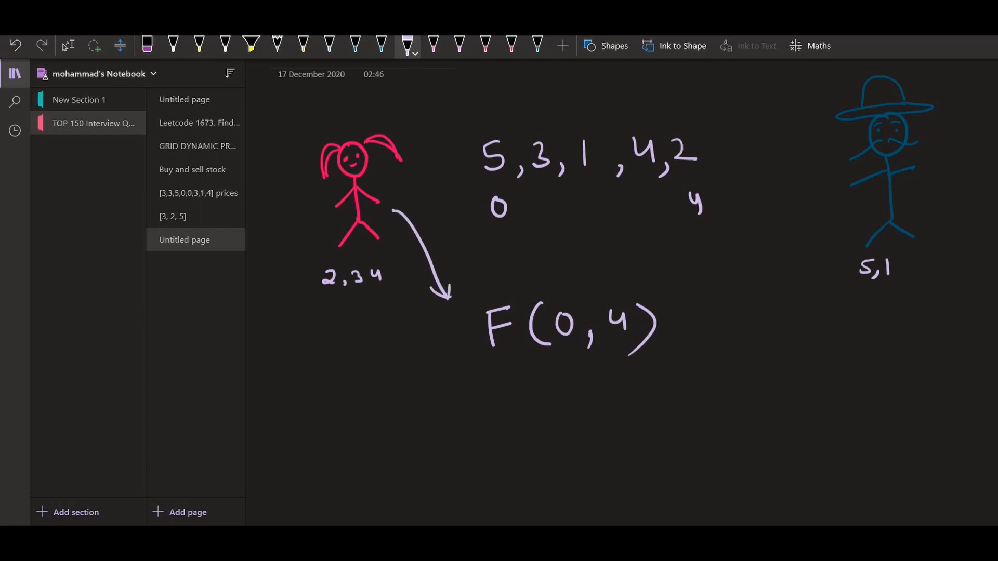
{"action": "left_click_drag", "start_coordinate": [425, 410], "coordinate": [426, 446]}
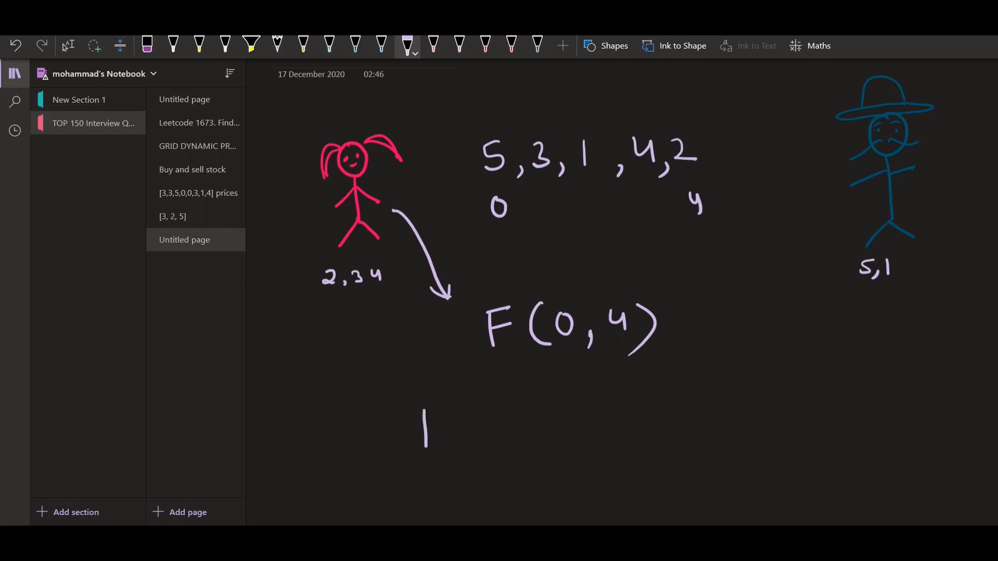
{"action": "left_click_drag", "start_coordinate": [424, 423], "coordinate": [497, 423]}
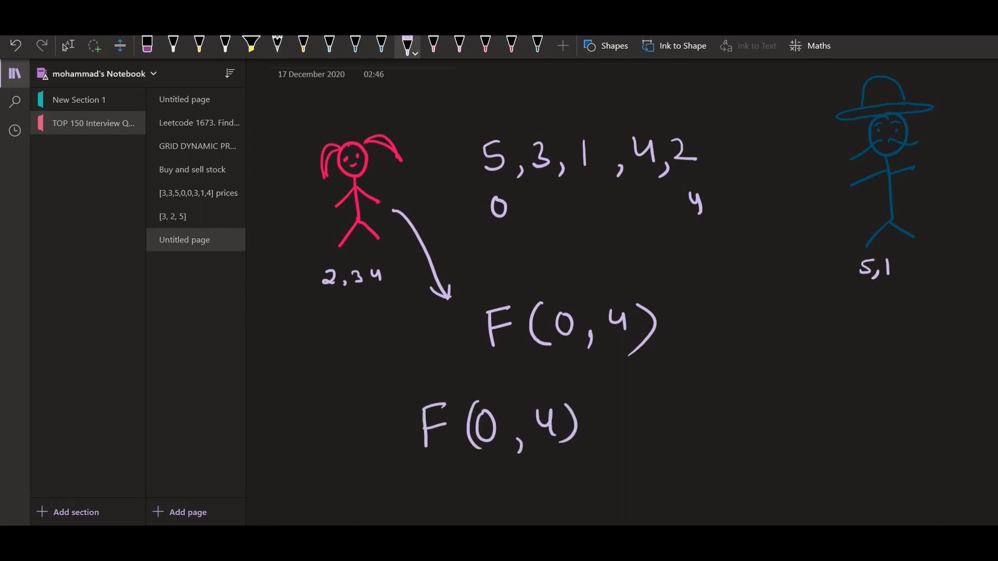
{"action": "left_click_drag", "start_coordinate": [595, 416], "coordinate": [612, 435]}
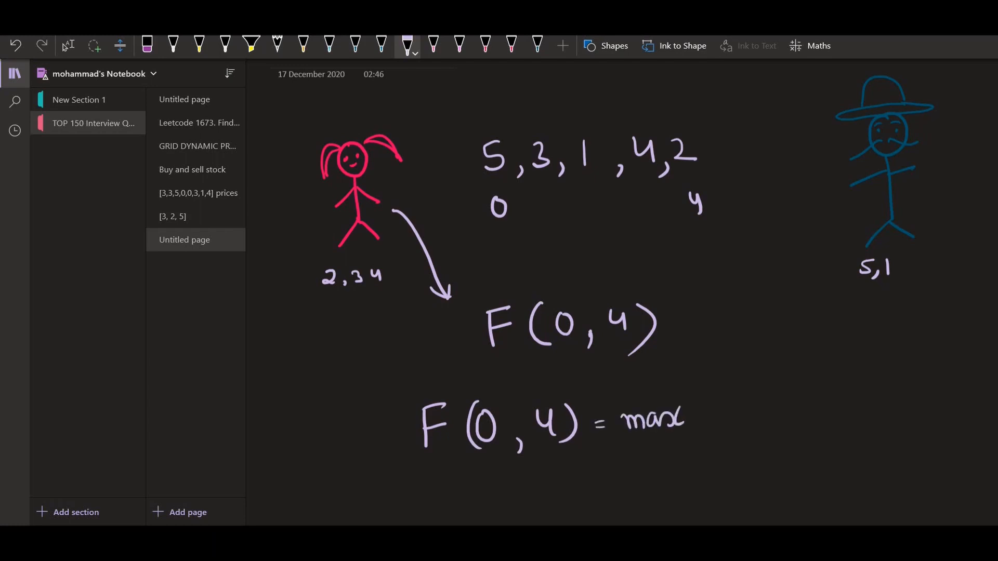
{"action": "left_click_drag", "start_coordinate": [490, 134], "coordinate": [489, 181]}
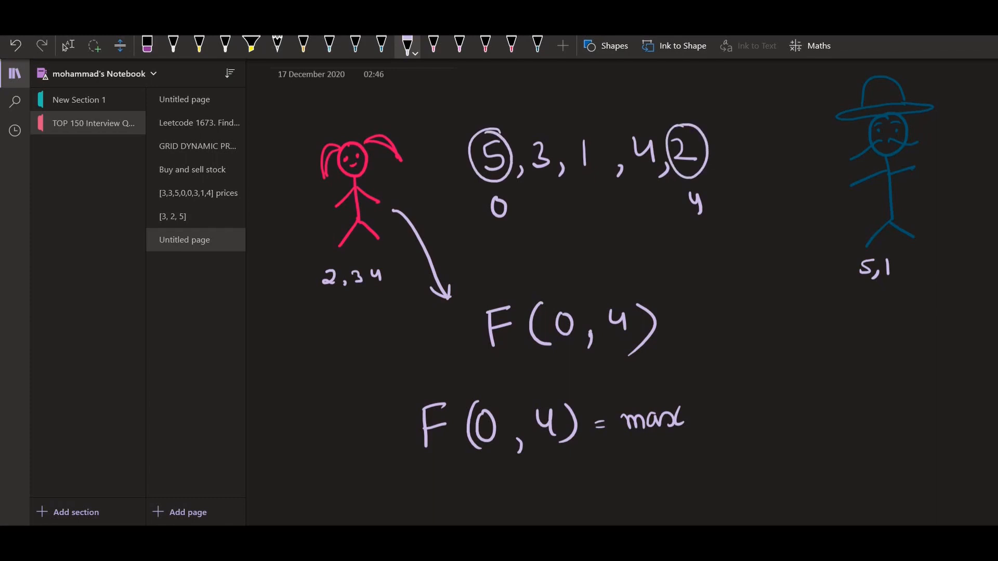
{"action": "left_click_drag", "start_coordinate": [493, 228], "coordinate": [510, 234]}
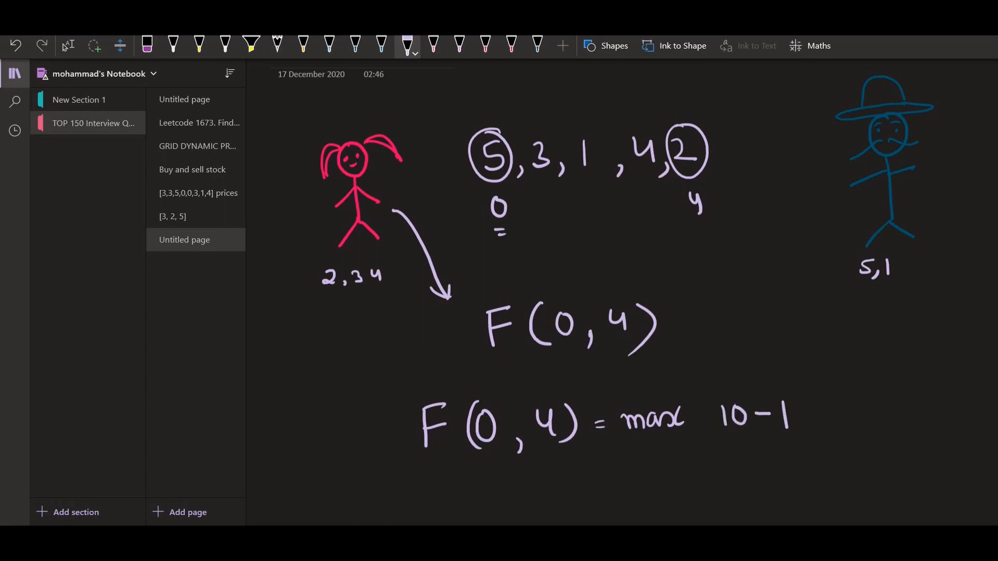
Write the 10 − F(1,4) option with a tick and an arrow from index 0 to 4.
{"action": "type", "text": "F(1,4"}
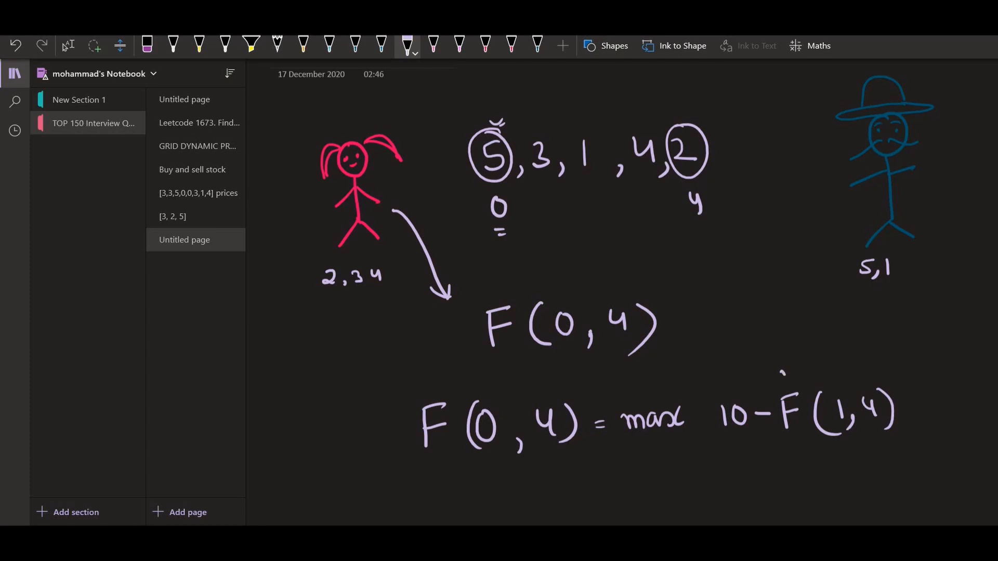
{"action": "left_click_drag", "start_coordinate": [782, 382], "coordinate": [795, 369]}
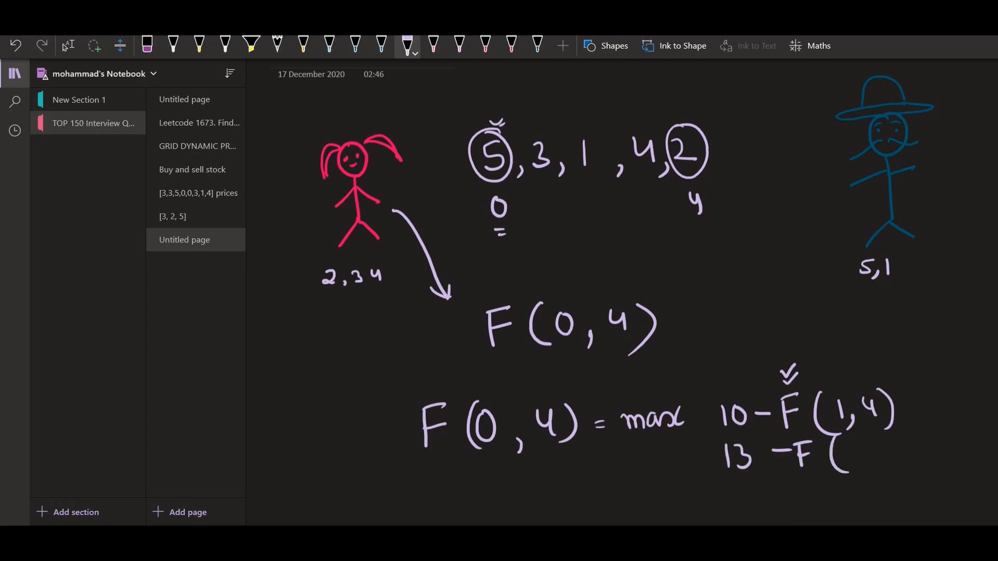
{"action": "type", "text": "0"}
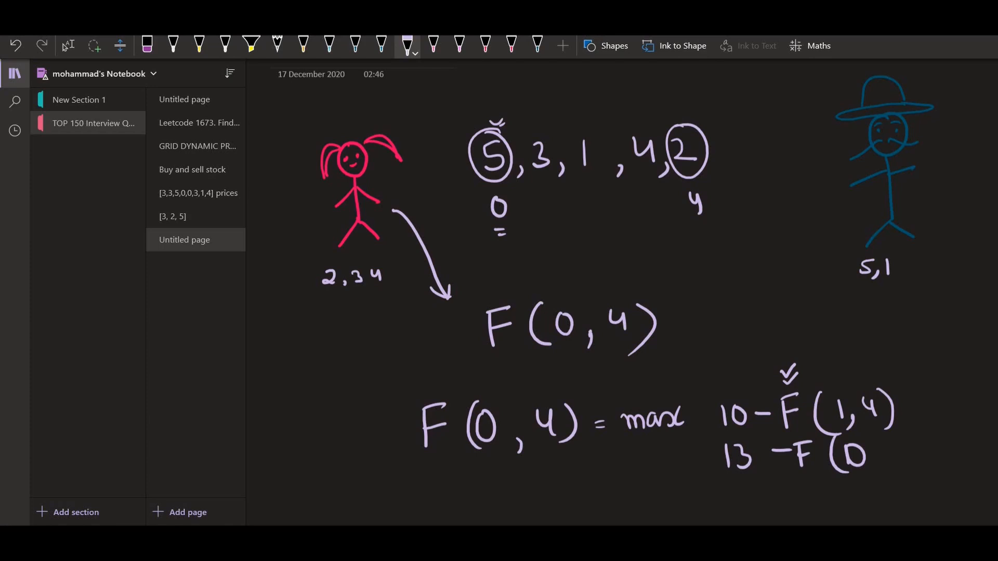
{"action": "left_click_drag", "start_coordinate": [534, 210], "coordinate": [649, 201]}
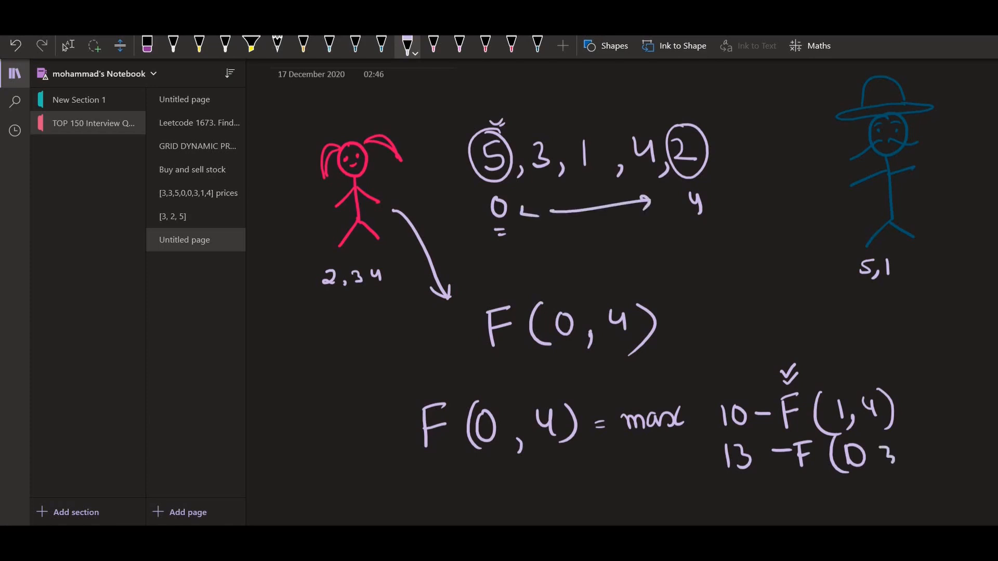
Finish the 13 − F(0,3) option with its tick and start an F on a new page.
{"action": "left_click_drag", "start_coordinate": [885, 446], "coordinate": [917, 459]}
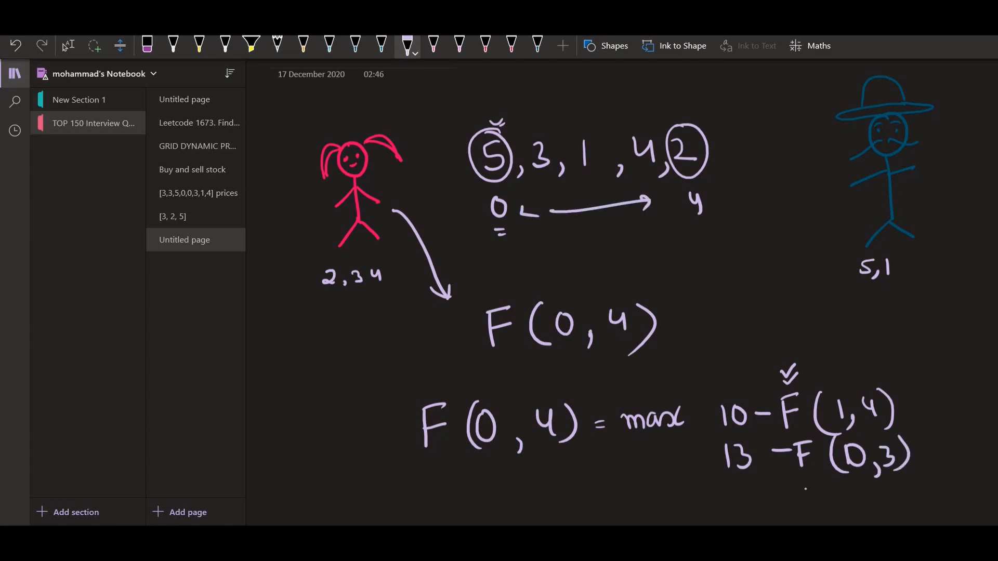
{"action": "left_click_drag", "start_coordinate": [804, 483], "coordinate": [824, 500]}
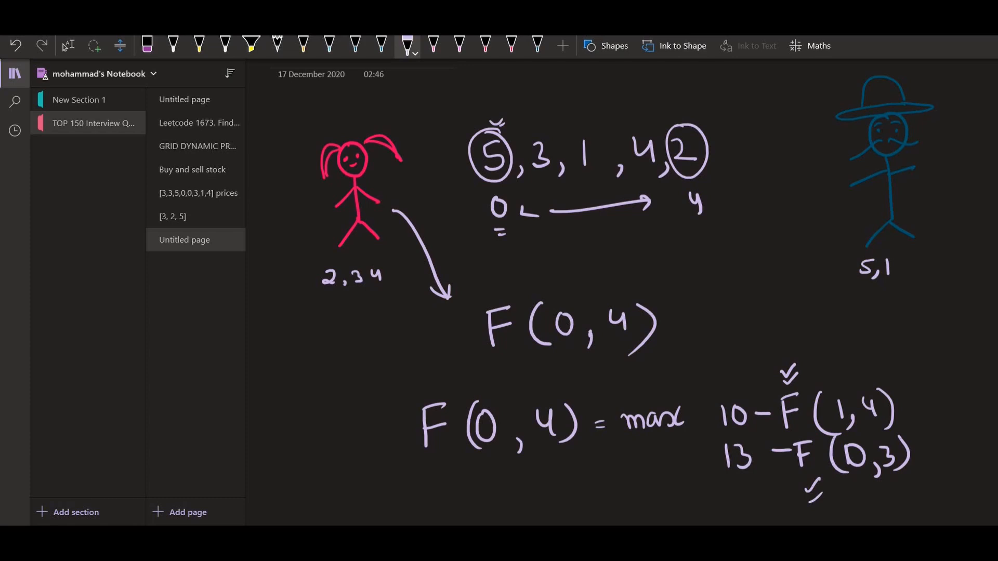
{"action": "left_click_drag", "start_coordinate": [805, 387], "coordinate": [863, 341]}
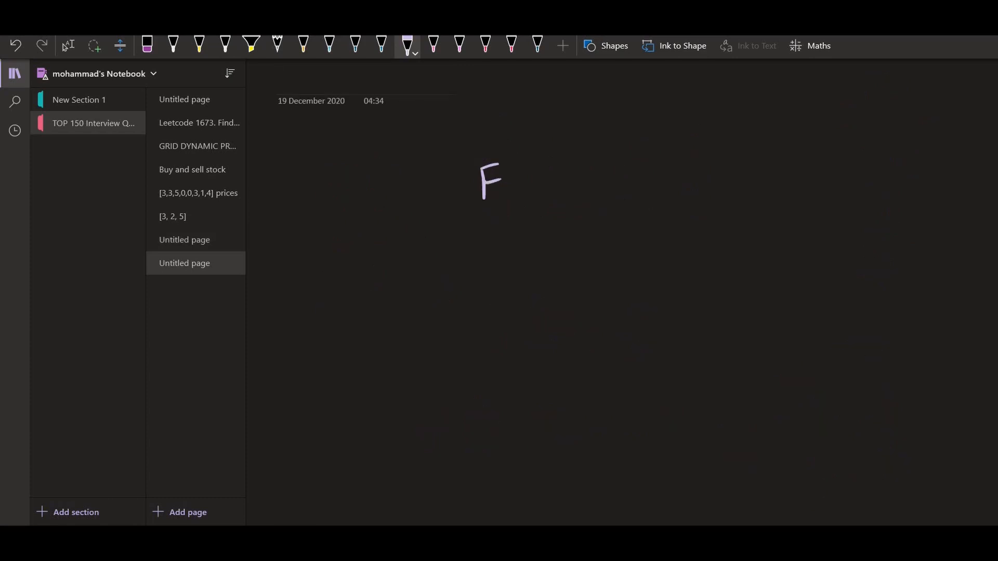
Write F(1,4) = max of s1 − F(2,4) and s2 − F(1,3) on the new page.
{"action": "left_click_drag", "start_coordinate": [528, 159], "coordinate": [656, 197]}
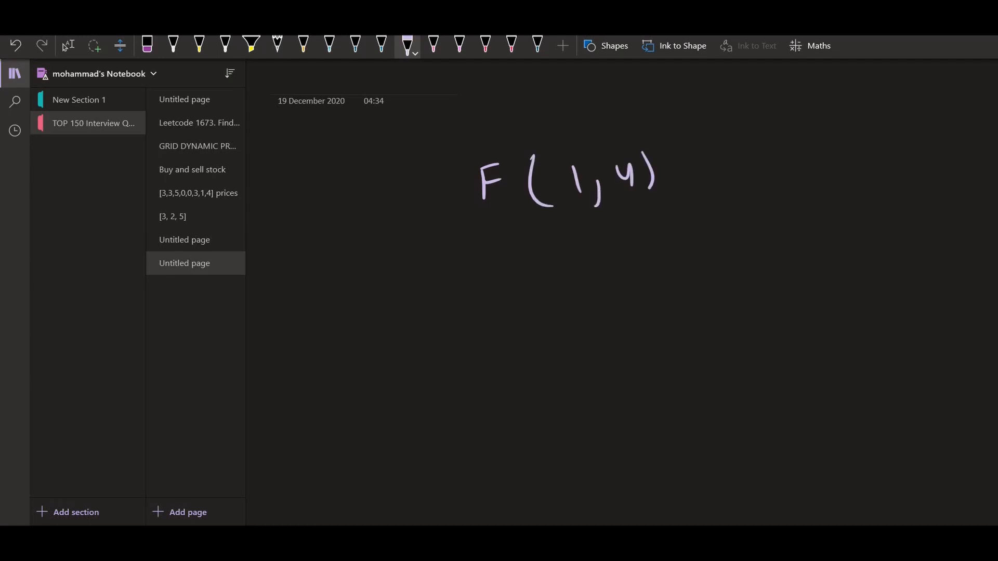
{"action": "left_click_drag", "start_coordinate": [544, 279], "coordinate": [579, 279]}
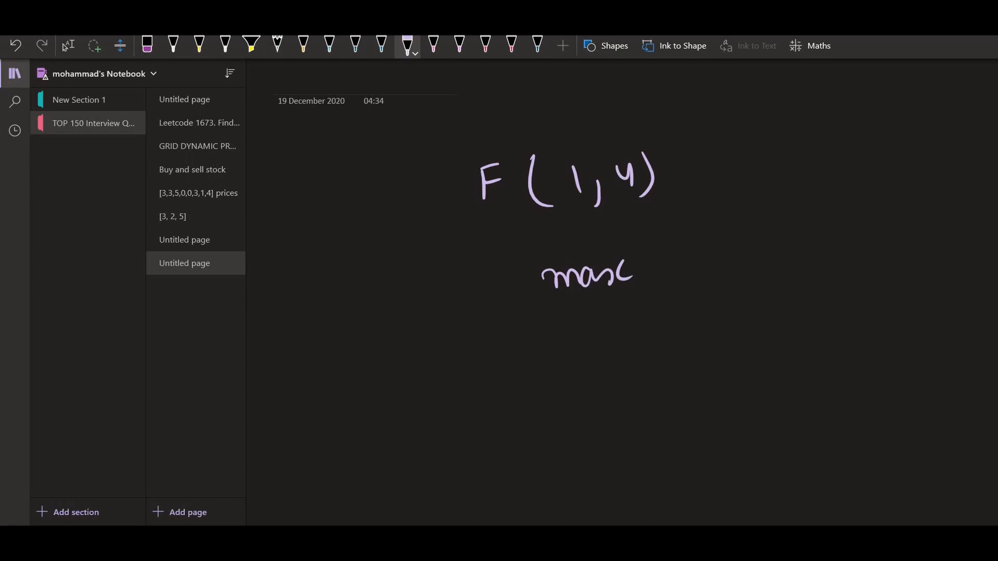
{"action": "left_click", "coordinate": [186, 240]}
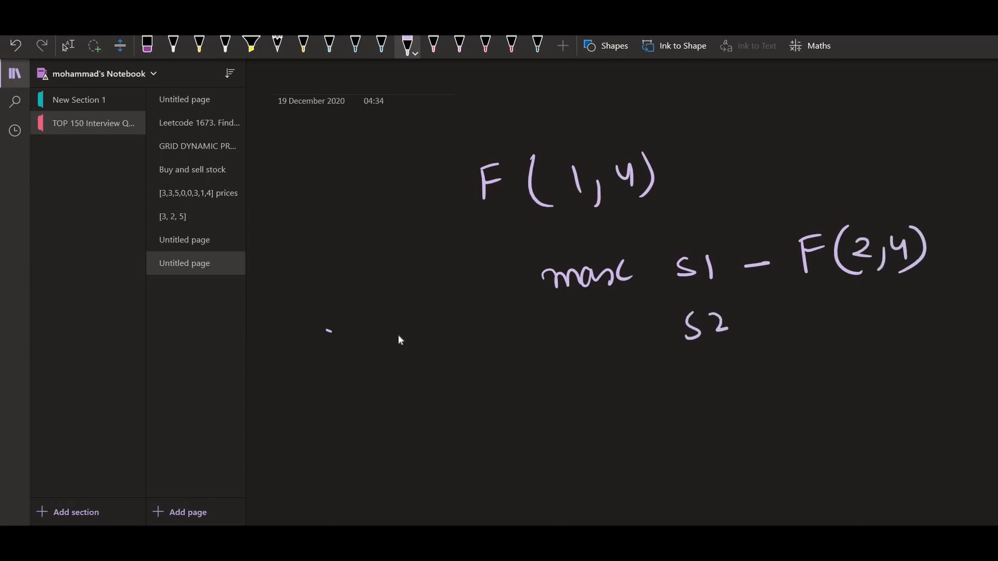
{"action": "left_click_drag", "start_coordinate": [751, 311], "coordinate": [828, 312]}
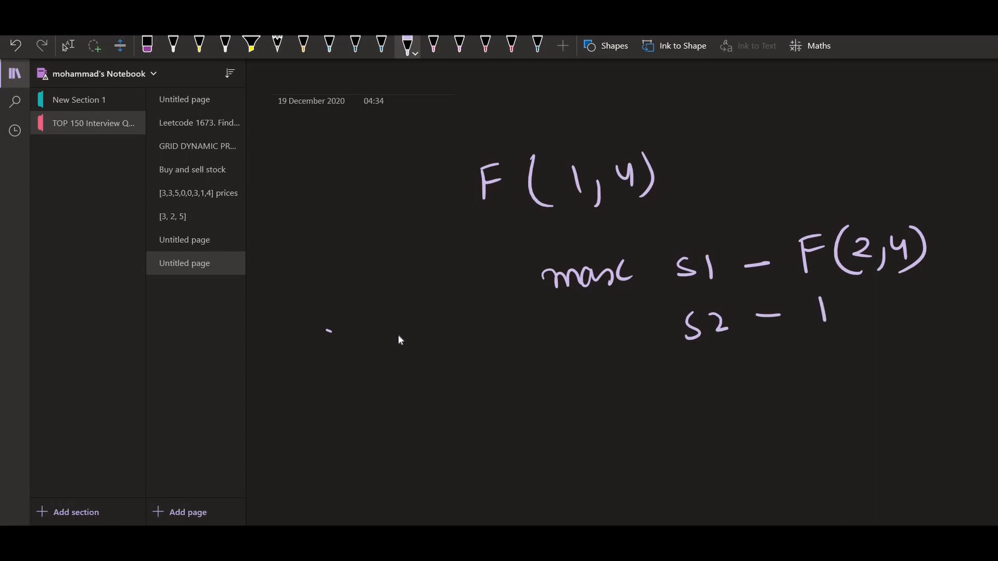
{"action": "left_click_drag", "start_coordinate": [821, 312], "coordinate": [863, 325]}
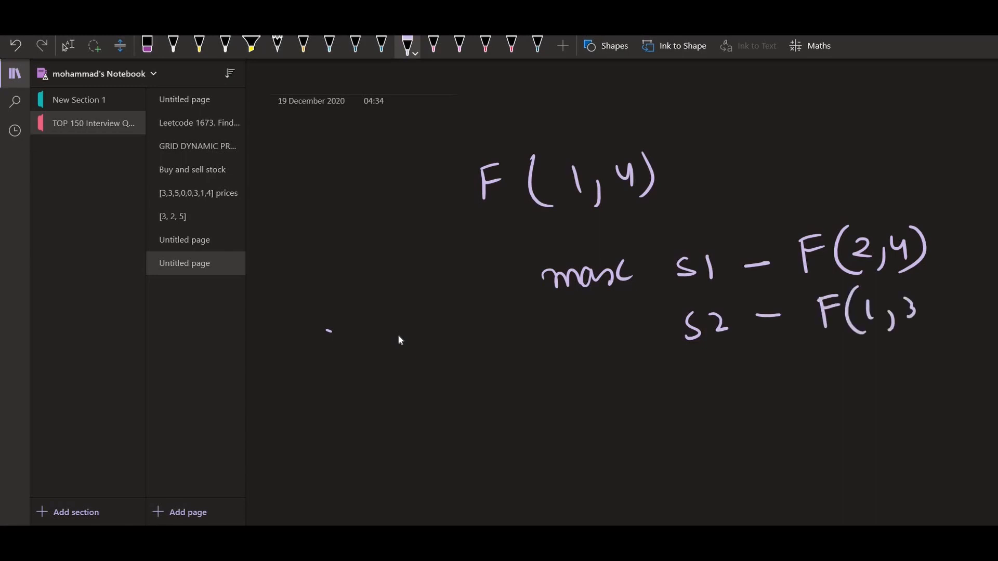
{"action": "left_click_drag", "start_coordinate": [808, 210], "coordinate": [852, 185]}
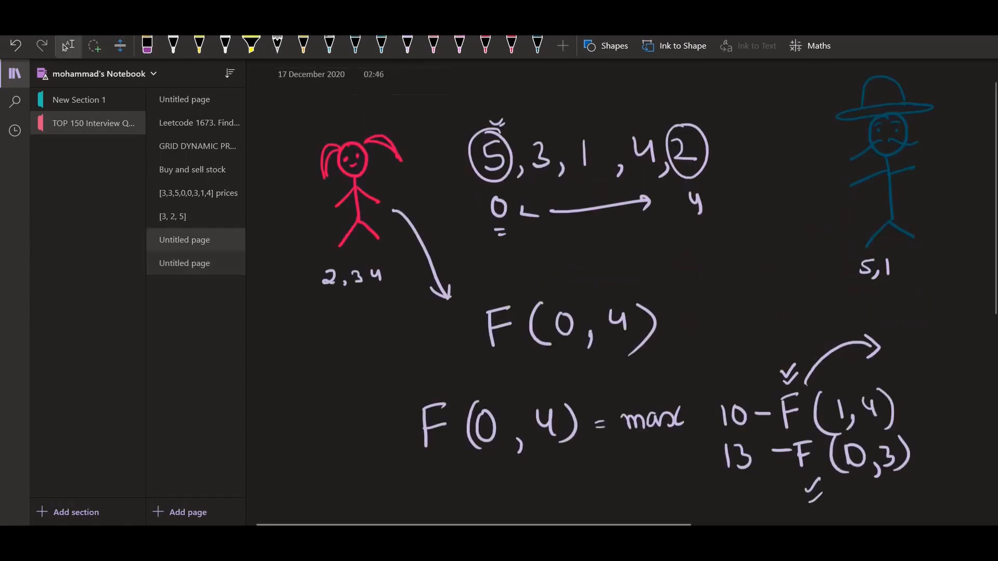
{"action": "left_click", "coordinate": [407, 45]}
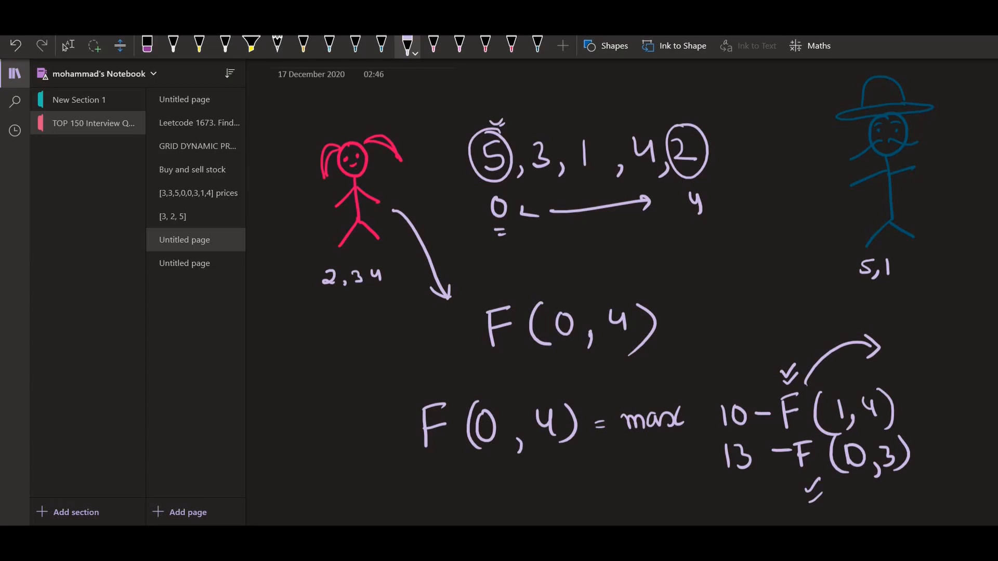
{"action": "mouse_move", "coordinate": [276, 392]}
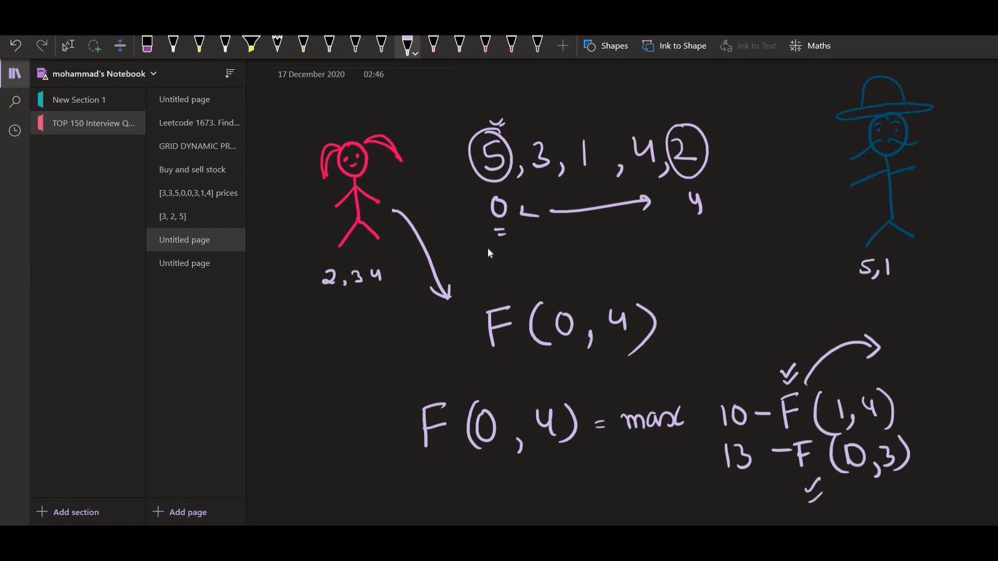
{"action": "mouse_move", "coordinate": [509, 262]}
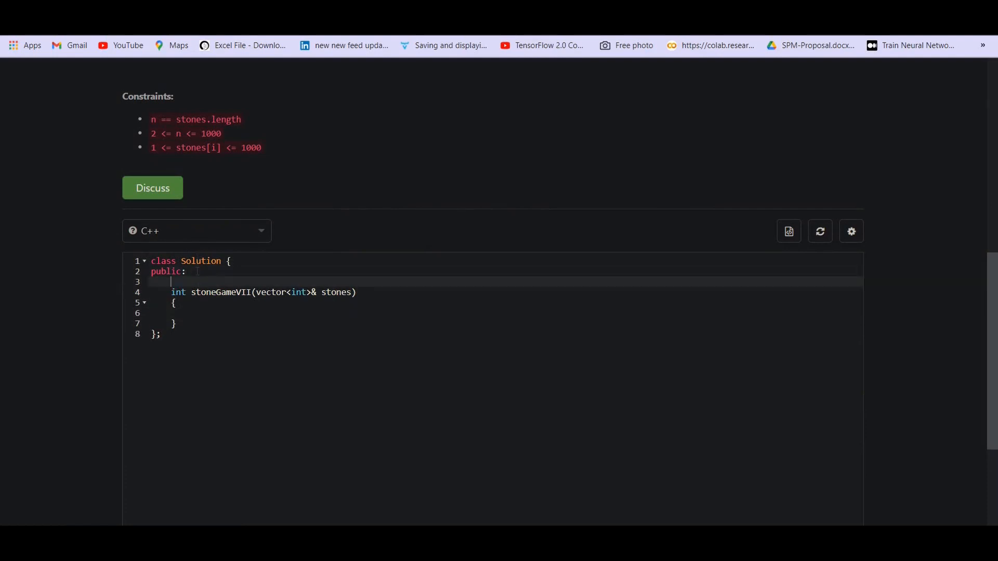
Declare the signature int help(int i, int j, vector<int>& s).
{"action": "type", "text": "int"}
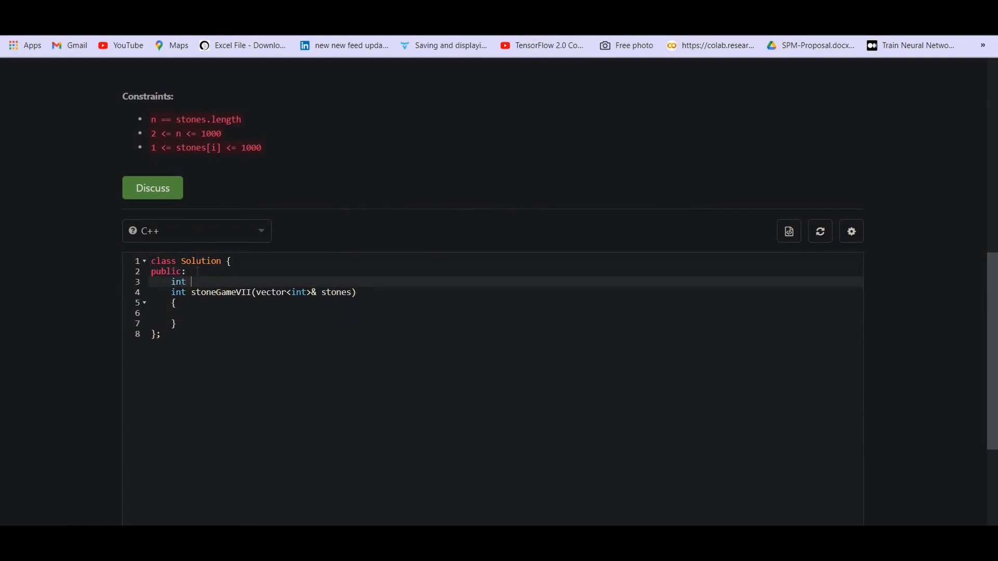
{"action": "type", "text": "help()"}
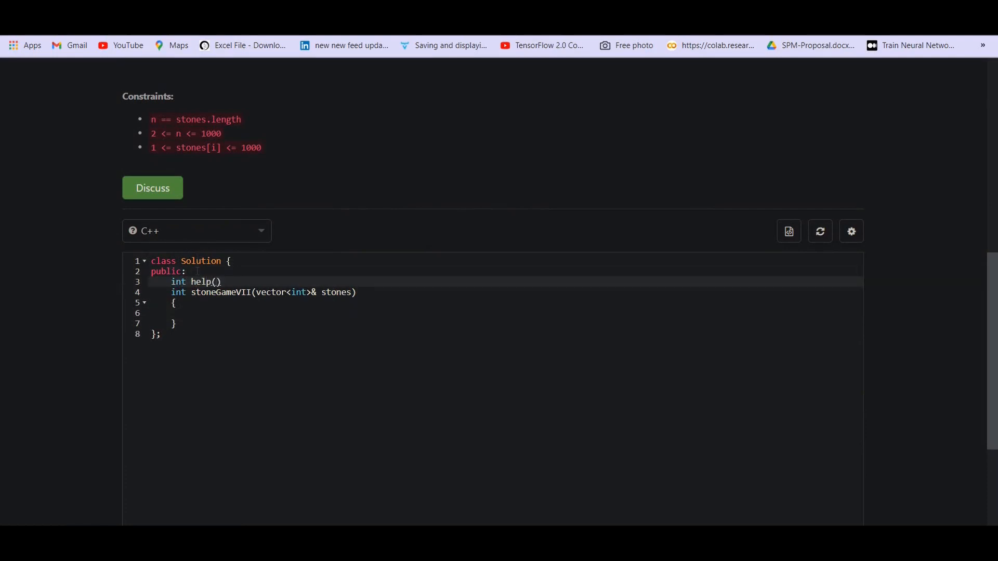
{"action": "type", "text": "int i,"}
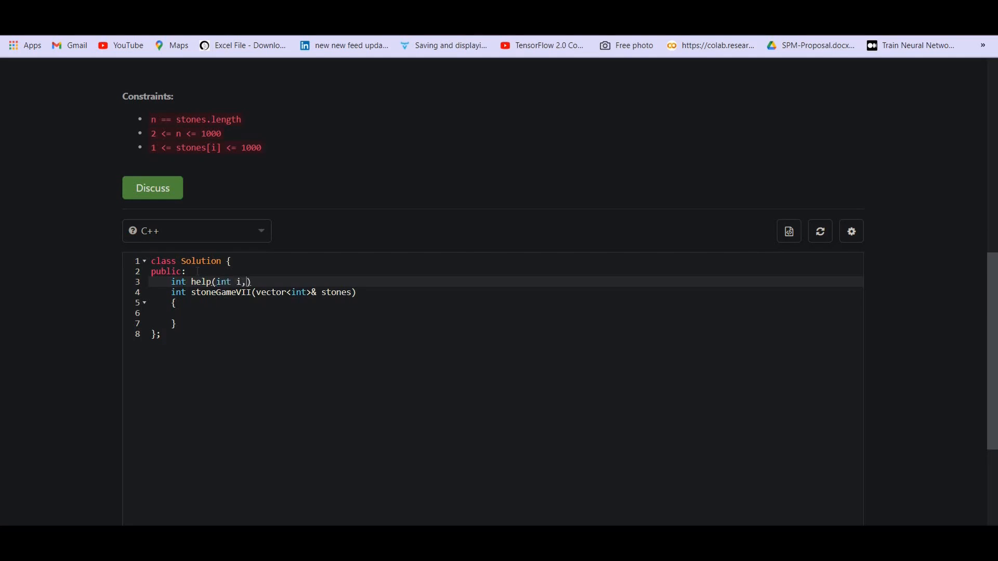
{"action": "type", "text": "int j"}
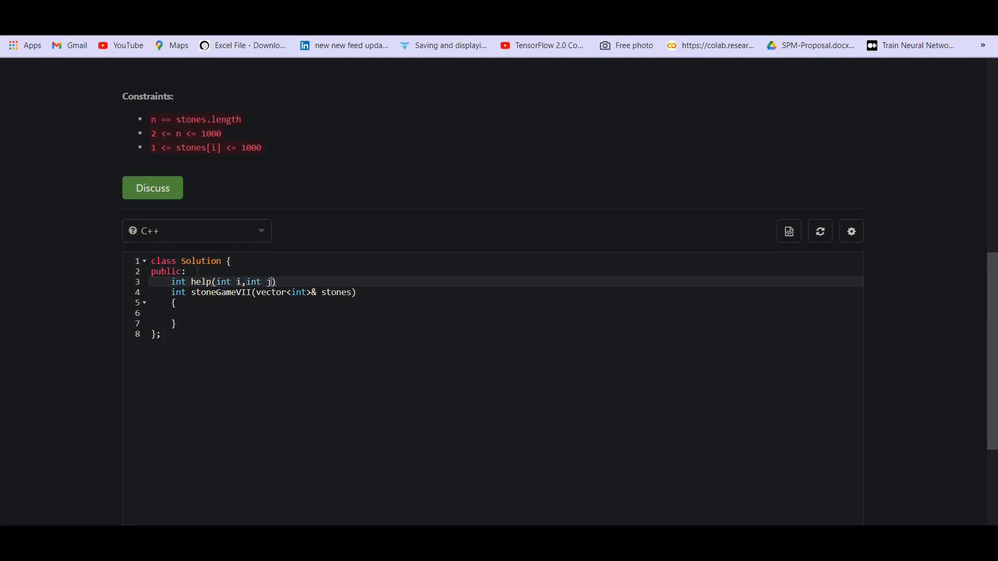
{"action": "type", "text": ","}
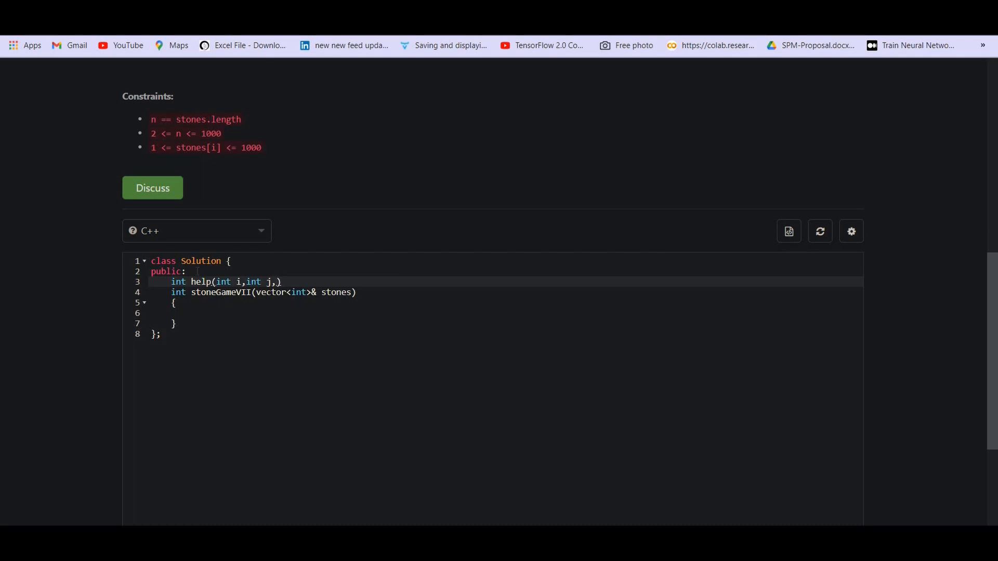
{"action": "type", "text": "vector<int>&s"}
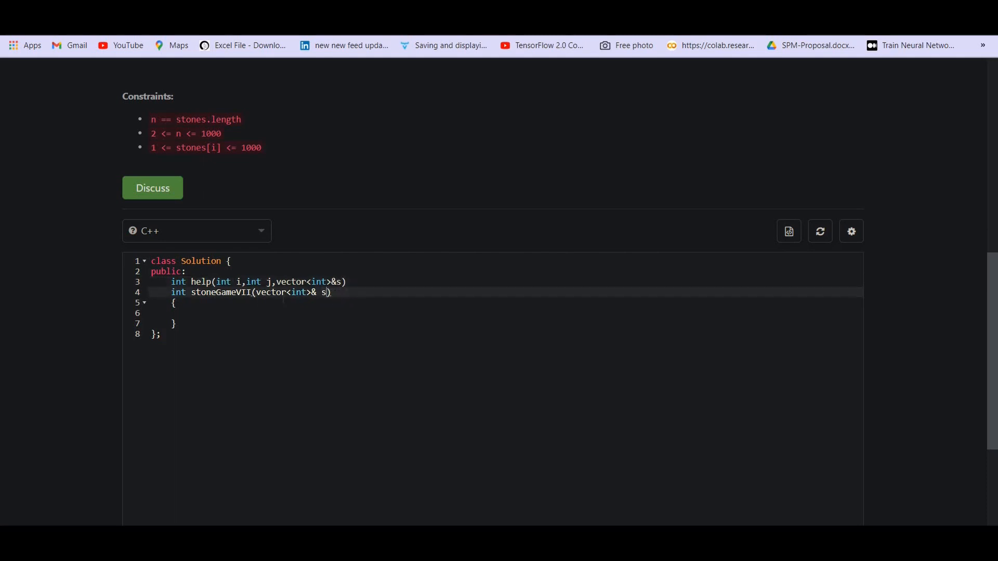
Store the stone count with int n = s.size();.
{"action": "type", "text": "int n"}
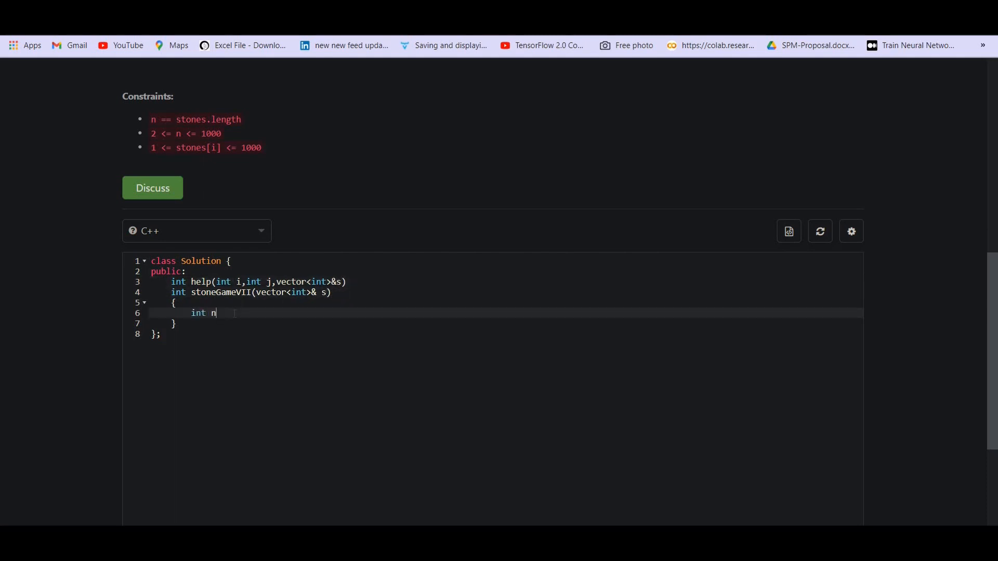
{"action": "type", "text": "=s.size()"}
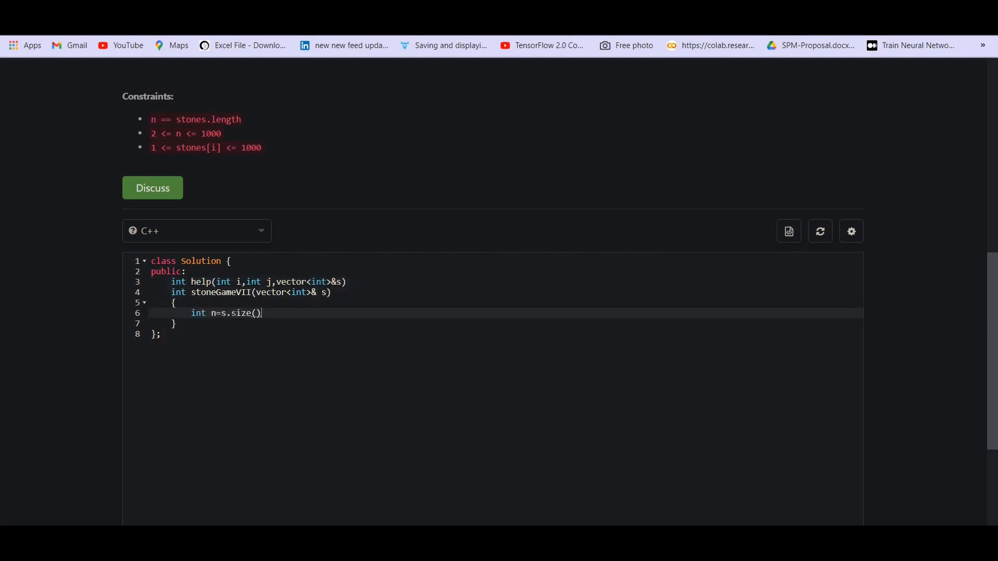
{"action": "key", "text": "Enter"}
{"action": "type", "text": "if("}
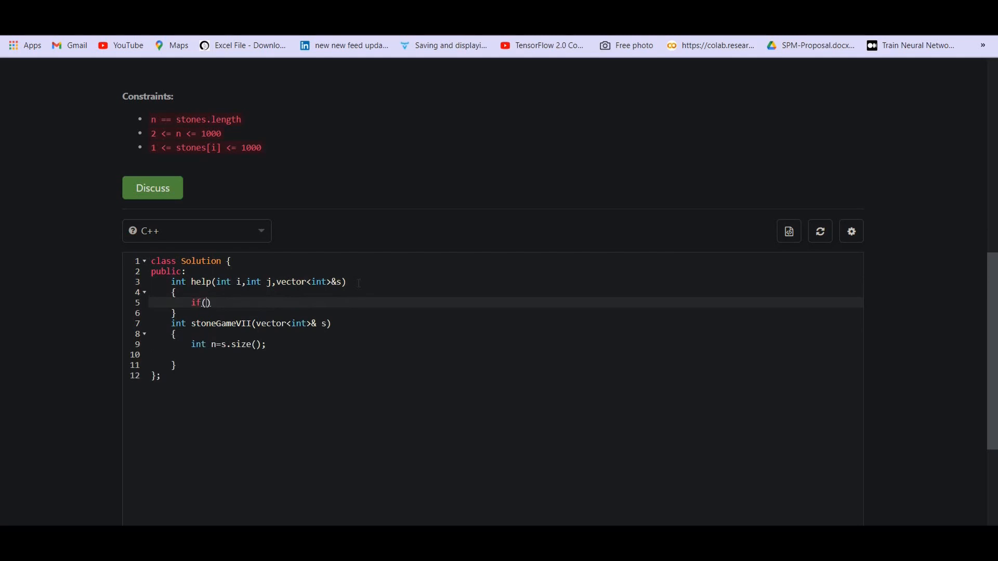
Make help return 0 when i > j and begin its return max() expression.
{"action": "type", "text": "i"}
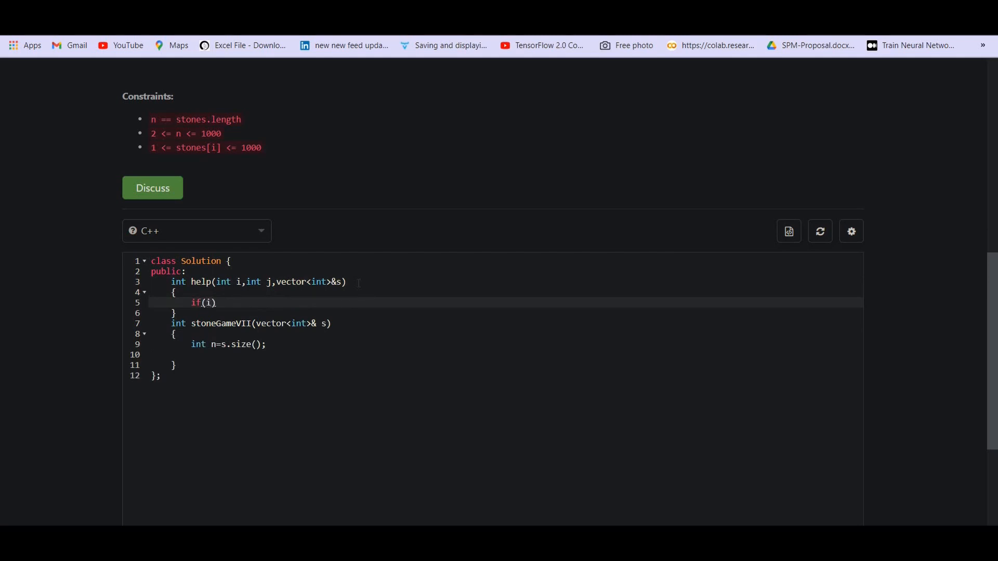
{"action": "type", "text": ">j"}
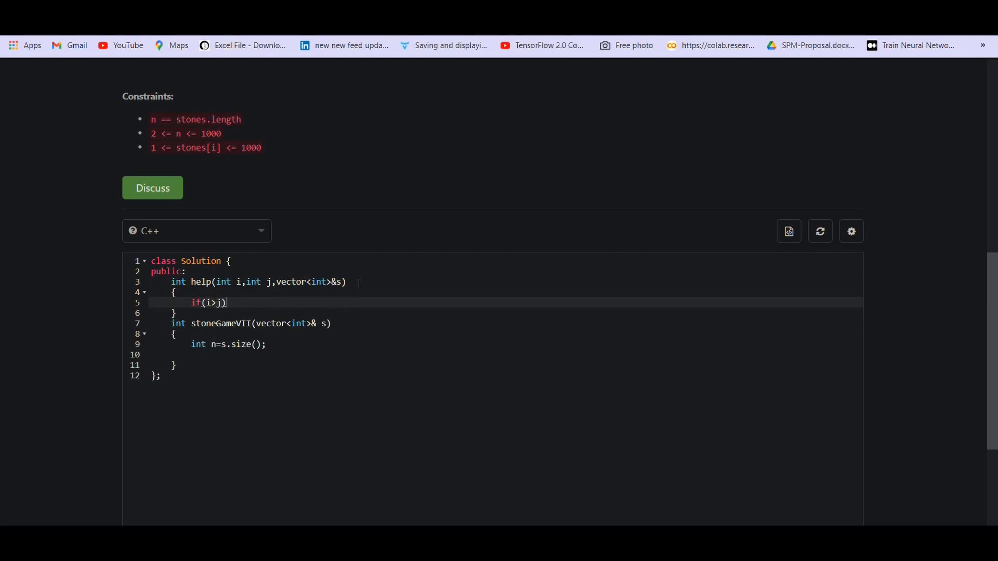
{"action": "type", "text": "return 0;"}
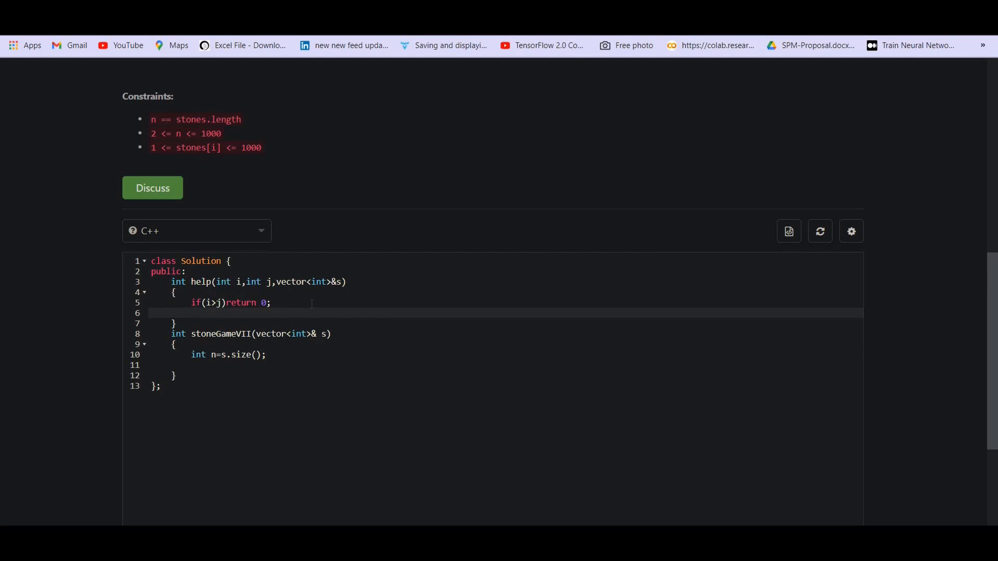
{"action": "type", "text": "return max("}
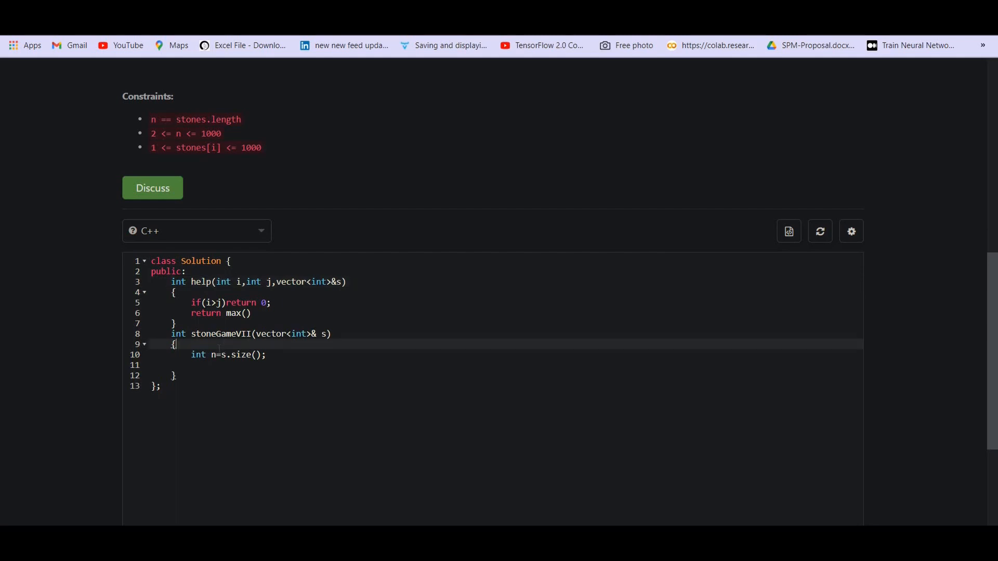
{"action": "key", "text": "enter"}
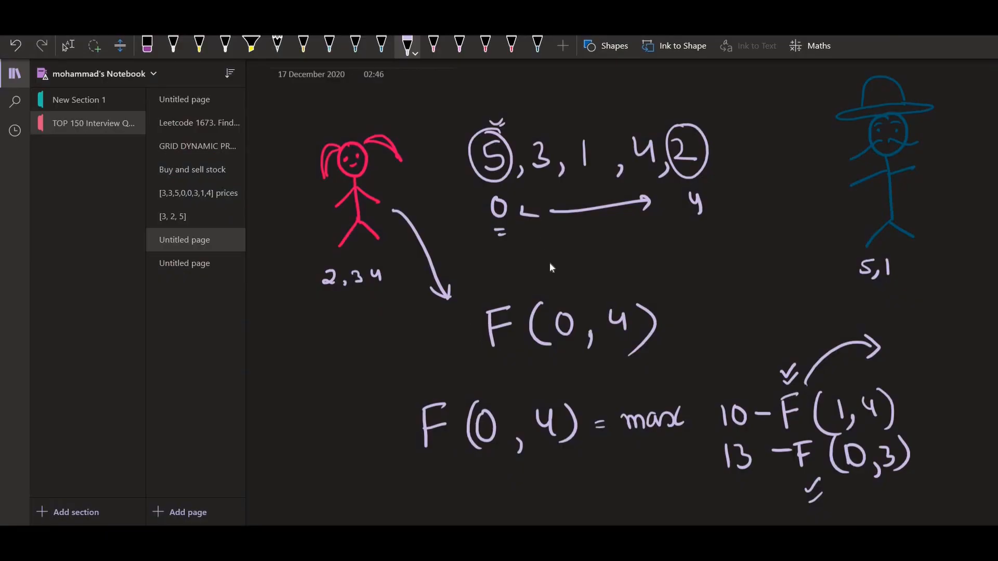
Write prefix sums 5 8 9 13 15 under the stones, mark the 3-to-4 range and underline 13.
{"action": "left_click_drag", "start_coordinate": [503, 254], "coordinate": [506, 273]}
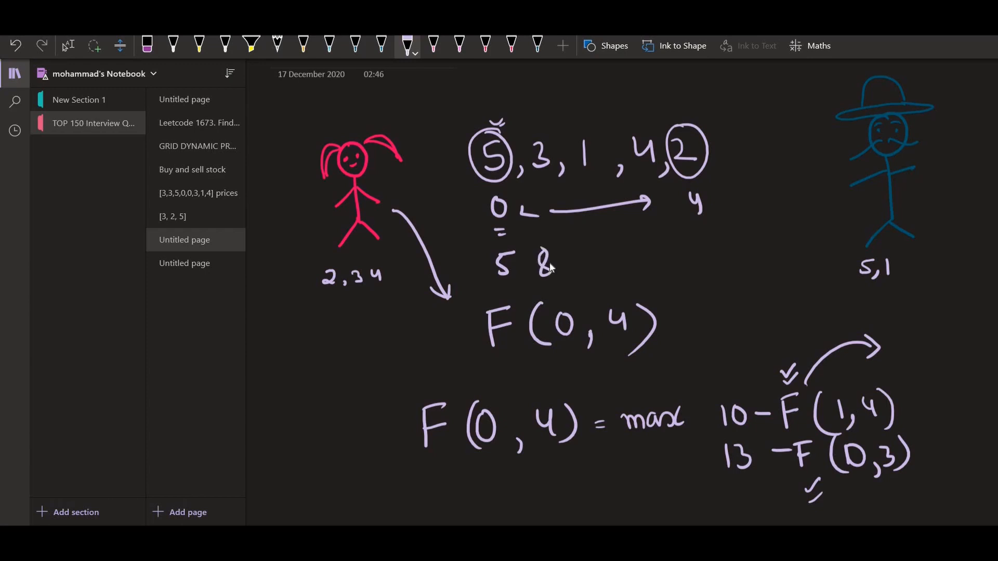
{"action": "left_click_drag", "start_coordinate": [579, 254], "coordinate": [595, 277]}
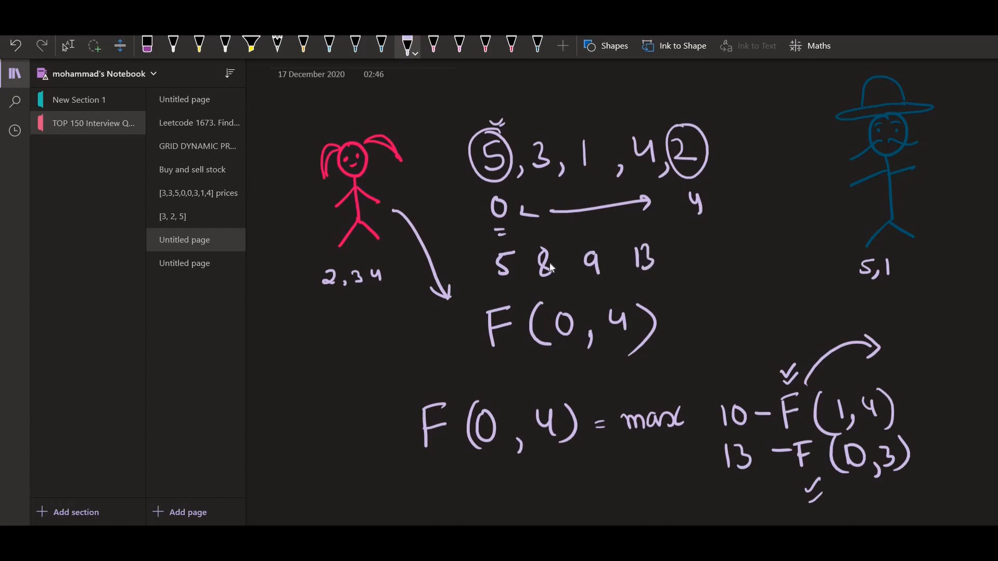
{"action": "left_click_drag", "start_coordinate": [687, 242], "coordinate": [700, 274]}
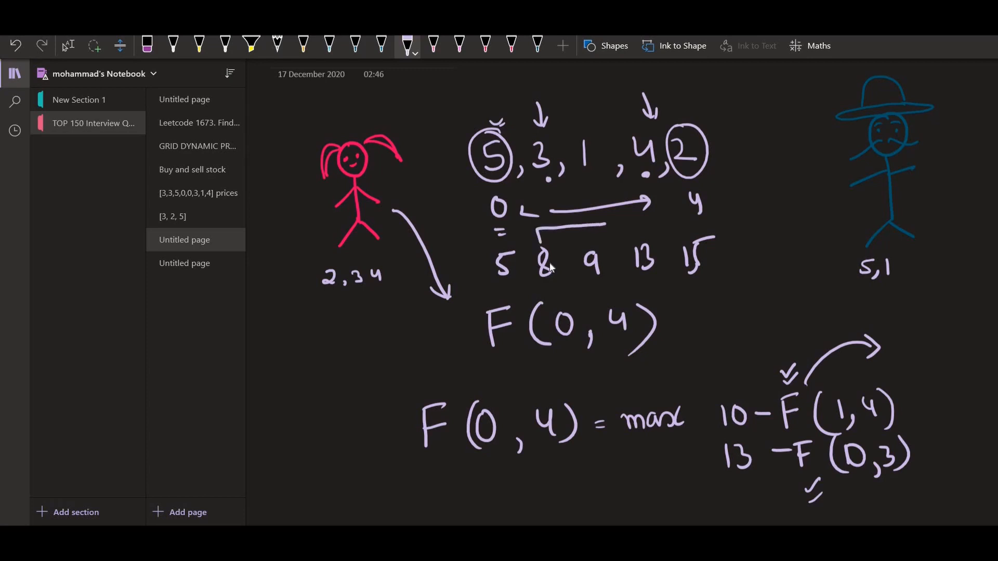
{"action": "left_click_drag", "start_coordinate": [640, 277], "coordinate": [663, 287]}
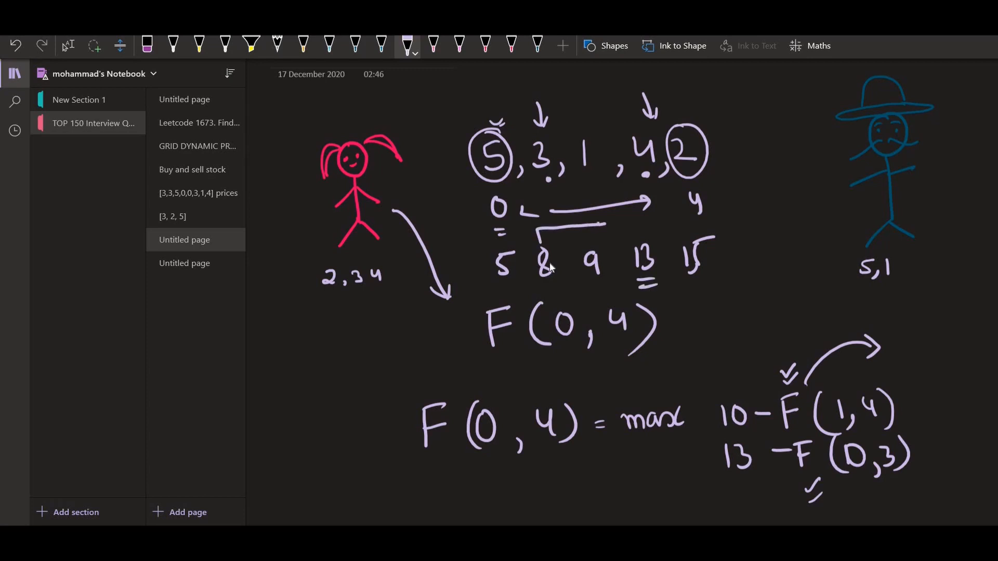
{"action": "left_click_drag", "start_coordinate": [510, 295], "coordinate": [655, 287]}
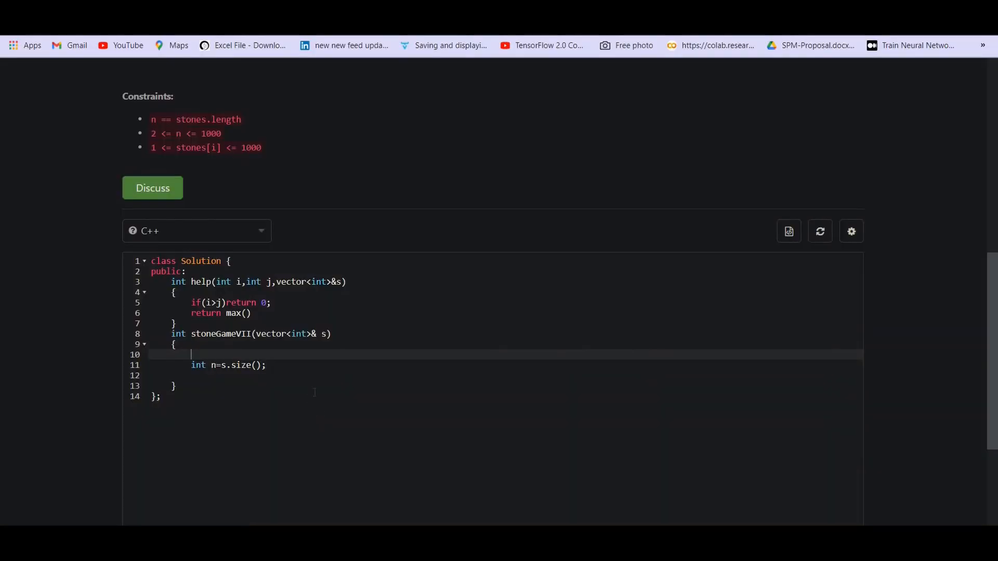
Declare the prefix-sum vector<int> P(n+1,0) inside stoneGameVII.
{"action": "type", "text": "vectir"}
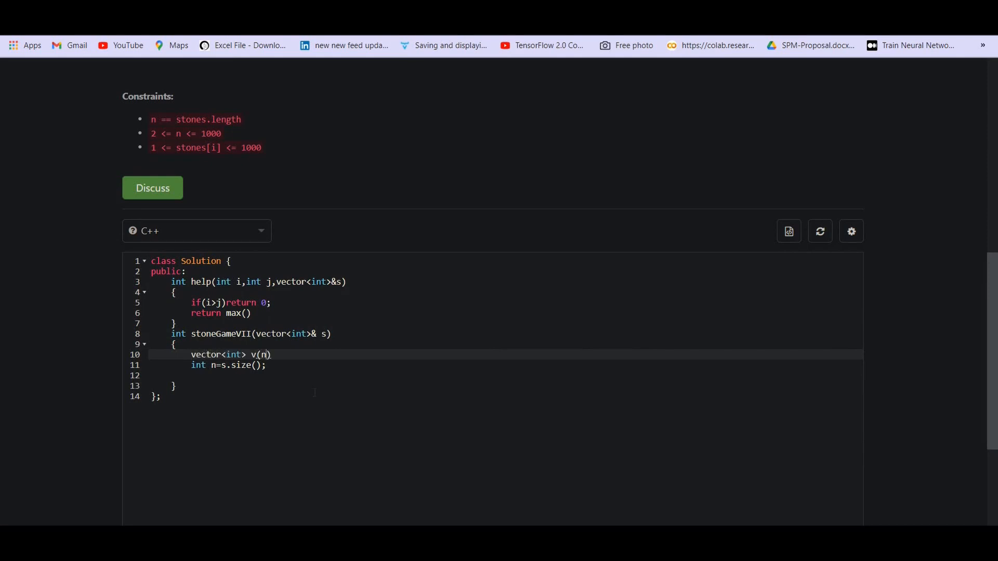
{"action": "type", "text": "+1"}
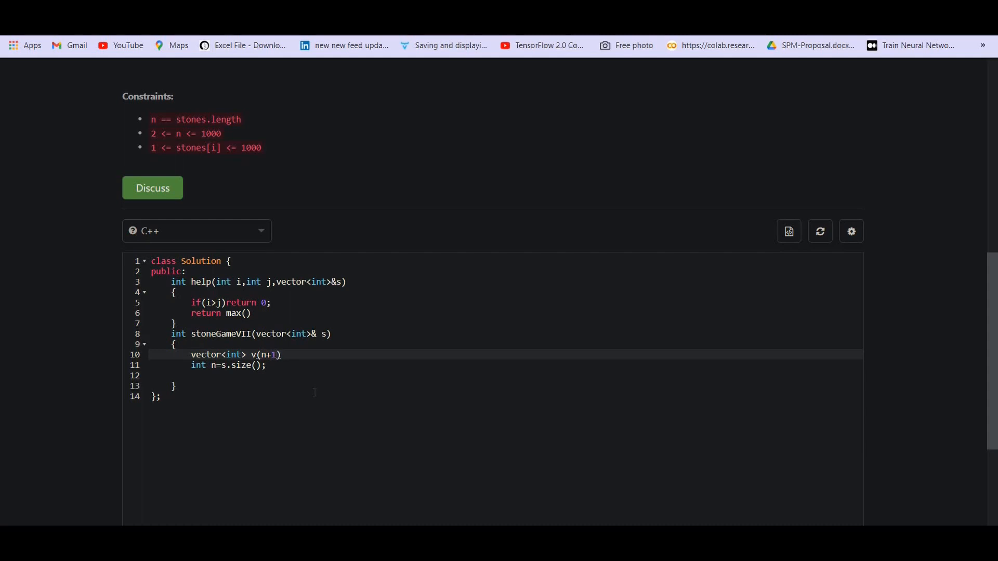
{"action": "type", "text": ",0);"}
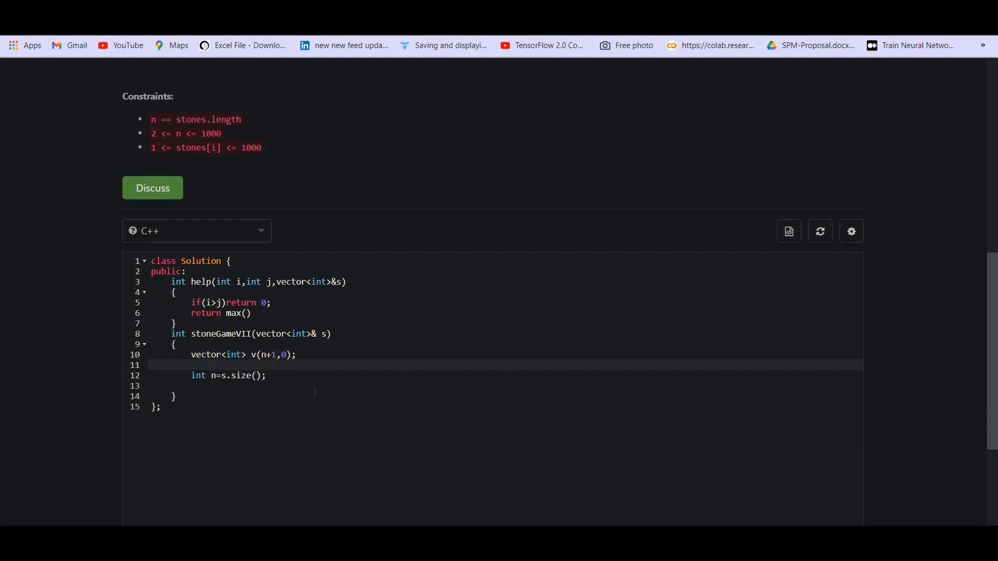
{"action": "left_click", "coordinate": [191, 365]}
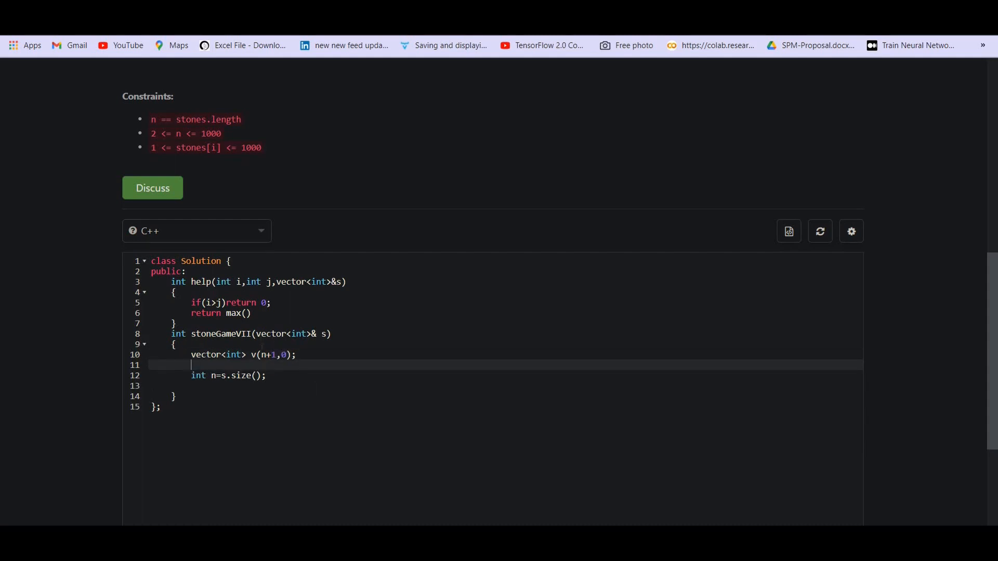
{"action": "type", "text": "P"}
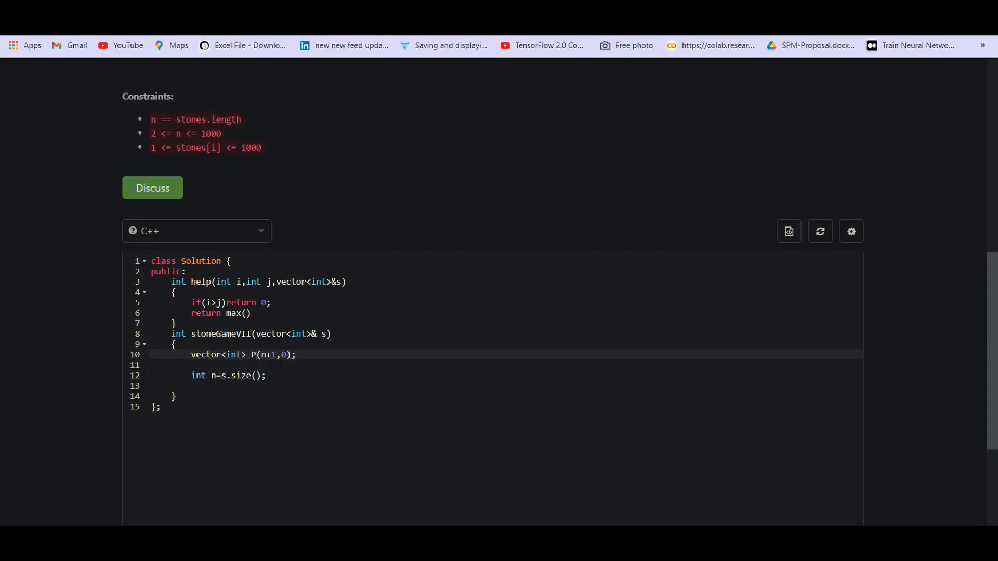
Write the loop for(int i=0;i<n;i++) filling P[i+1]=P[i]+s[i].
{"action": "type", "text": "for"}
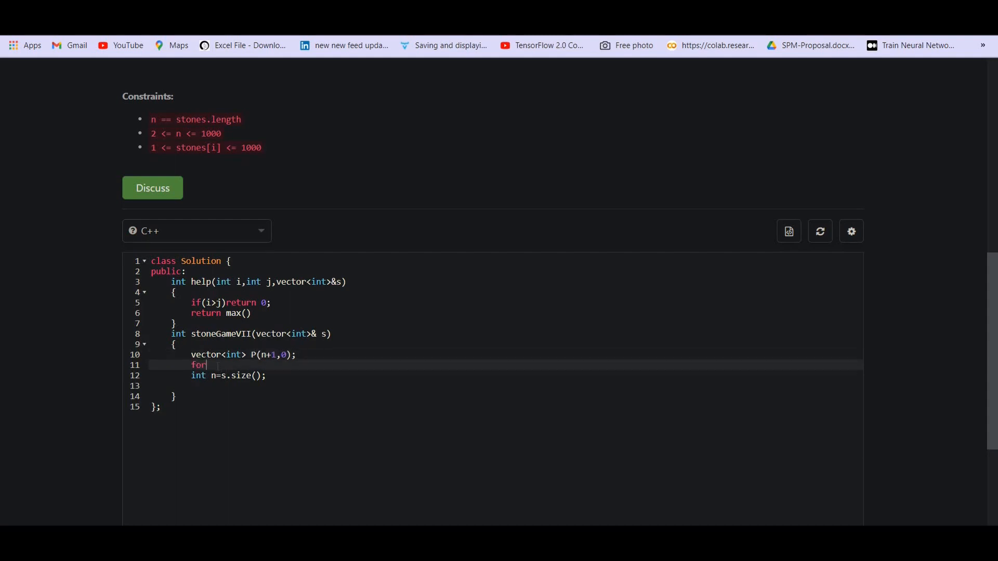
{"action": "type", "text": "(int i=0)"}
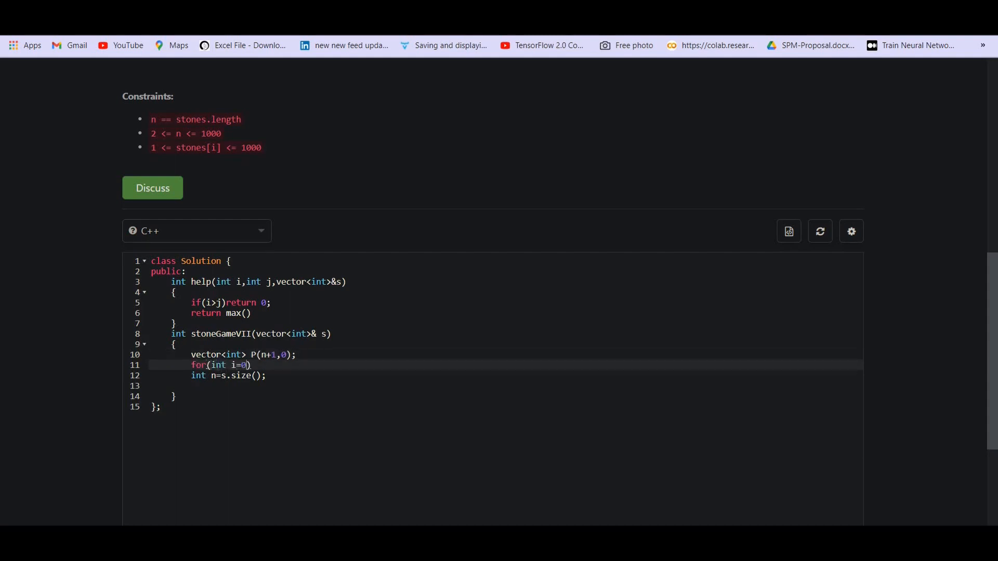
{"action": "type", "text": ";i<n;i++"}
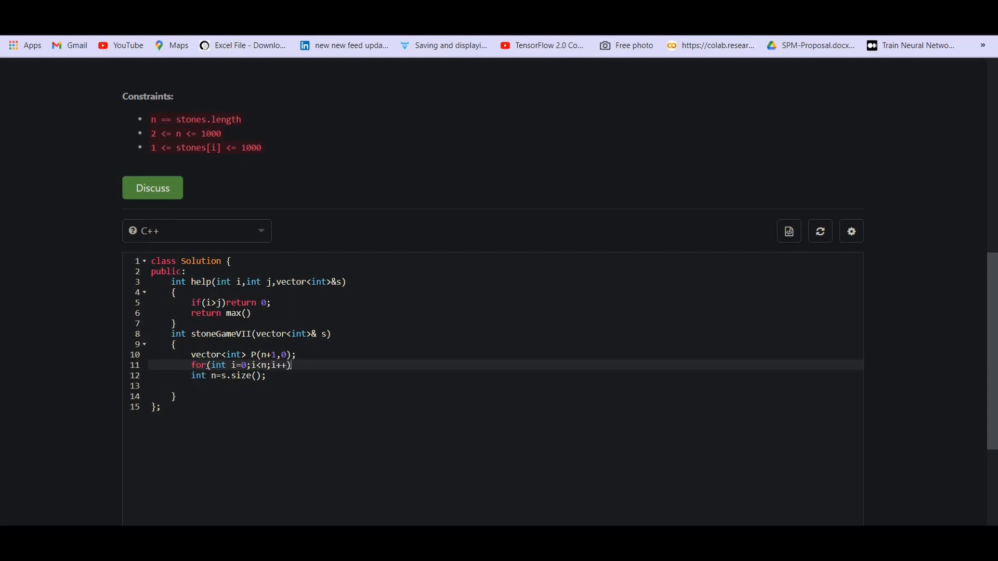
{"action": "type", "text": "{"}
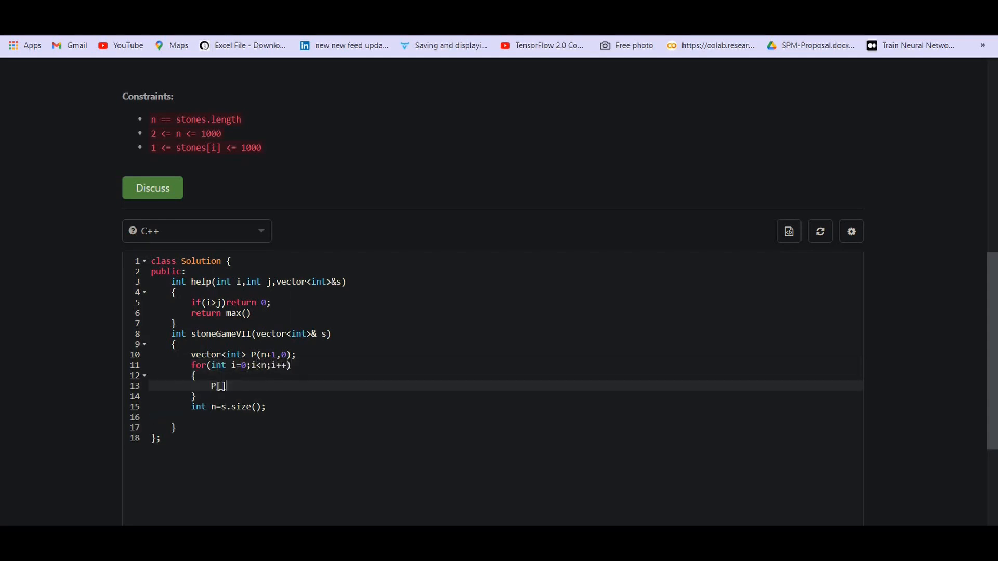
{"action": "type", "text": "i+1"}
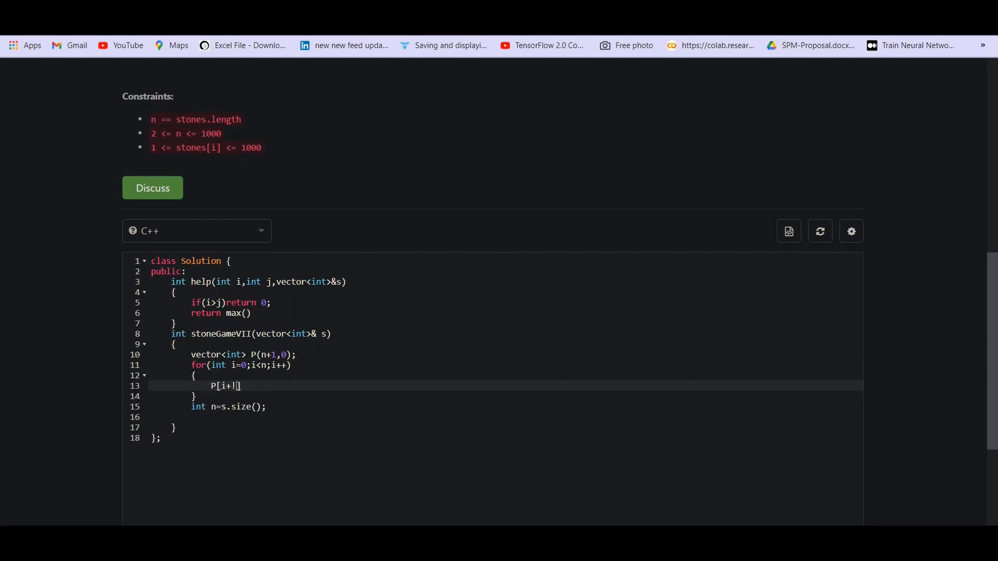
{"action": "type", "text": "1]="}
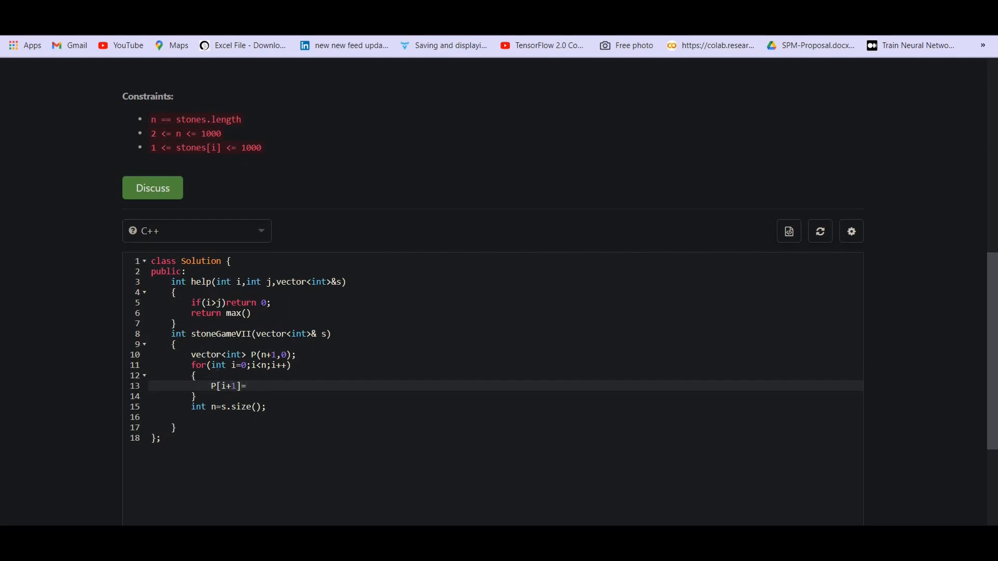
{"action": "type", "text": "P[i]"}
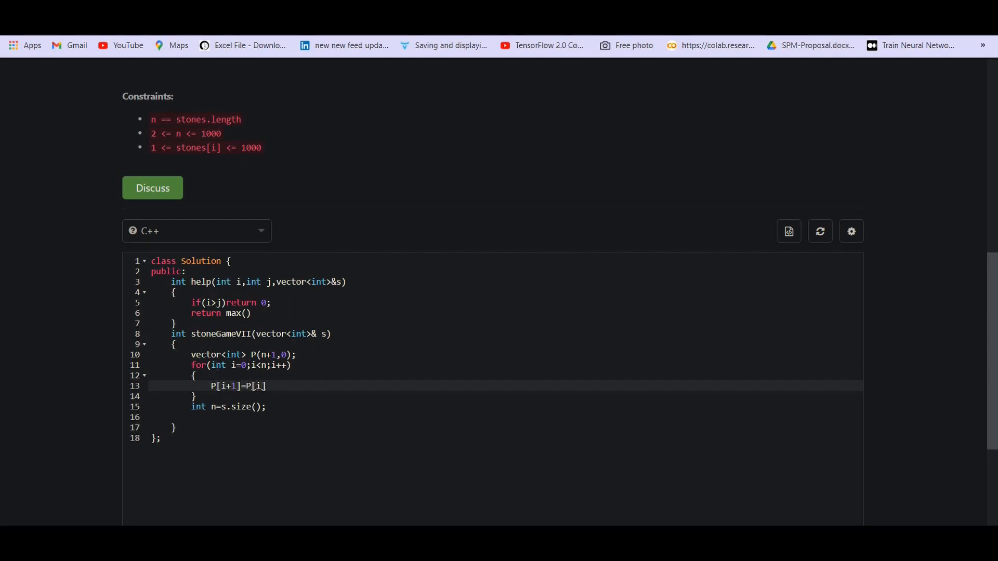
{"action": "type", "text": "+"}
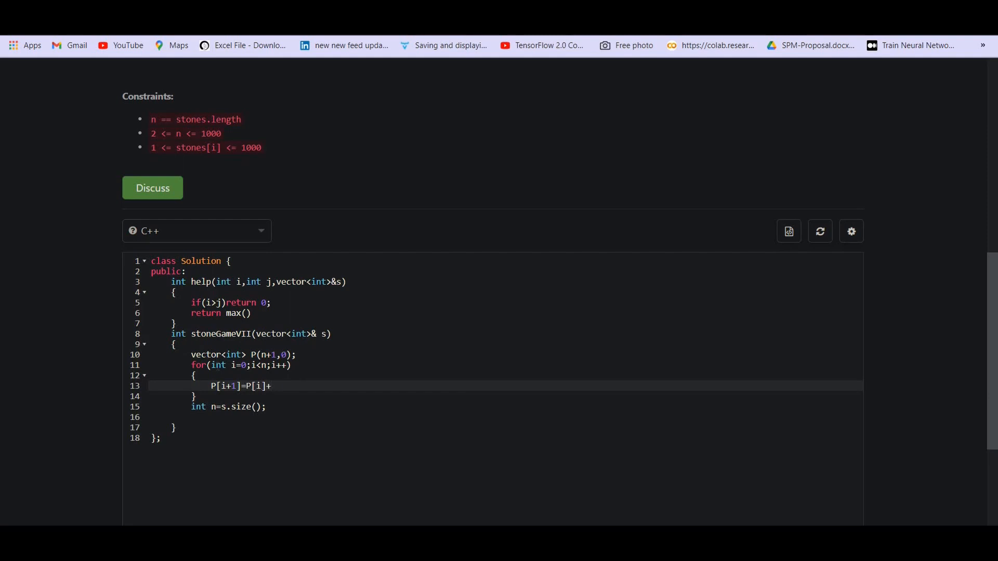
{"action": "type", "text": "s[i];"}
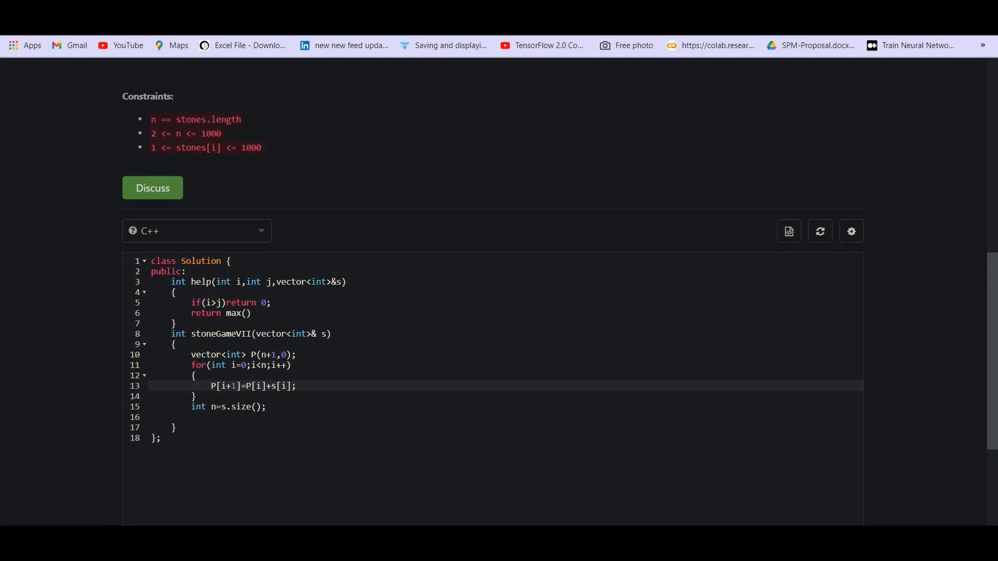
Add a vector<int> &P parameter to help and begin indexing P inside its max() return.
{"action": "type", "text": "sm"}
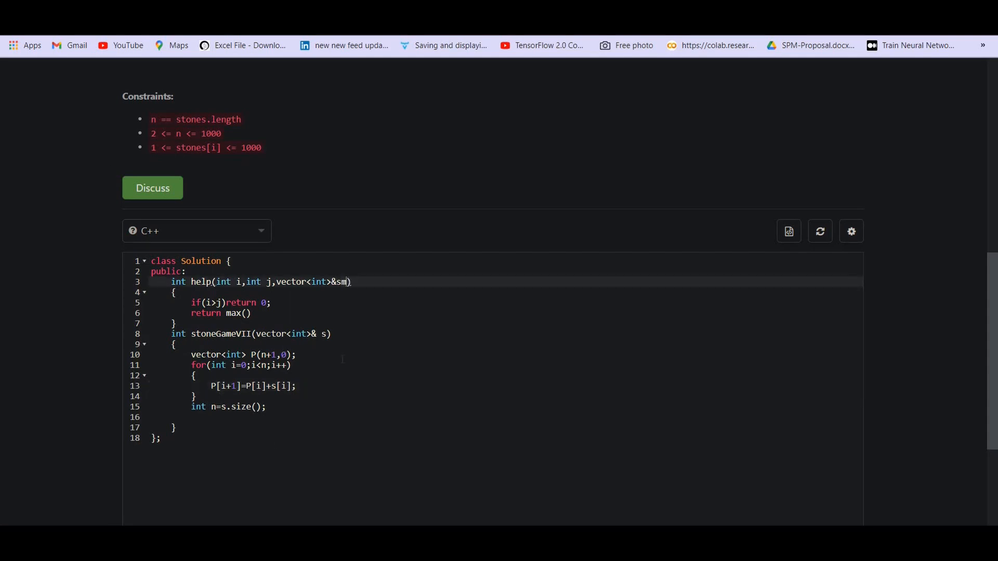
{"action": "type", "text": ",vector<int> &"}
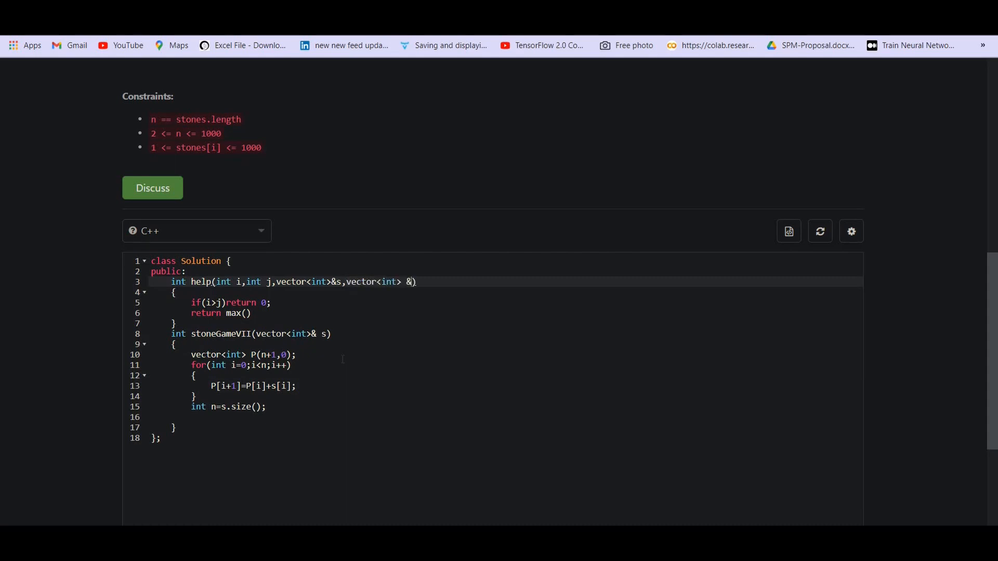
{"action": "type", "text": "P"}
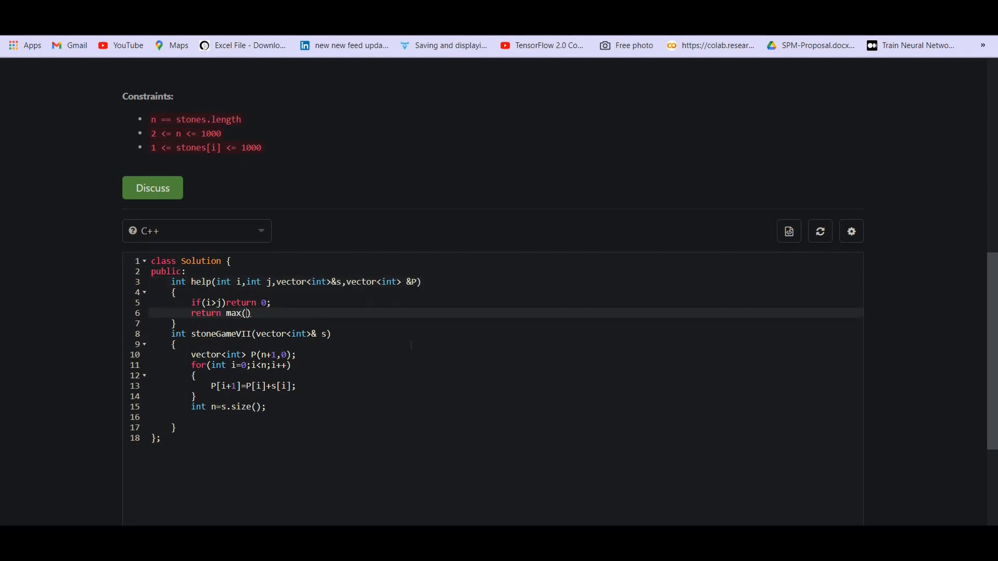
{"action": "mouse_move", "coordinate": [106, 66]}
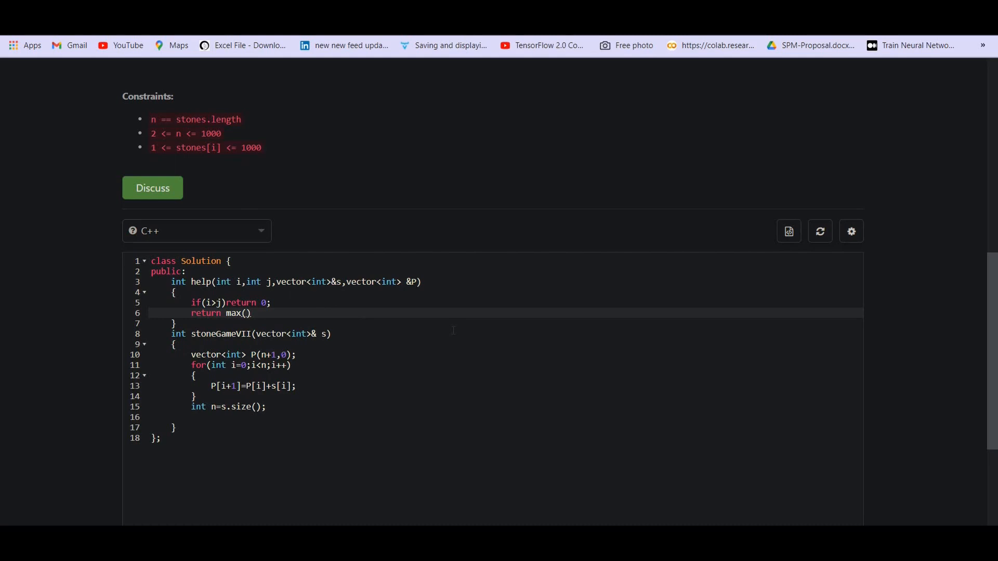
{"action": "type", "text": "P[]"}
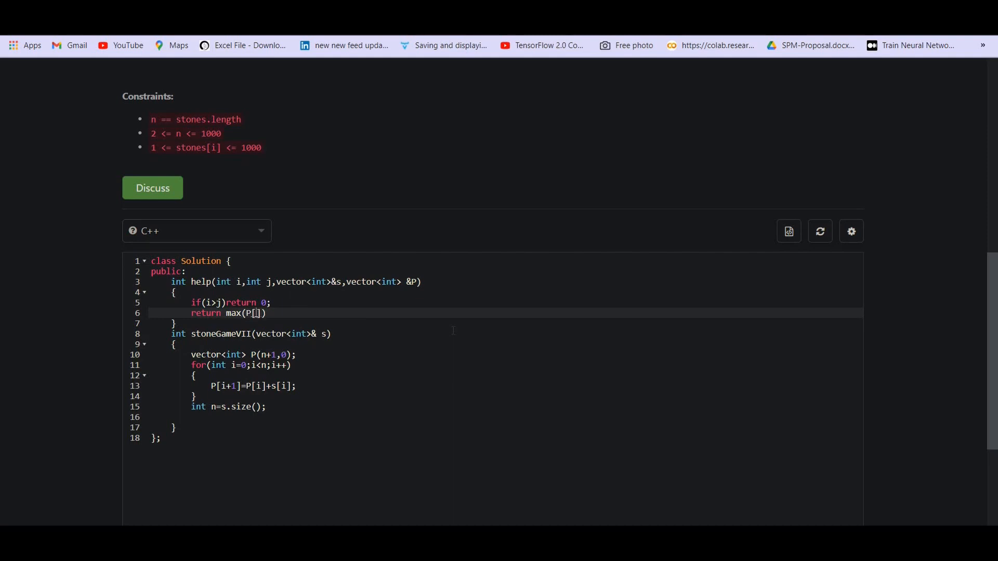
Write the first option P[j+1]-P[i+1]-help(i+1,js,P) inside the helper's max().
{"action": "type", "text": "j+1"}
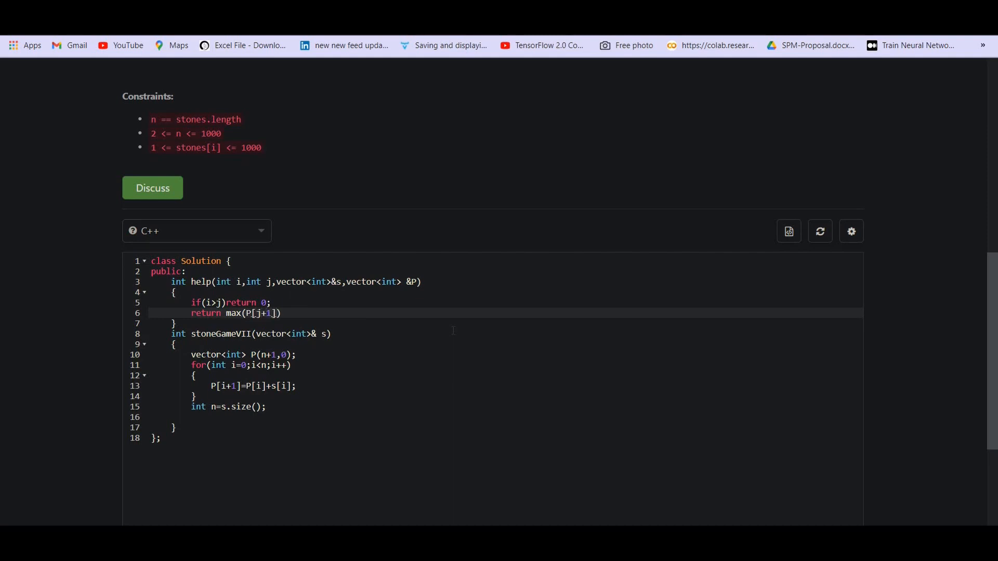
{"action": "type", "text": "-"}
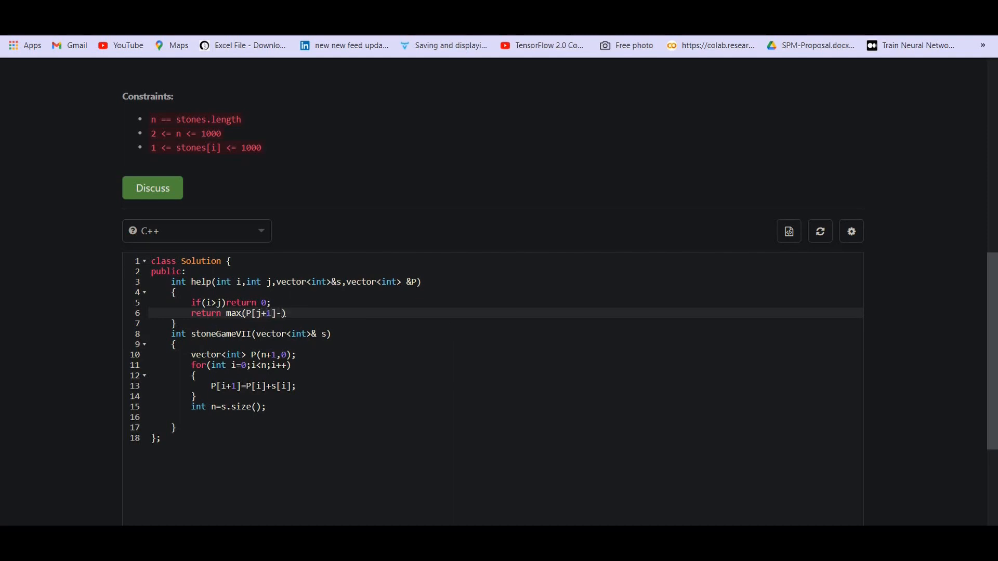
{"action": "type", "text": "P[]"}
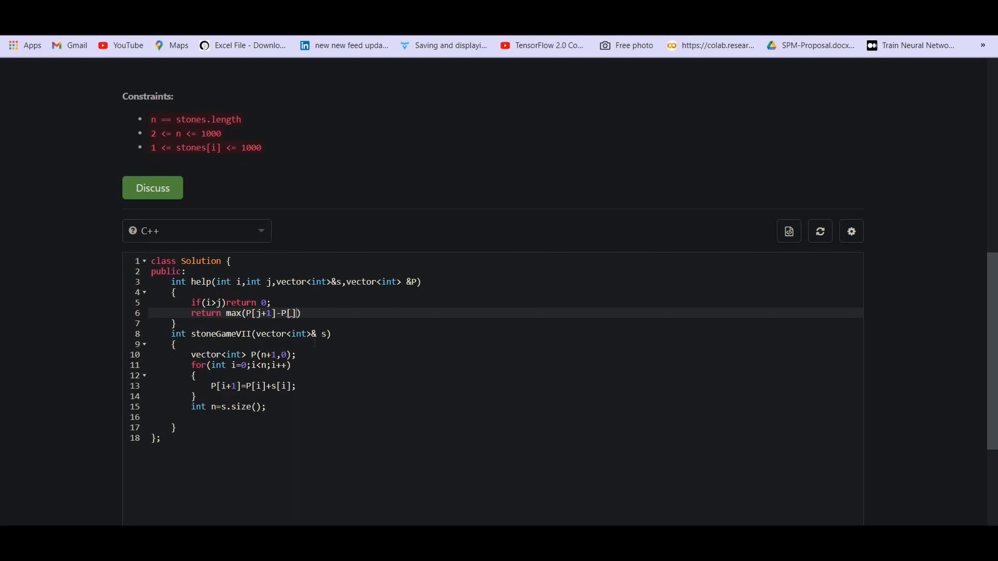
{"action": "type", "text": "i"}
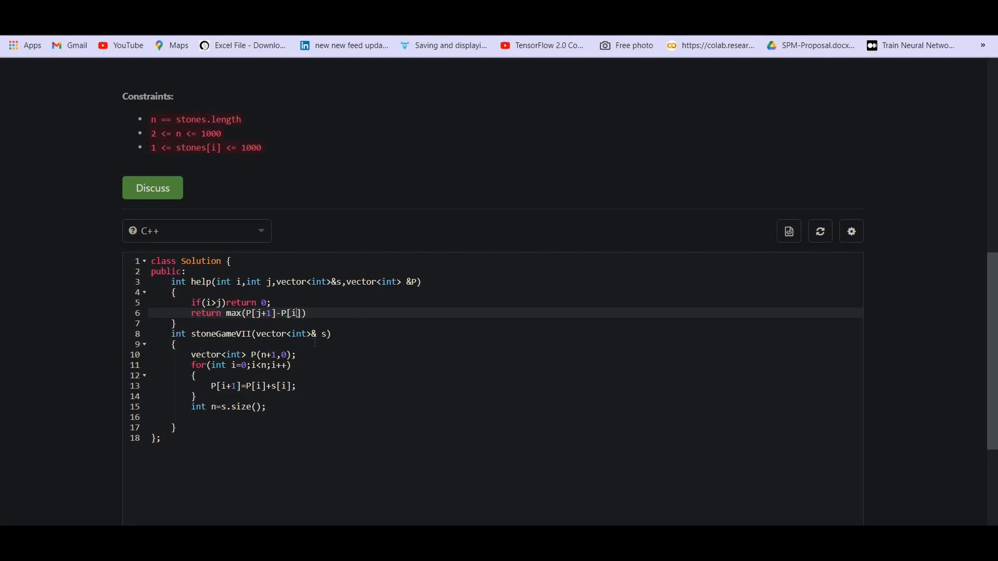
{"action": "type", "text": "+1"}
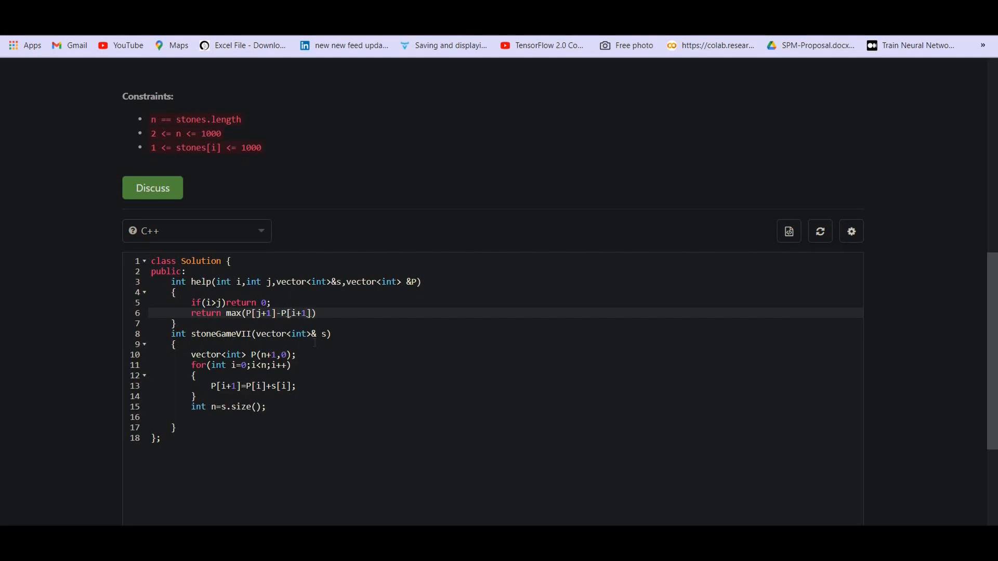
{"action": "type", "text": "-"}
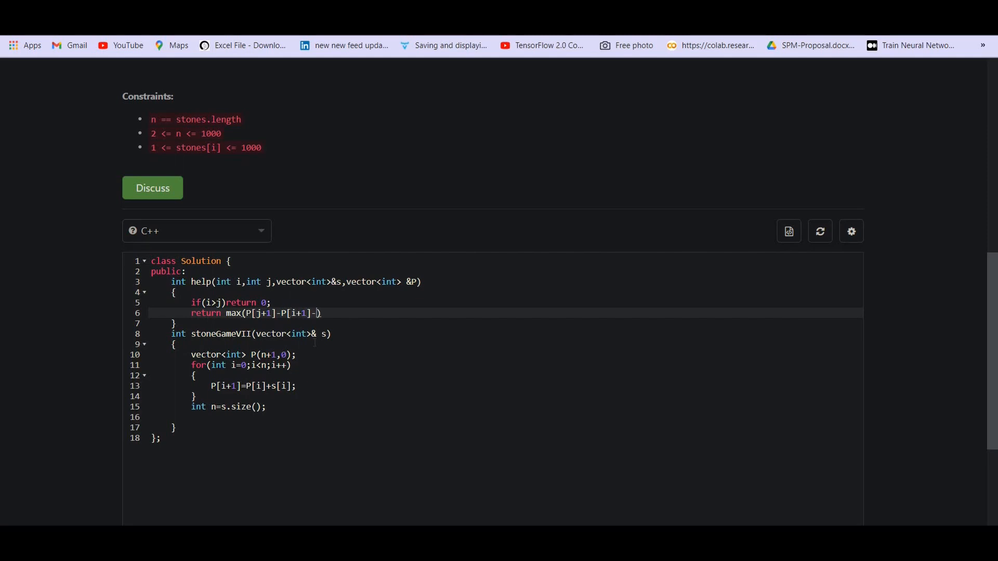
{"action": "type", "text": "help()"}
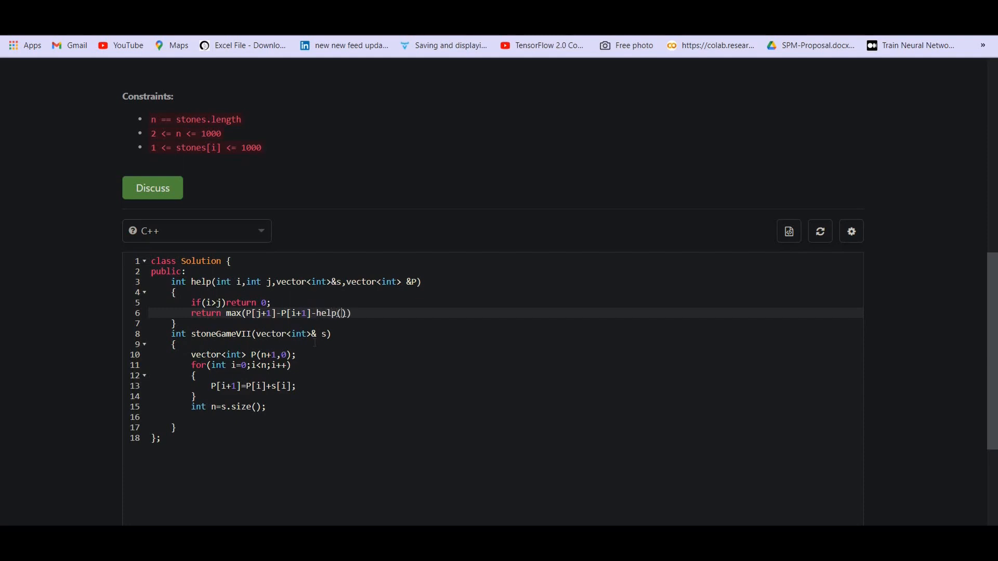
{"action": "type", "text": "i"}
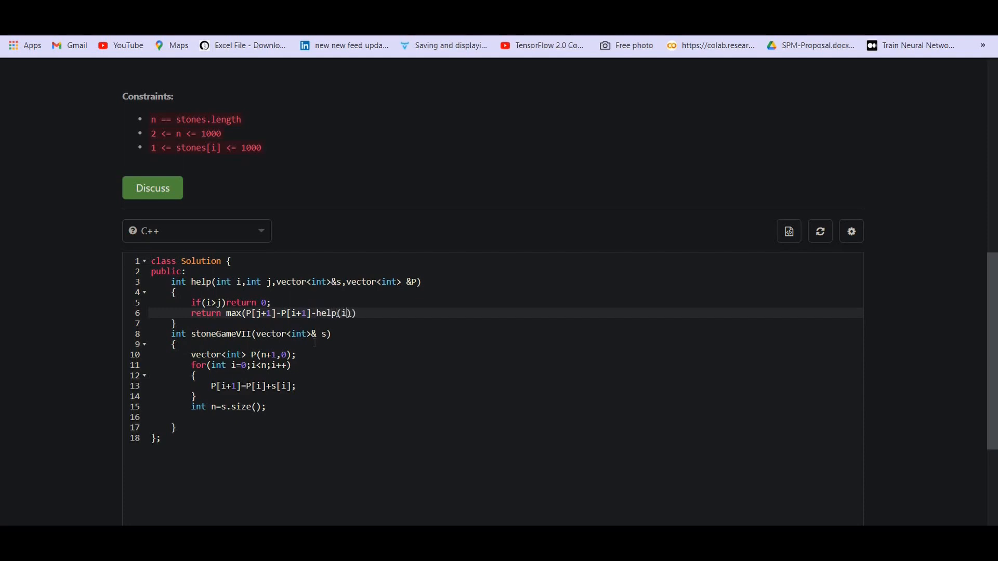
{"action": "type", "text": "+1"}
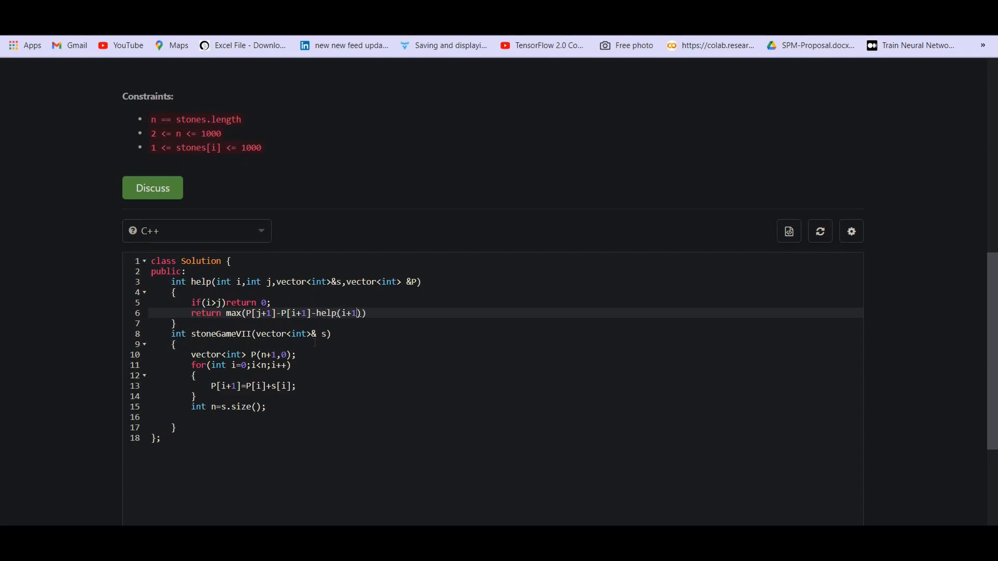
{"action": "type", "text": ",j"}
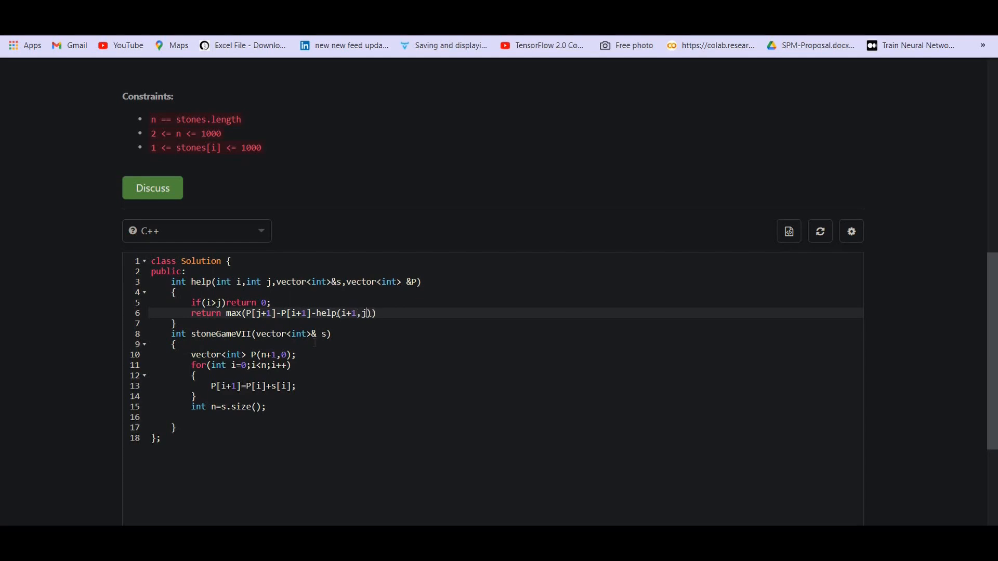
{"action": "type", "text": "s,"}
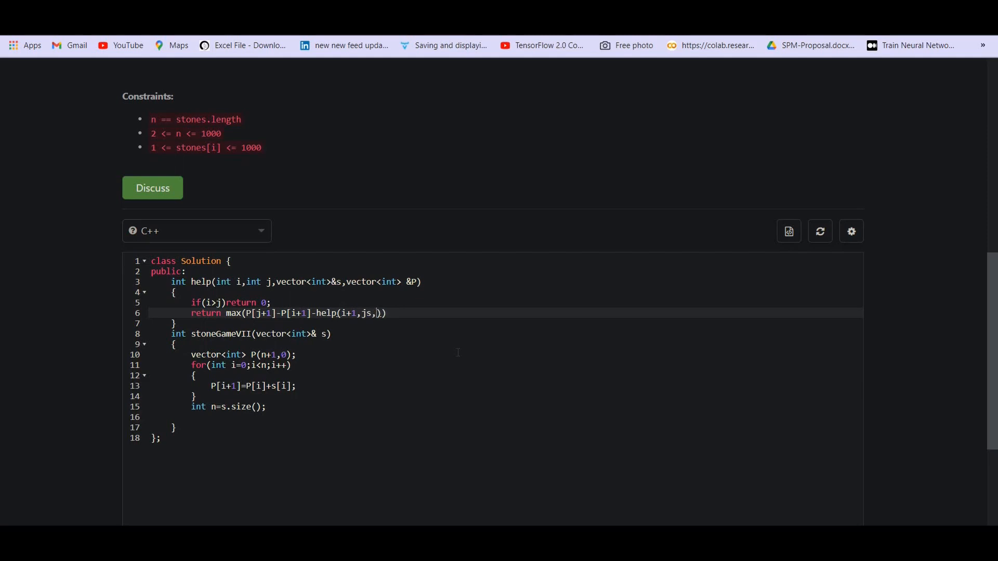
{"action": "type", "text": "P"}
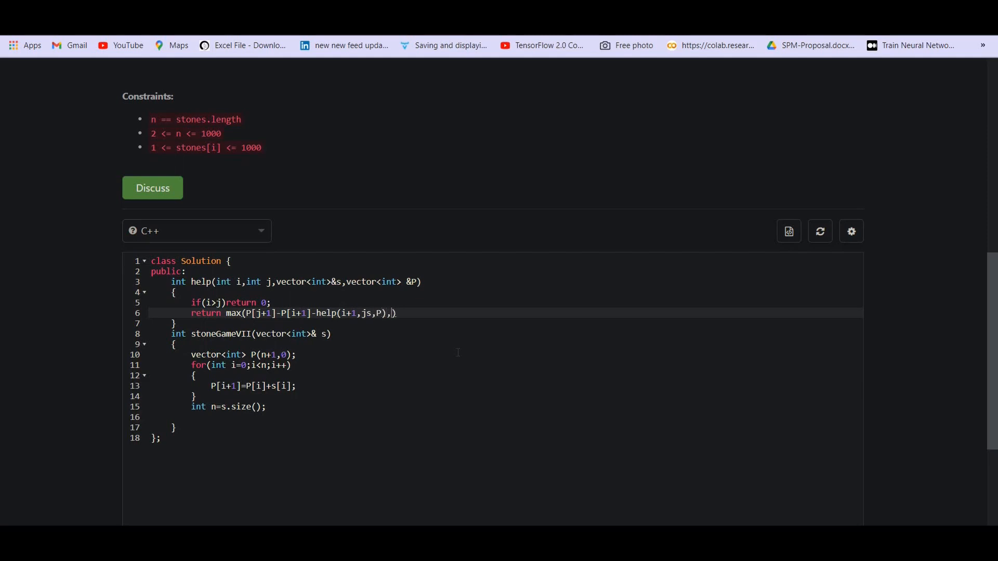
Add the second option P[j]-P[i] and close the return statement with a semicolon.
{"action": "type", "text": "P"}
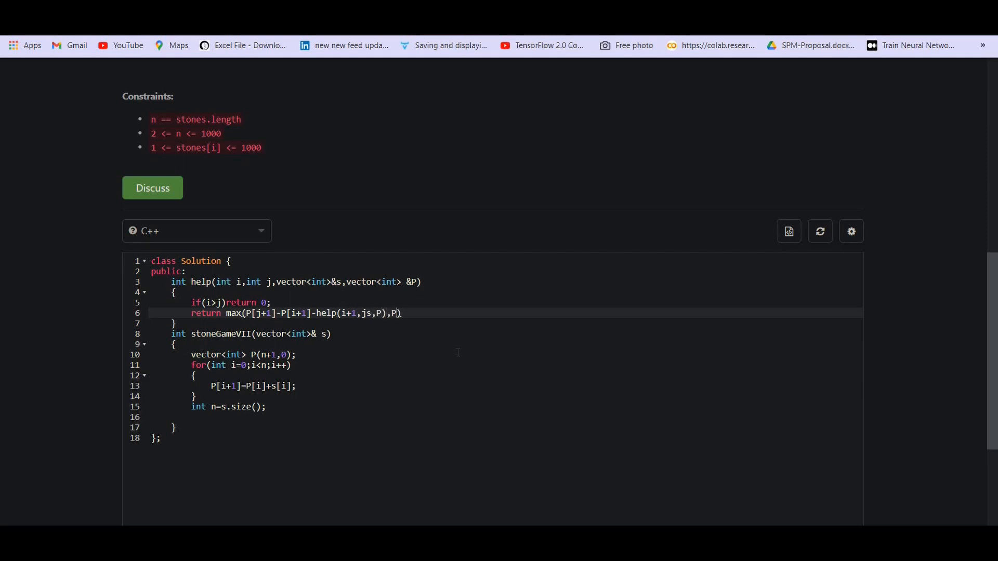
{"action": "type", "text": "[j]-"}
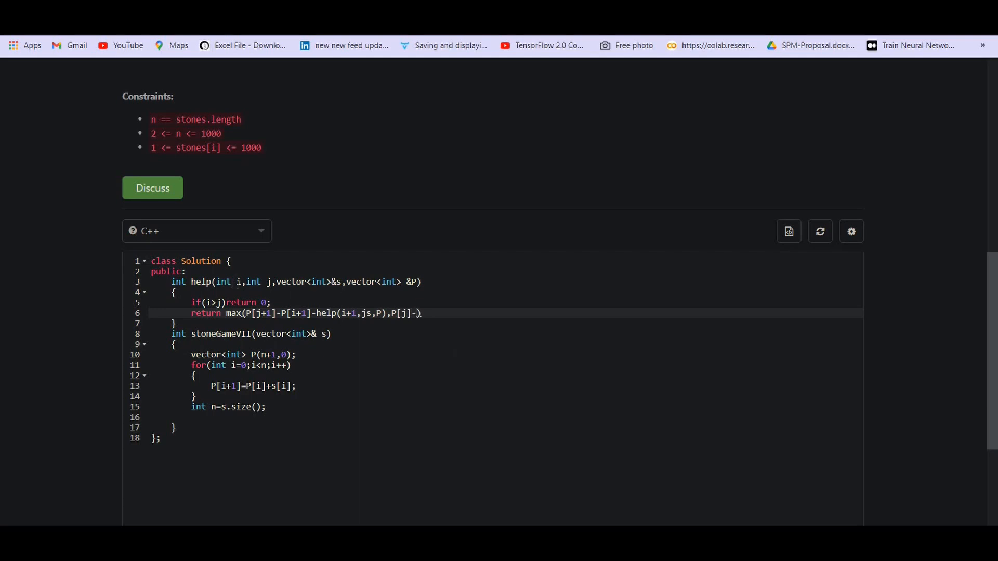
{"action": "type", "text": "P[i]"}
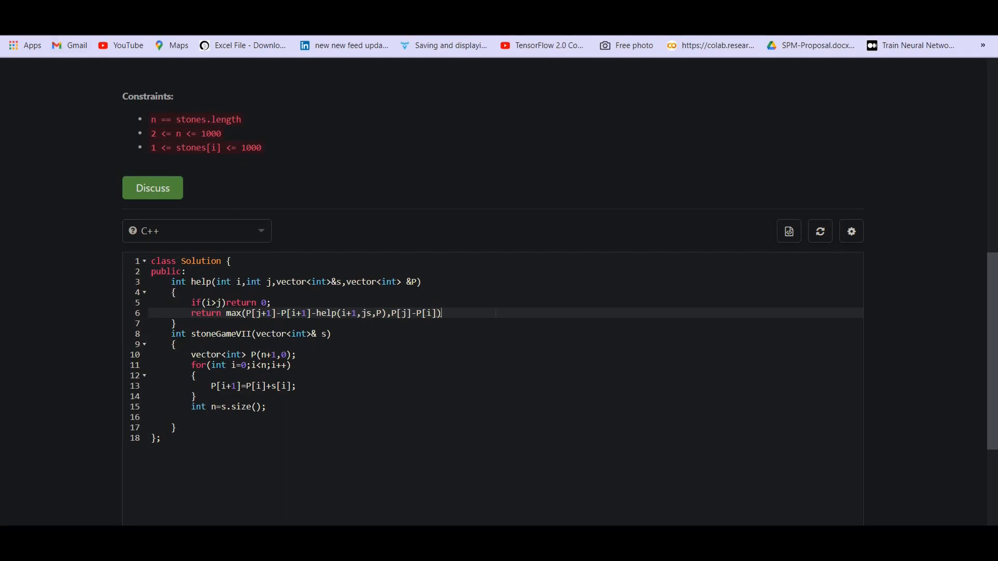
{"action": "type", "text": ";"}
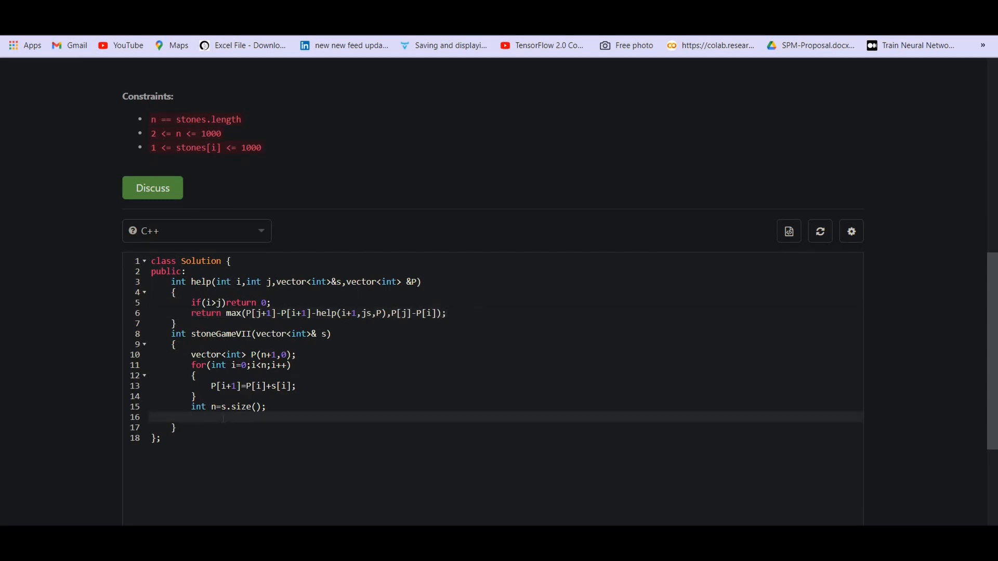
Make stoneGameVII return help(0,n,s,P) and fix the recursive call's arguments to i+1,j,s,P.
{"action": "type", "text": "return"}
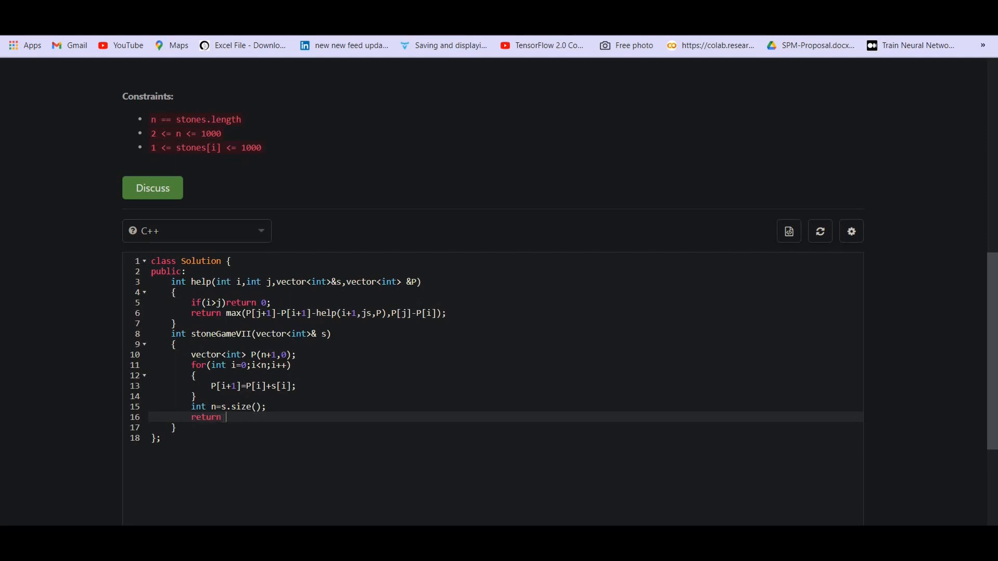
{"action": "type", "text": "help(0,"}
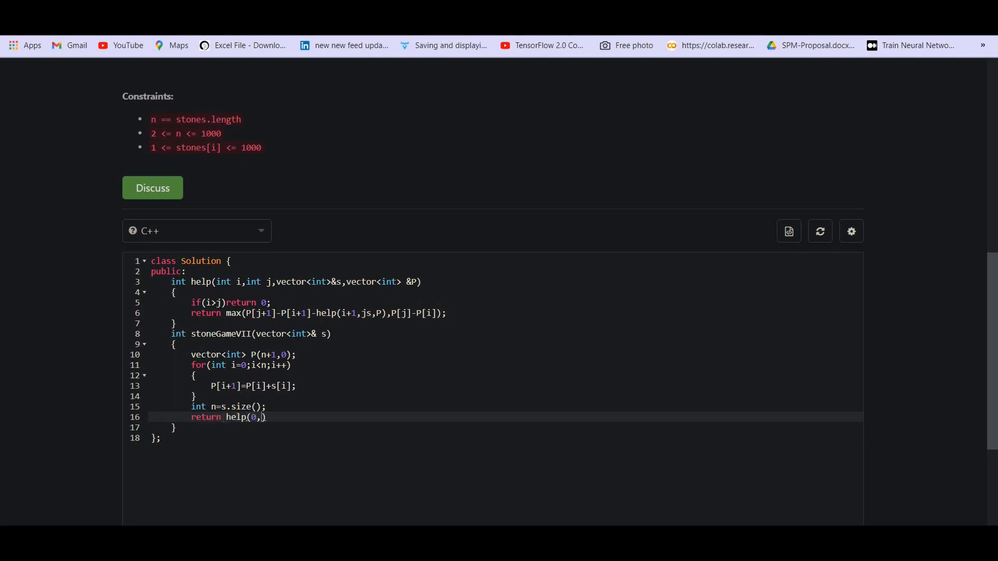
{"action": "type", "text": "n,s"}
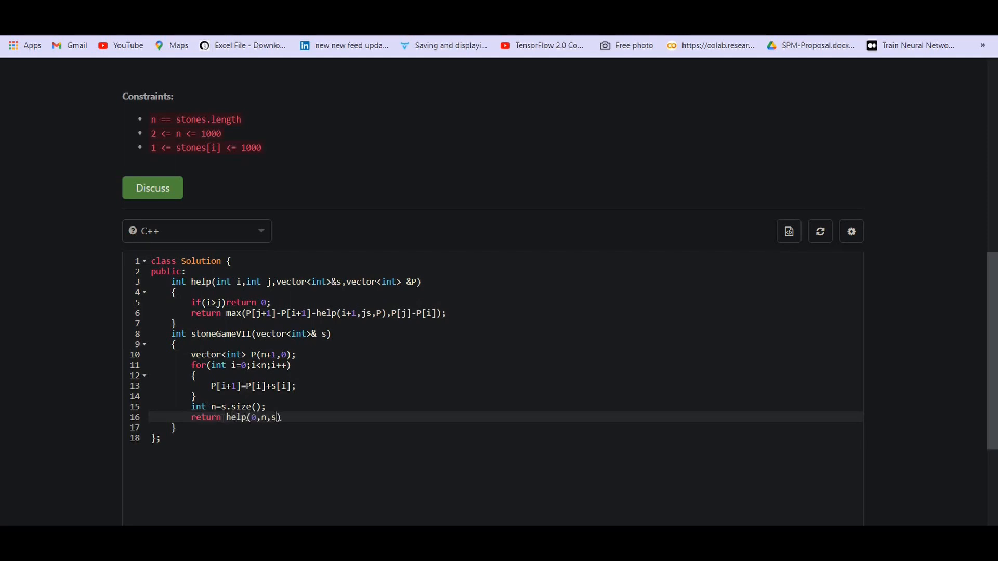
{"action": "type", "text": ",P);"}
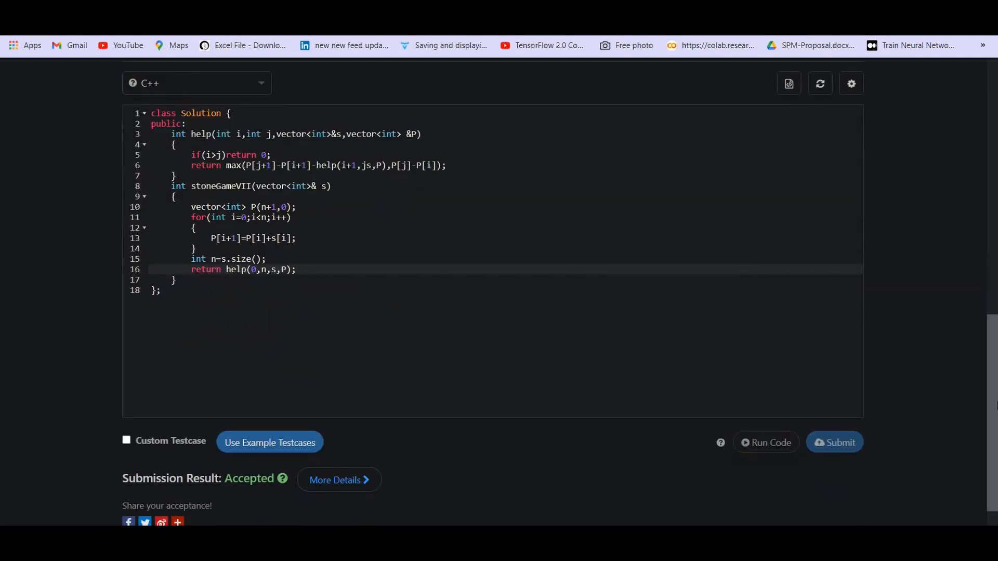
{"action": "left_click", "coordinate": [766, 443]}
{"action": "type", "text": ","}
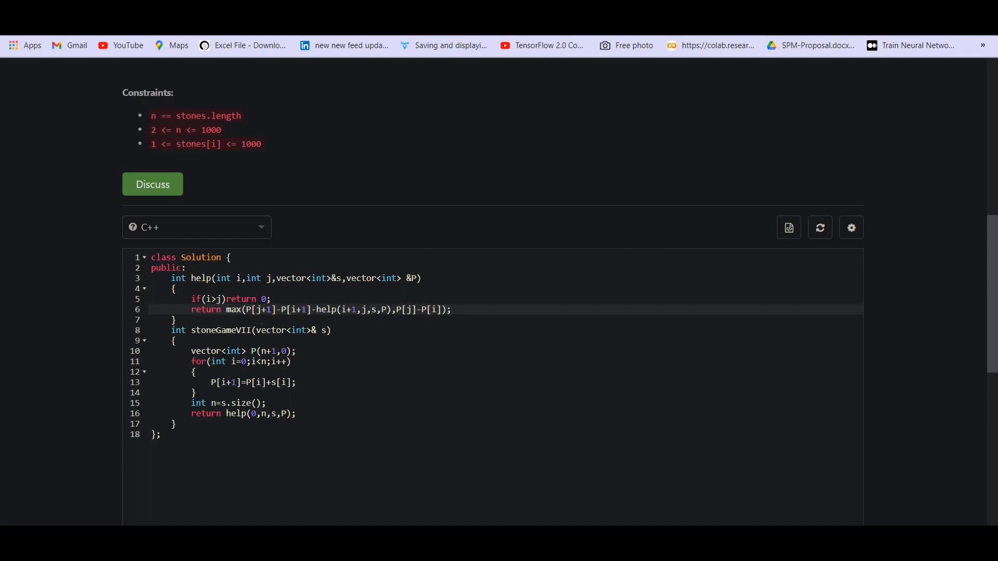
Subtract help(i,j-1,s,P) in the second option, start from help(0,n-1,s,P), and submit.
{"action": "type", "text": "-help()"}
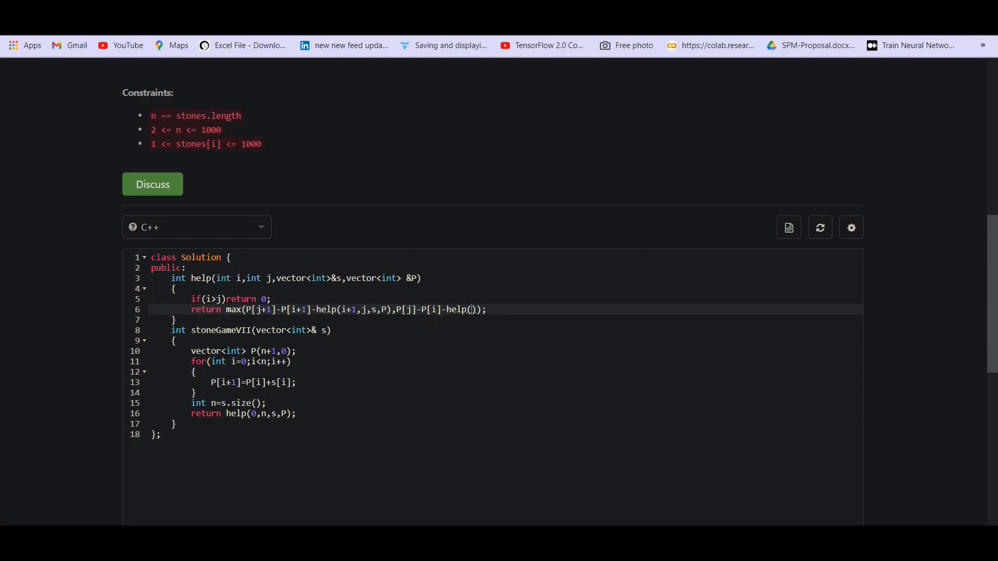
{"action": "type", "text": "i,j-1,s,P"}
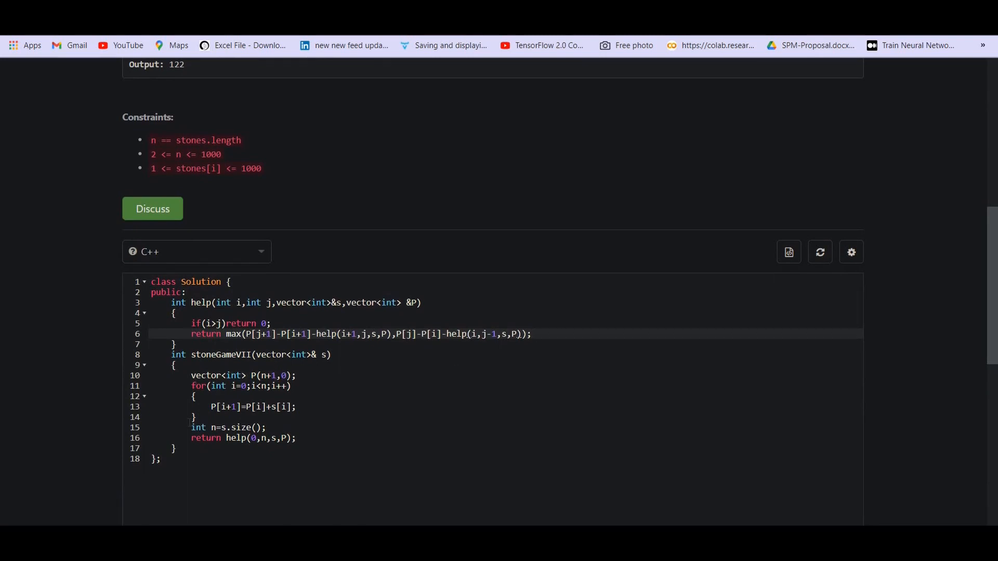
{"action": "scroll", "scroll_direction": "down", "scroll_amount": 3}
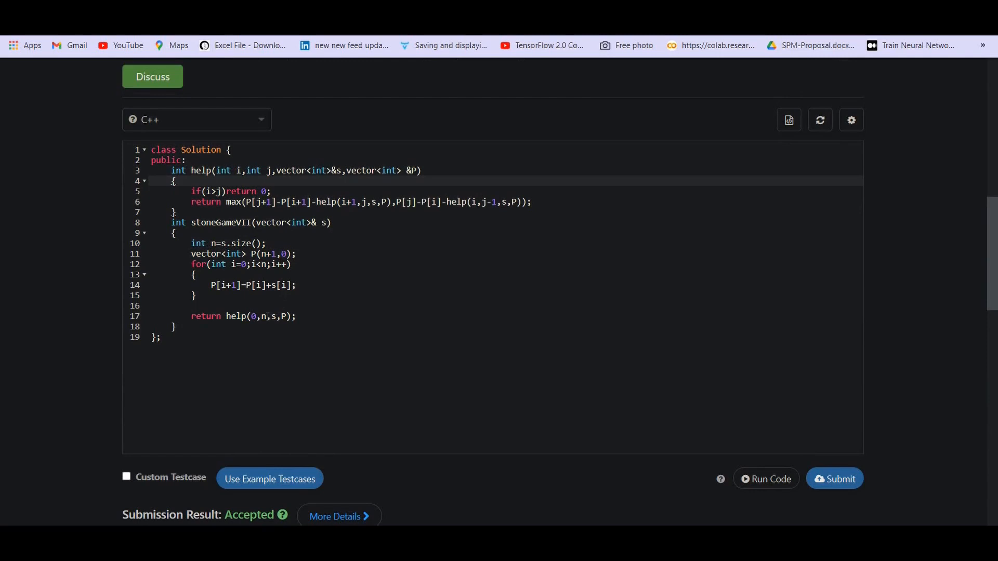
{"action": "type", "text": "-1"}
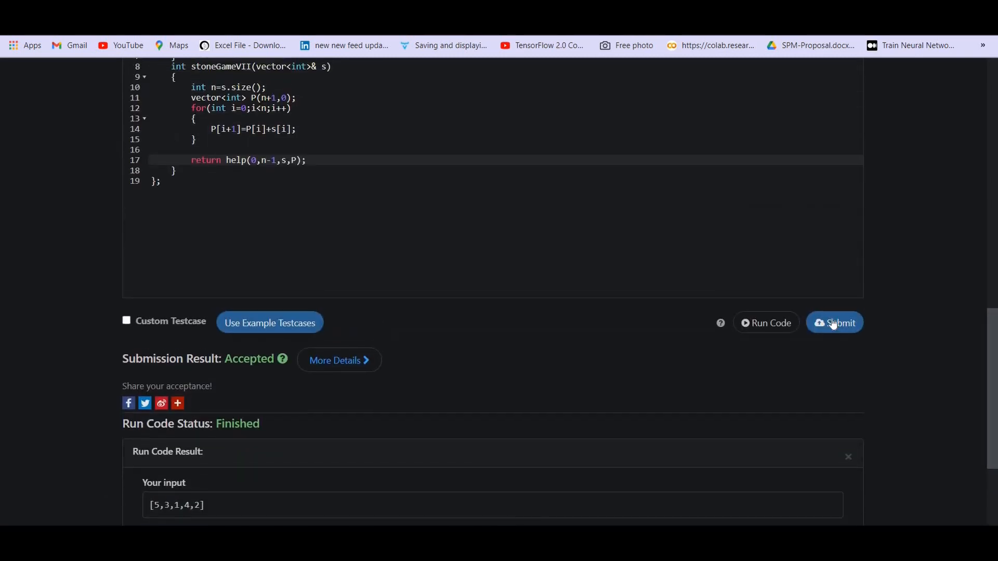
{"action": "left_click", "coordinate": [834, 322]}
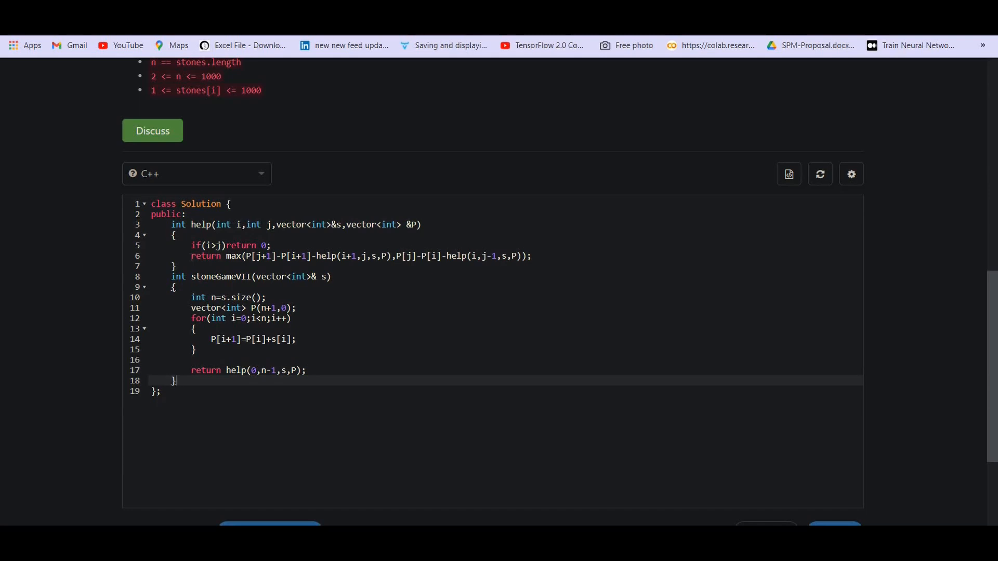
Declare the memo table int dp[1001][1001]; after public:.
{"action": "scroll", "scroll_direction": "down", "scroll_amount": 3}
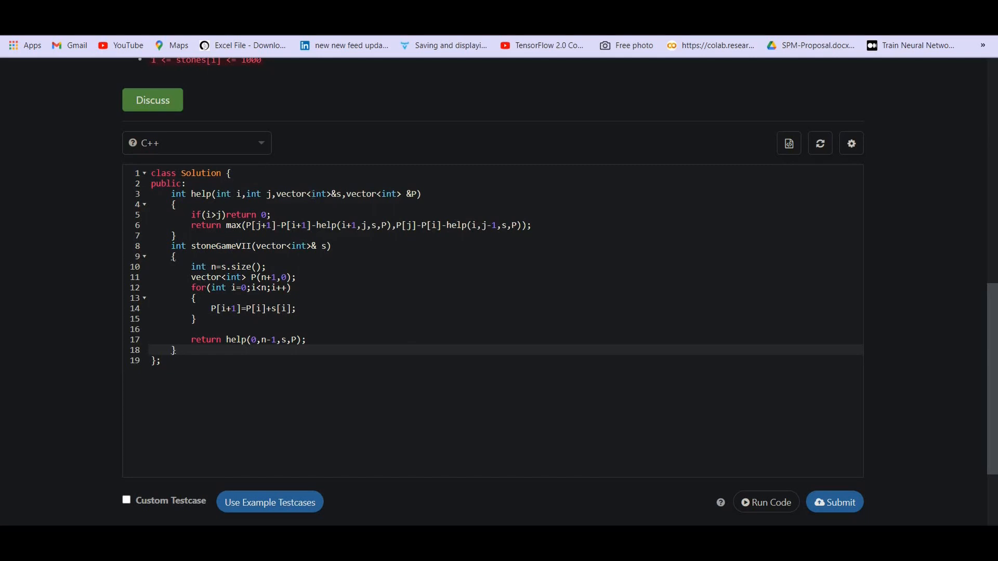
{"action": "key", "text": "Enter"}
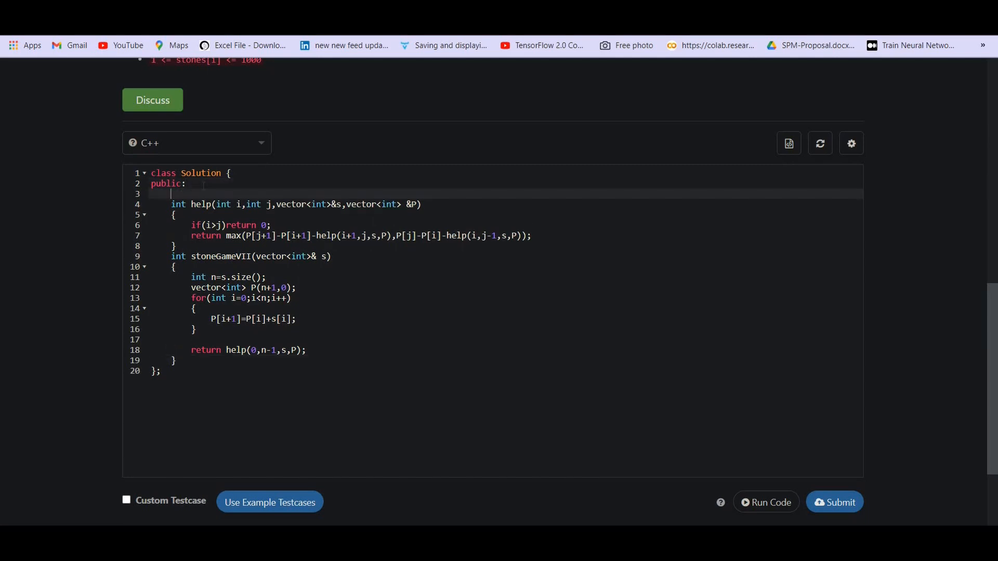
{"action": "type", "text": "int dp[][]"}
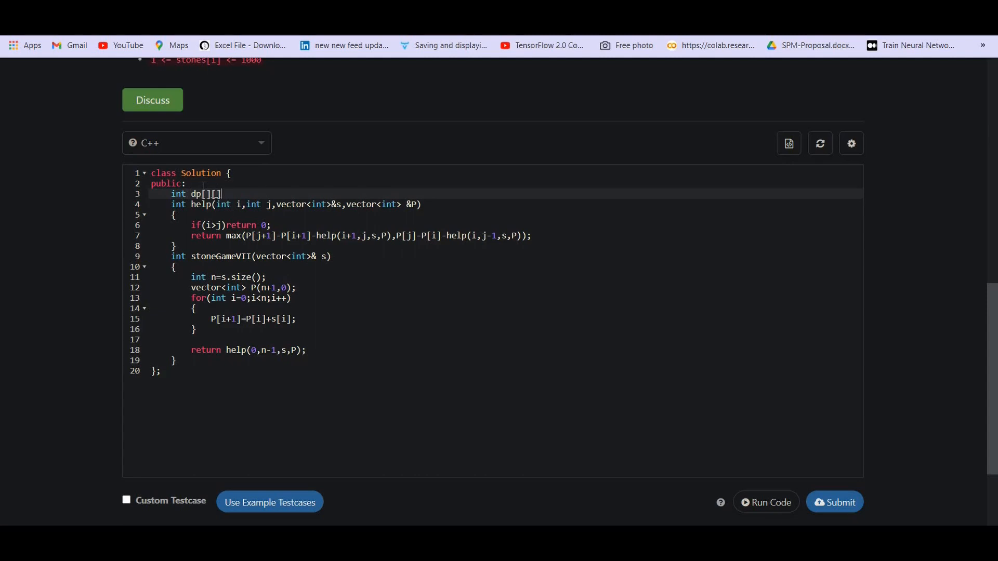
{"action": "type", "text": "1001"}
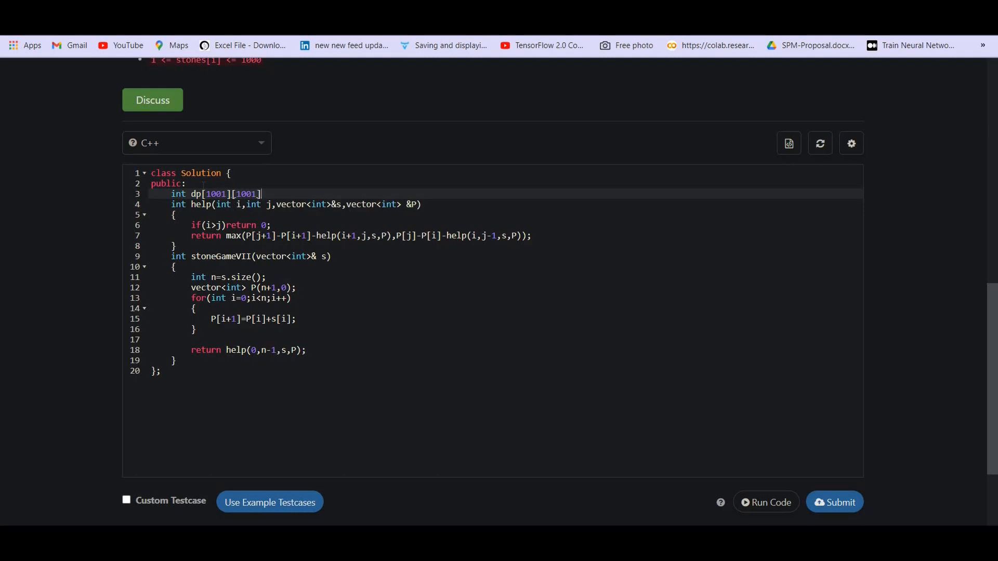
{"action": "type", "text": ";"}
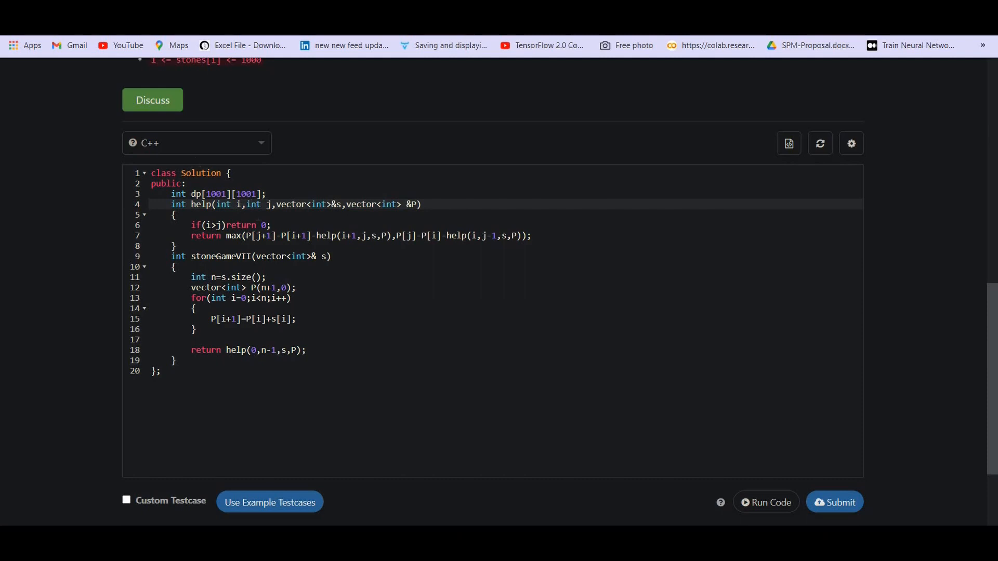
Add memset(dp,-1,sizeof dp) before recursing and start the if(dp[i][j]!=-1) return check.
{"action": "type", "text": "memset()"}
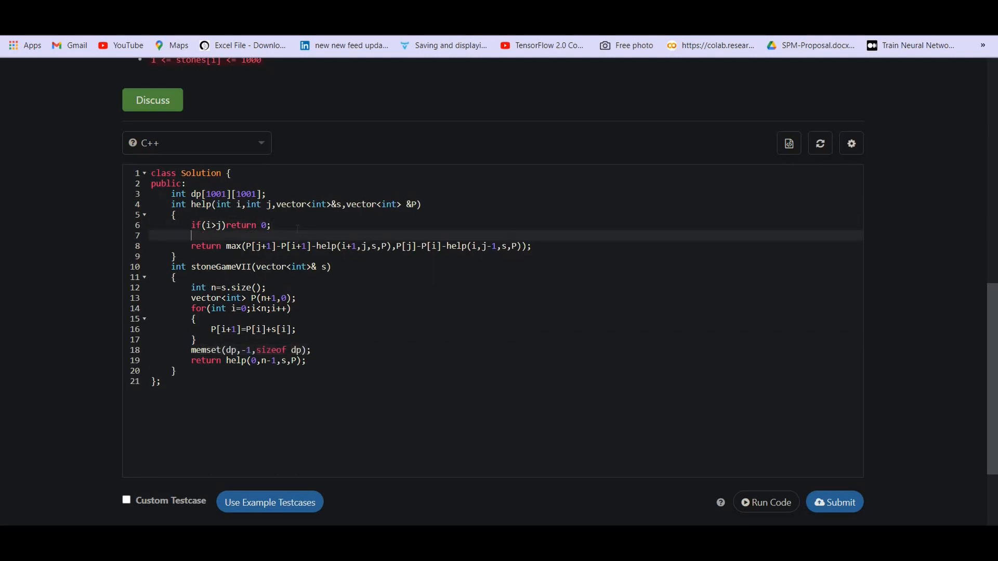
{"action": "type", "text": "if(dp[][])"}
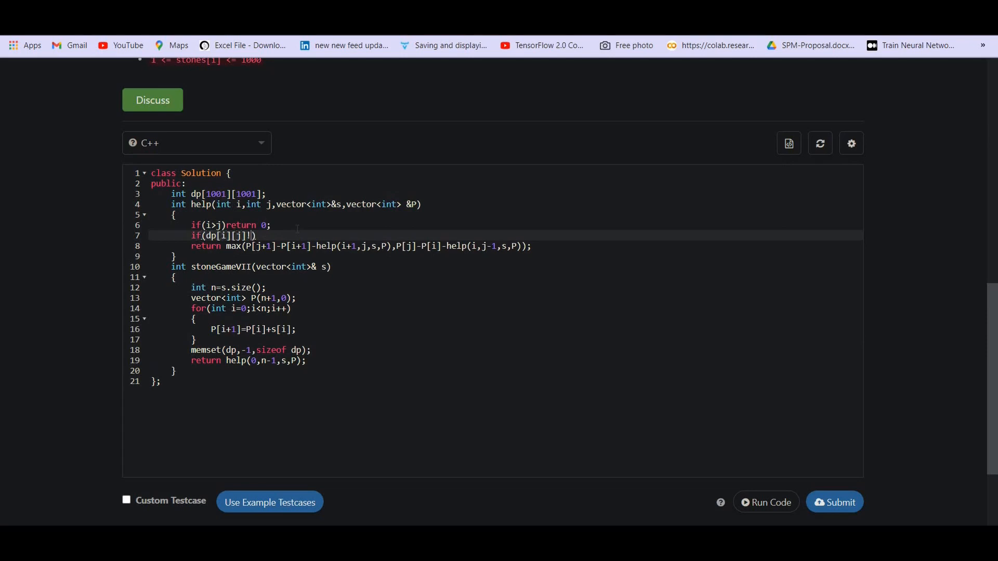
{"action": "type", "text": "=-1)retu"}
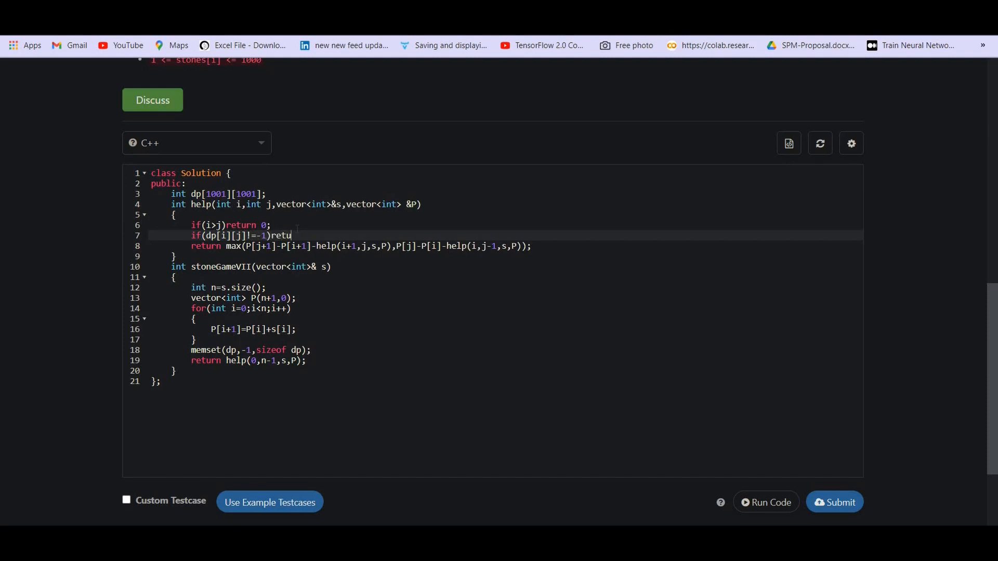
Return cached dp[i][j], store each max result in dp[i][j], and run the code on the examples.
{"action": "type", "text": "rn dp]["}
{"action": "left_click", "coordinate": [505, 246]}
{"action": "type", "text": "dp[i][j]="}
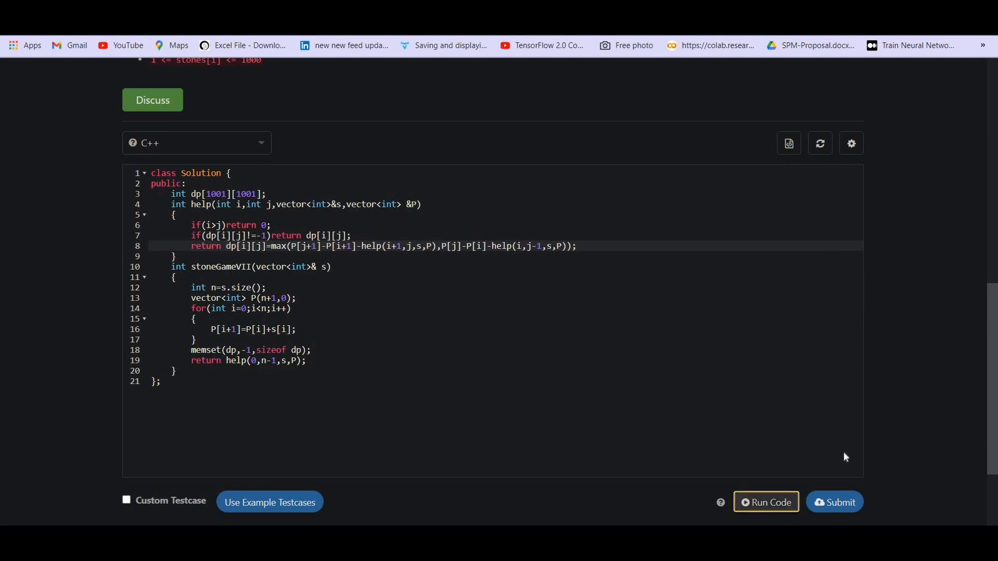
{"action": "left_click", "coordinate": [834, 502]}
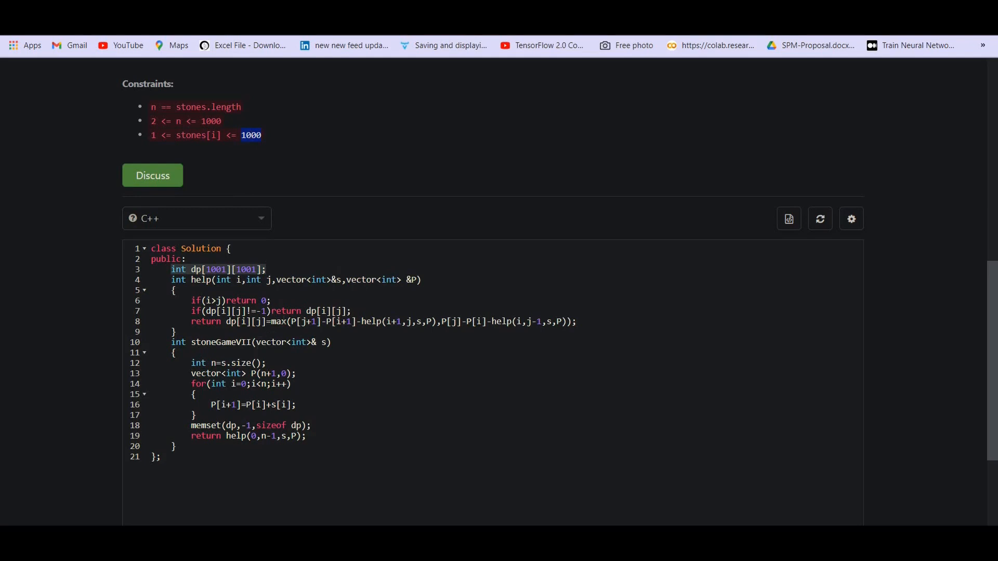
{"action": "scroll", "scroll_direction": "down", "scroll_amount": 3}
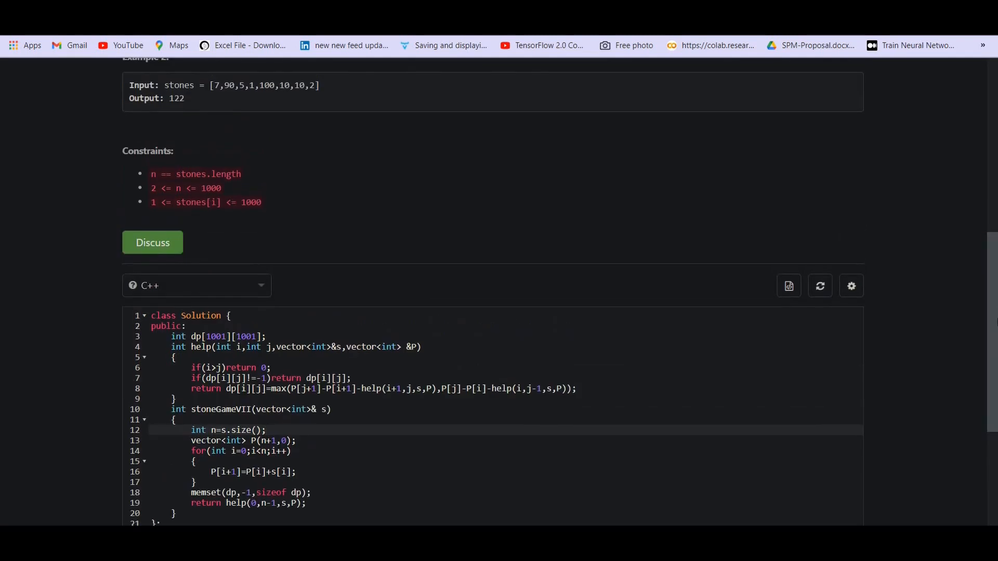
{"action": "scroll", "scroll_direction": "down", "scroll_amount": 3}
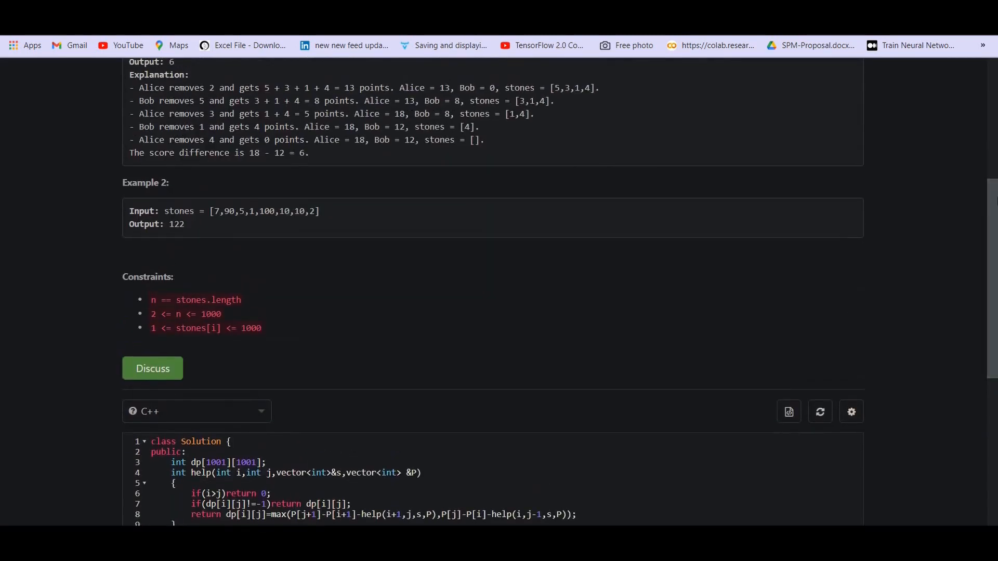